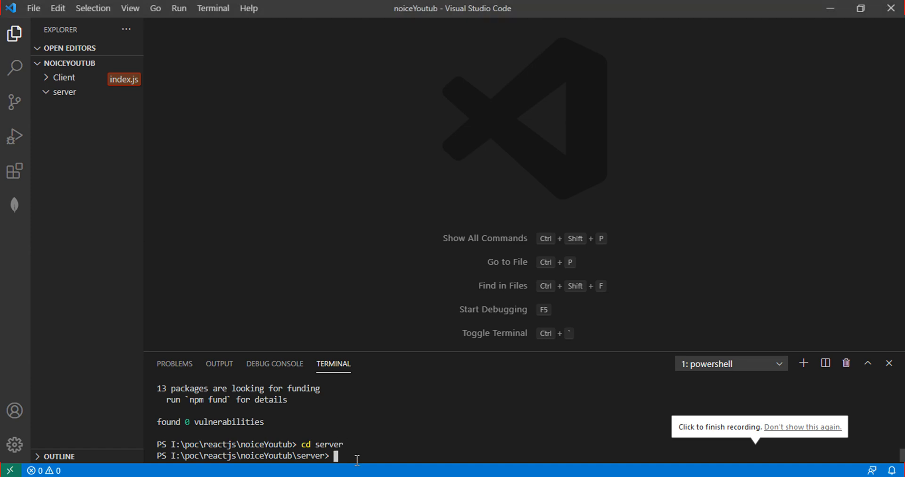
Run npm init -y in the terminal to create package.json for the server folder.
{"action": "type", "text": "npm i"}
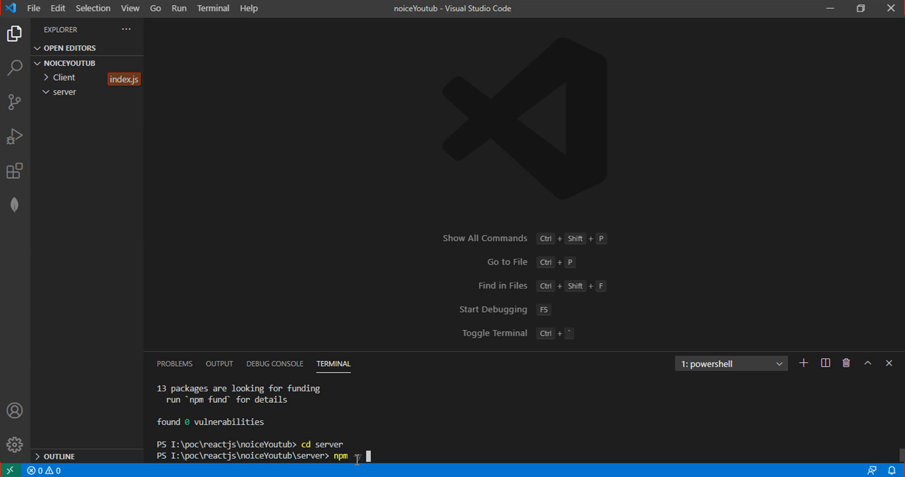
{"action": "type", "text": "-y init"}
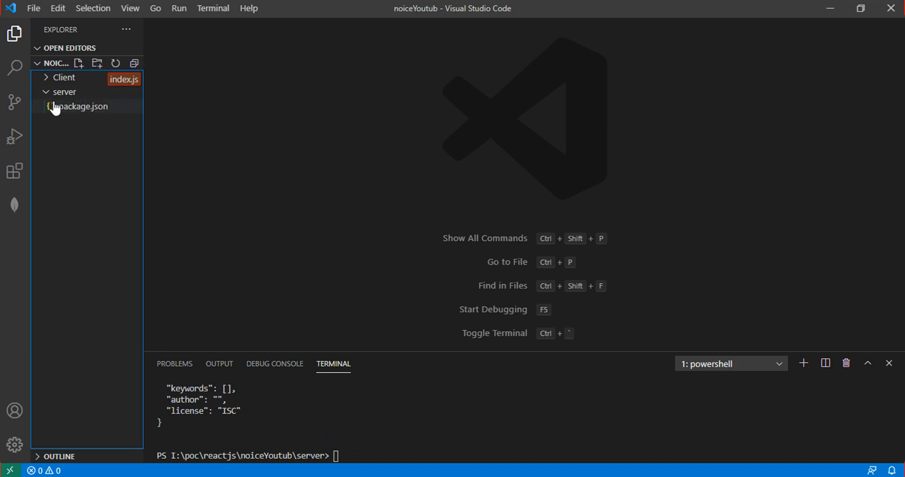
Create index.js inside the server folder and move the terminal into server.
{"action": "left_click", "coordinate": [65, 92]}
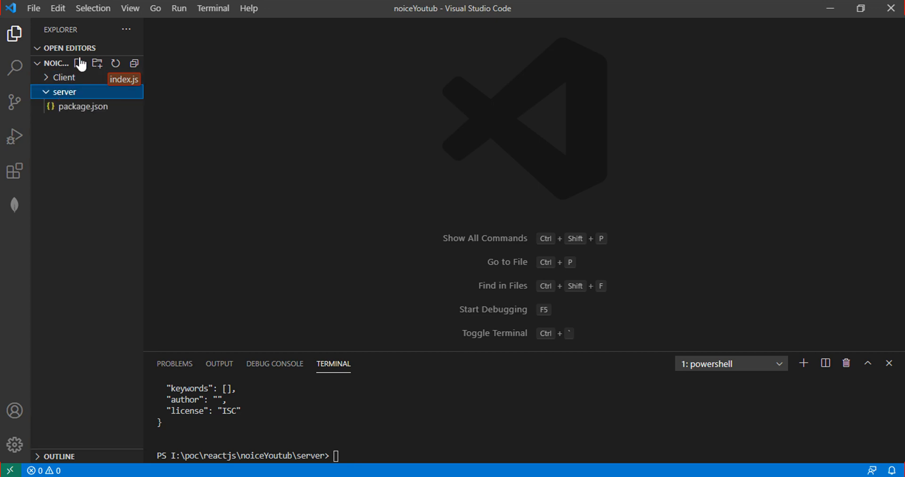
{"action": "left_click", "coordinate": [79, 63]}
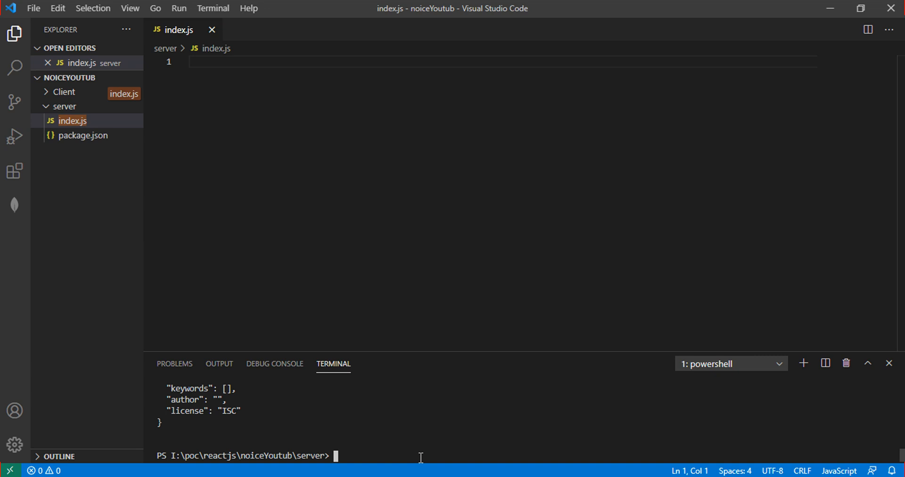
{"action": "mouse_move", "coordinate": [395, 455]}
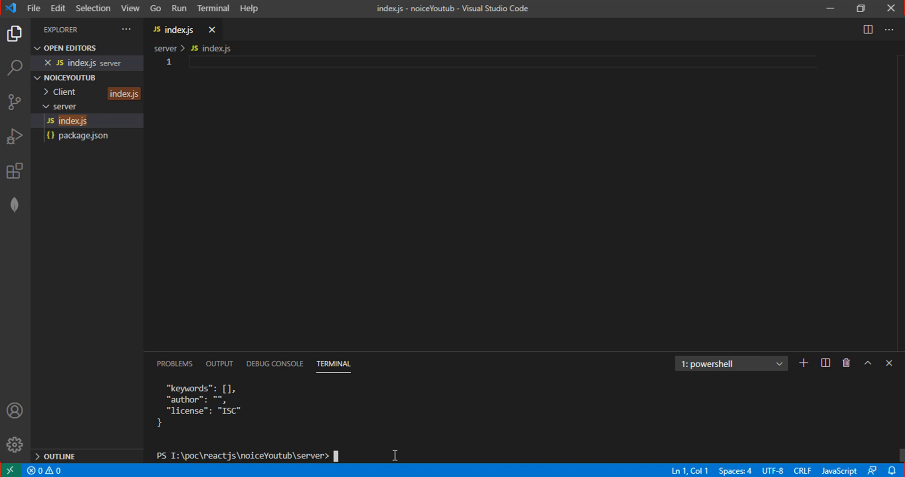
{"action": "type", "text": "cd server"}
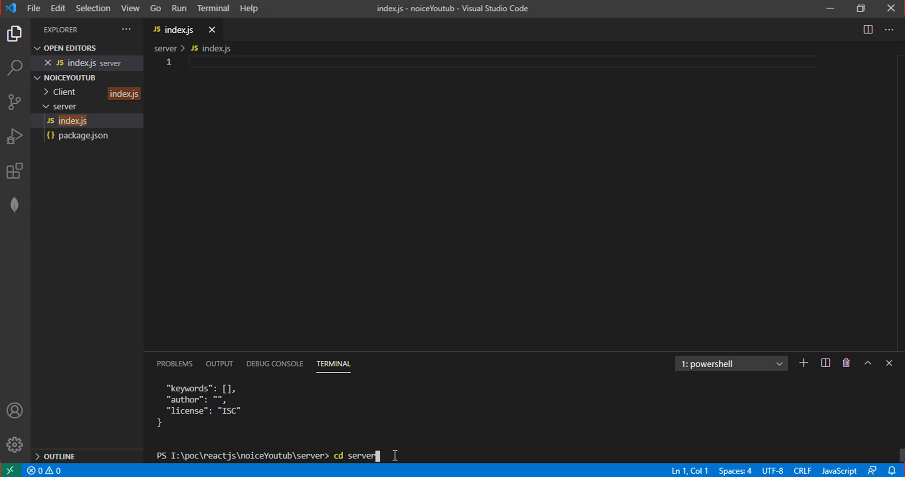
Run npm install body-parser cors express mongoose nodemon and begin an import line.
{"action": "type", "text": "npm install body-parser cors express mongoose nodemon"}
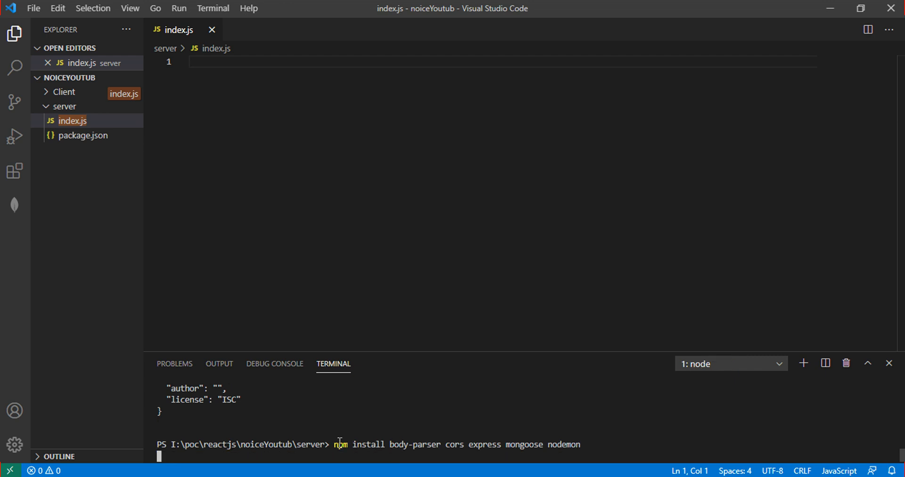
{"action": "mouse_move", "coordinate": [591, 437]}
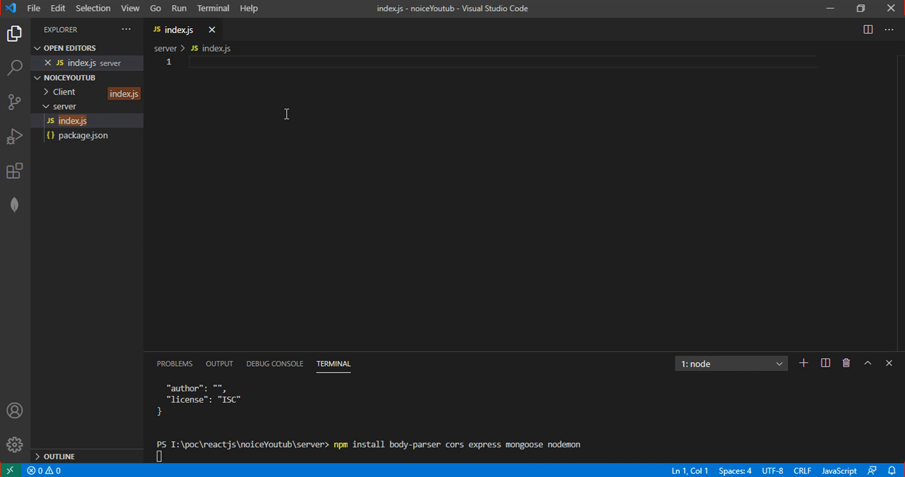
{"action": "type", "text": "im"}
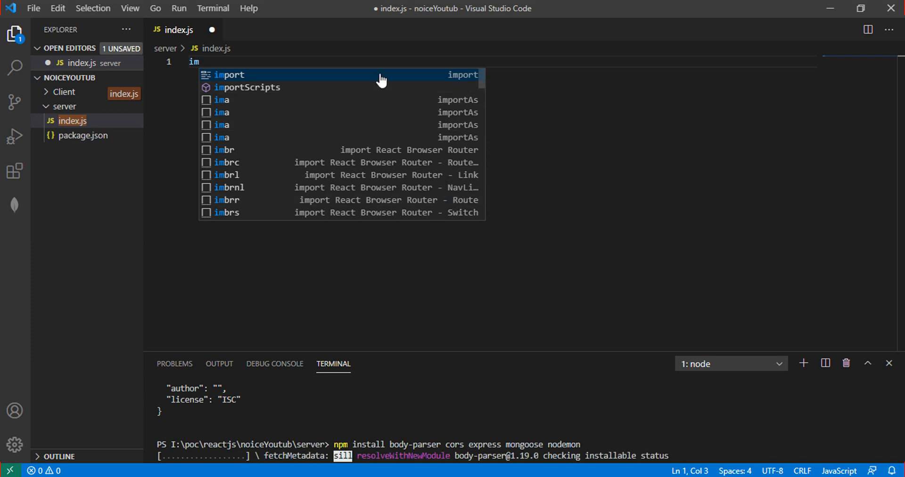
Write the import of express from 'express' on line 1.
{"action": "type", "text": "port express from"}
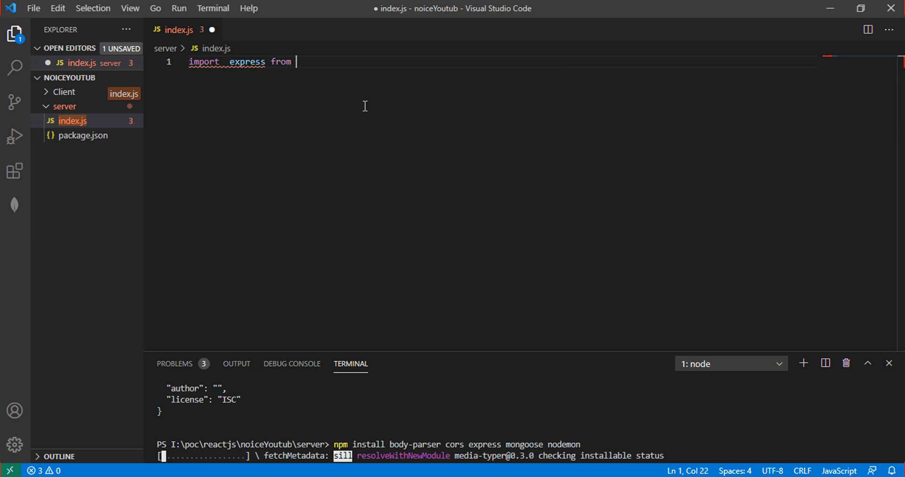
{"action": "type", "text": "'e"}
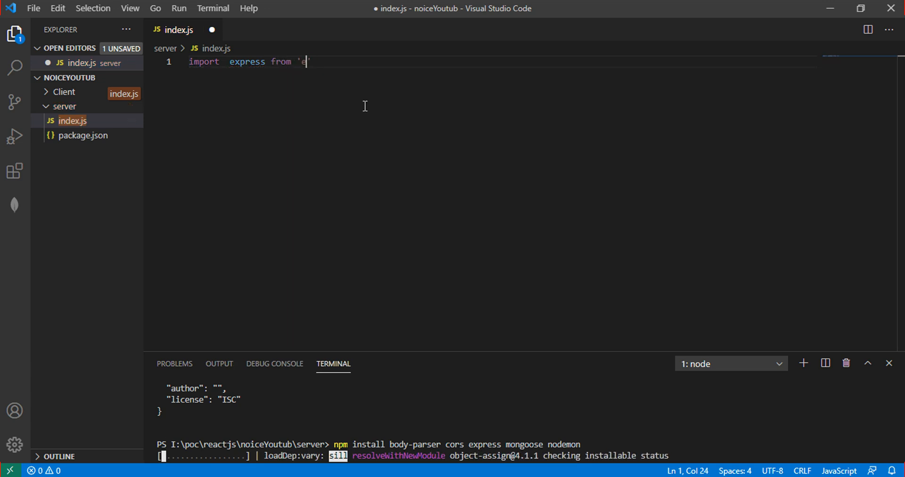
{"action": "type", "text": "xpress"}
{"action": "type", "text": "i"}
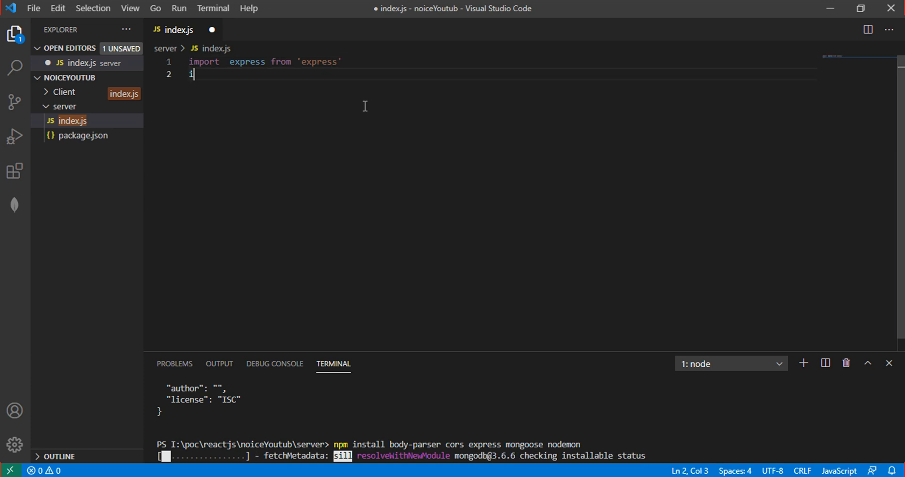
{"action": "type", "text": "mport"}
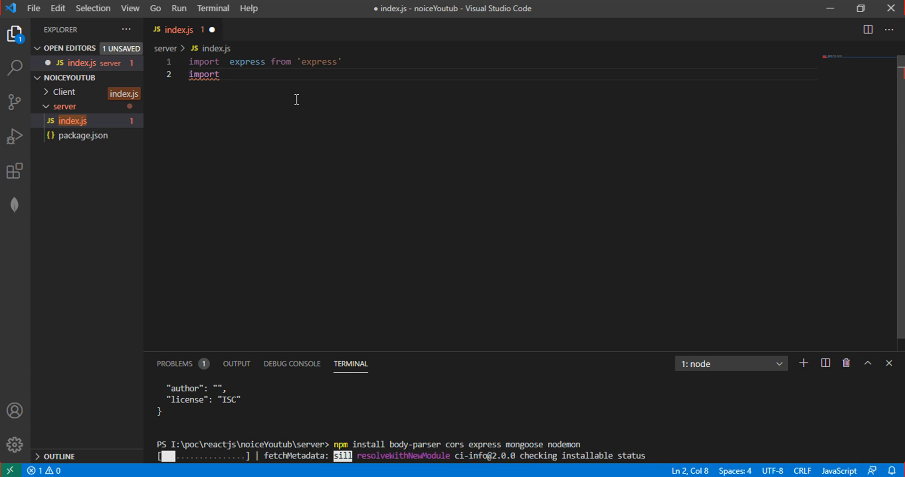
Add imports for cors and mongoose, then begin a const declaration.
{"action": "type", "text": "cors from 'c'"}
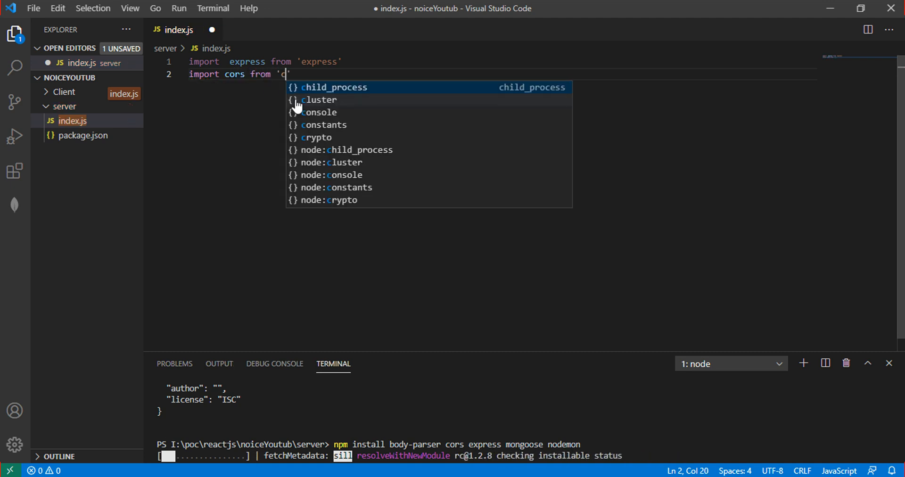
{"action": "type", "text": "ors"}
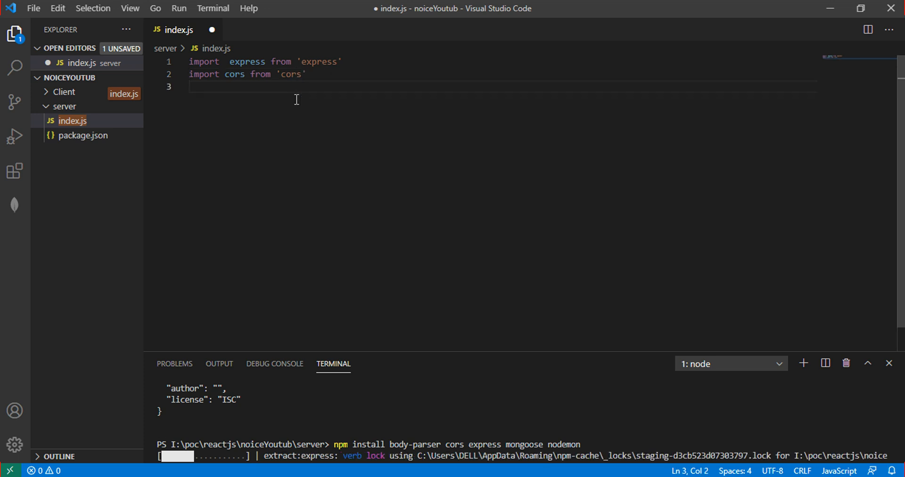
{"action": "type", "text": "import"}
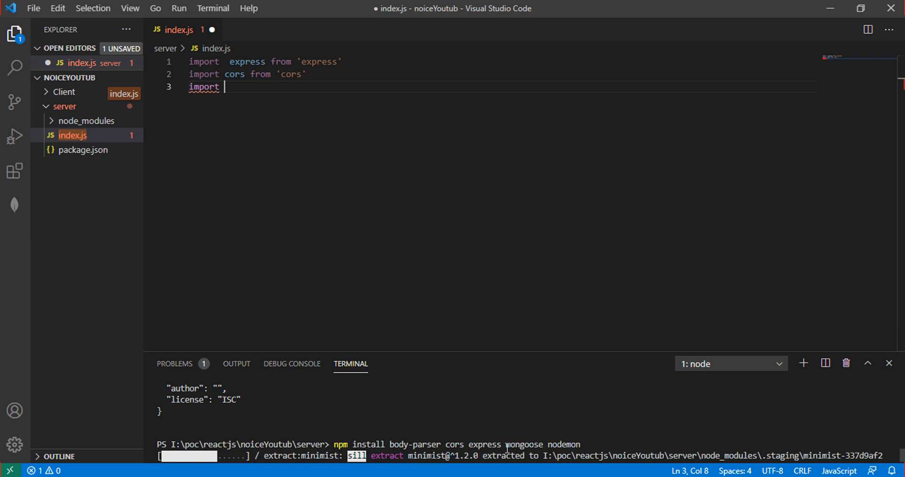
{"action": "type", "text": "m"}
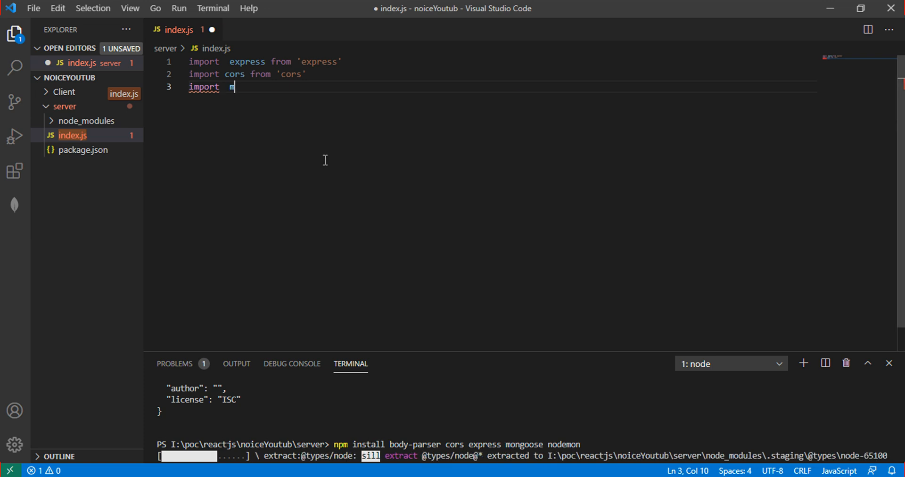
{"action": "type", "text": "ongoose"}
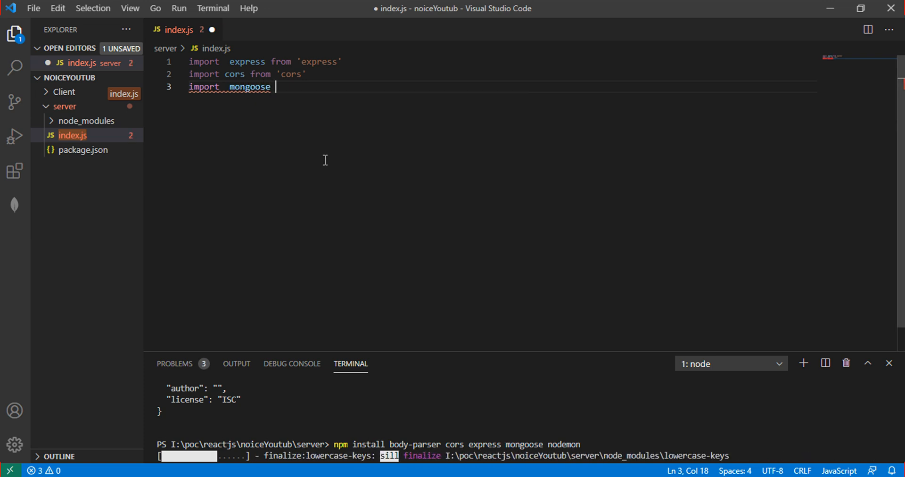
{"action": "type", "text": "from 'mongoose'"}
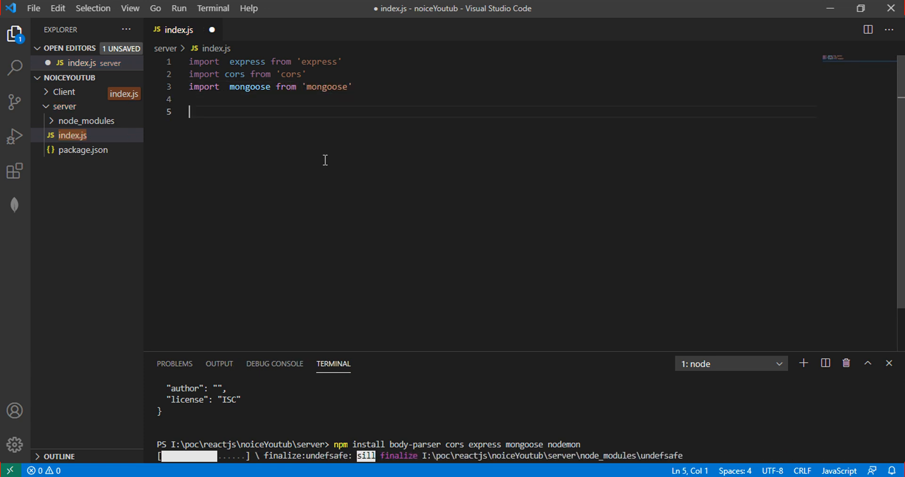
{"action": "type", "text": "const app"}
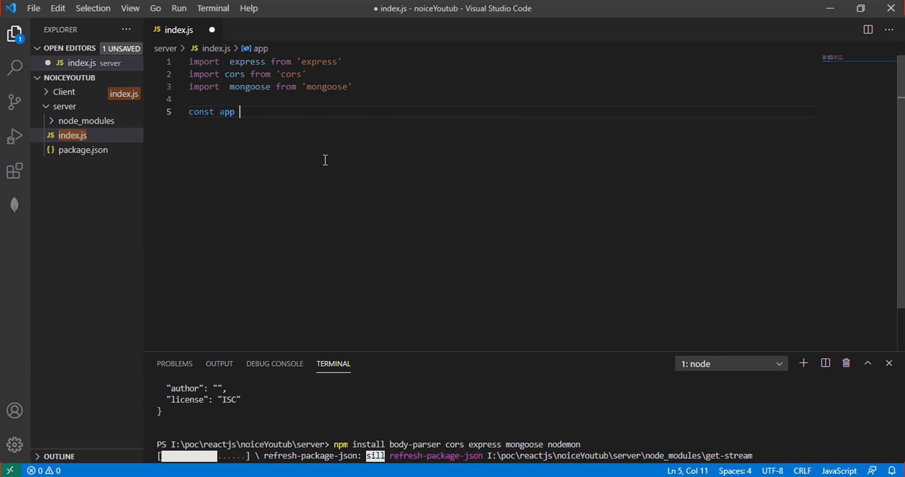
Declare const app = express() on line 5.
{"action": "type", "text": "= (expr)"}
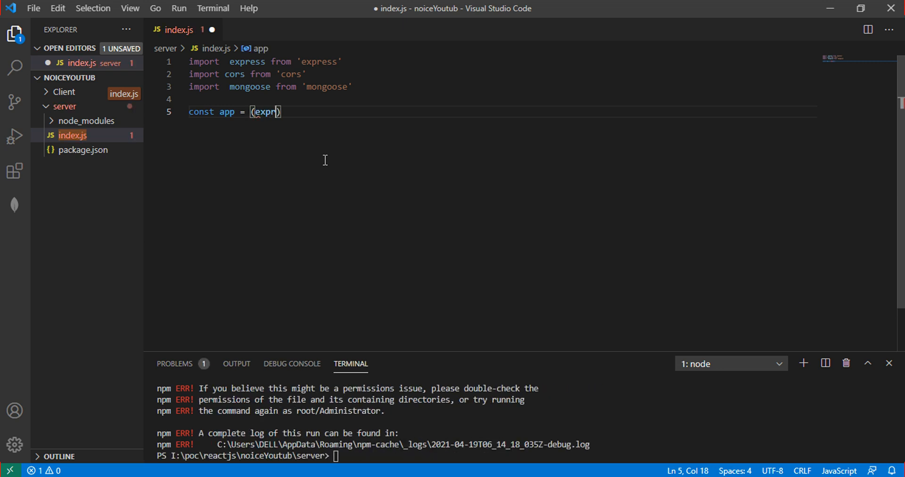
{"action": "type", "text": "ess"}
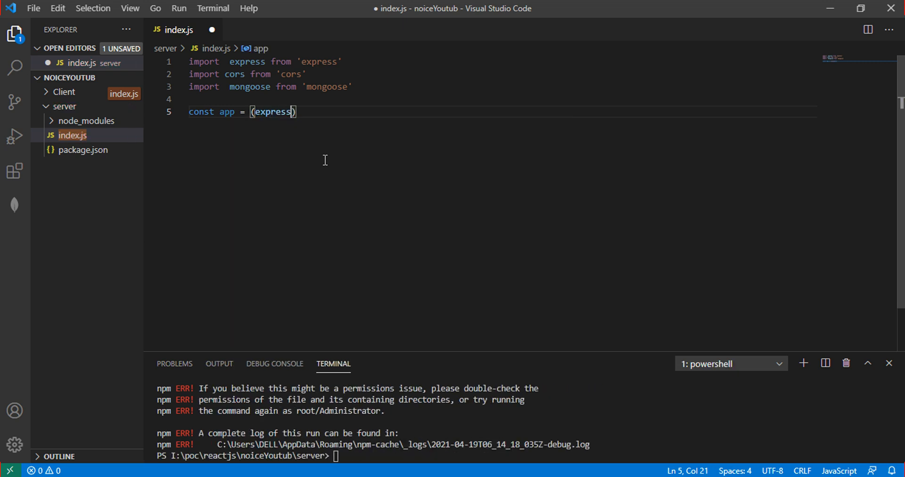
{"action": "key", "text": "Backspace"}
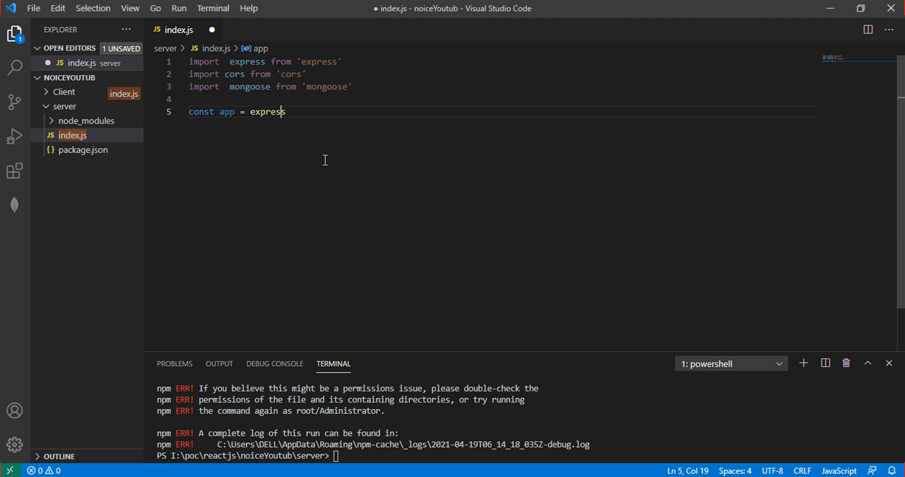
{"action": "type", "text": "()"}
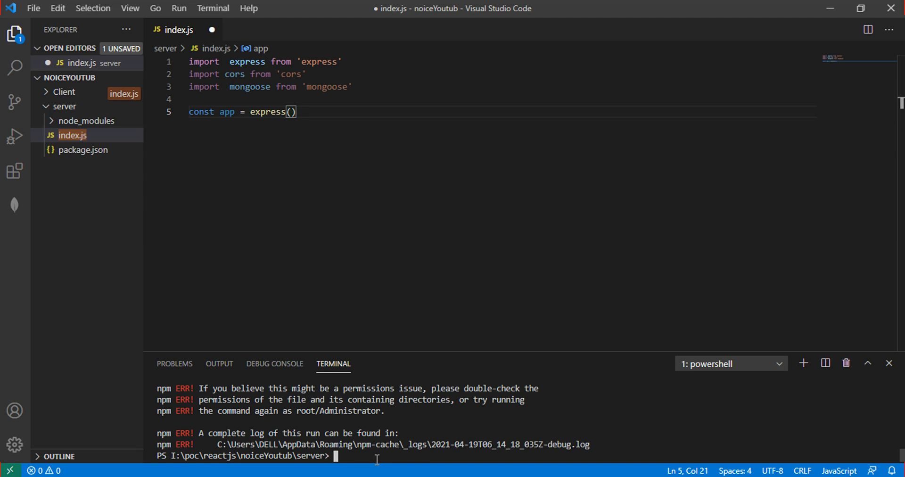
Rerun npm install body-parser cors express mongoose nodemon after the failed attempt.
{"action": "type", "text": "npm install body-parser cors express mongoose nodemon"}
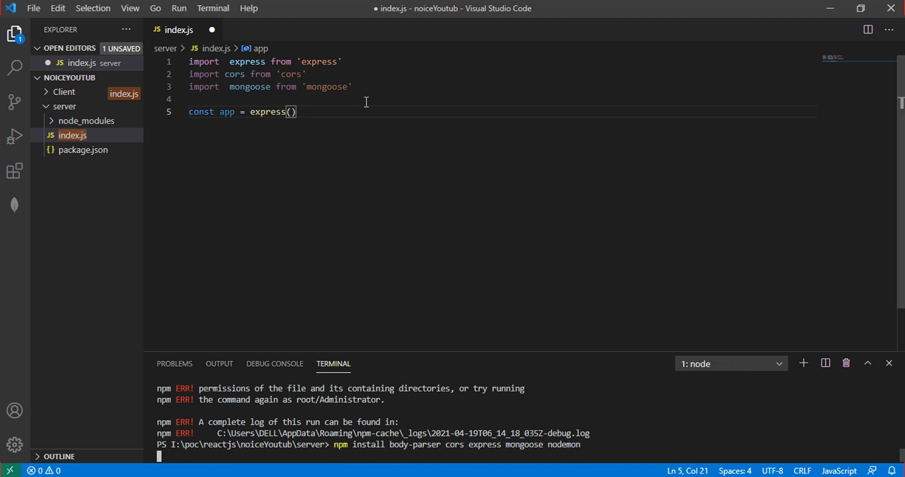
{"action": "key", "text": "enter"}
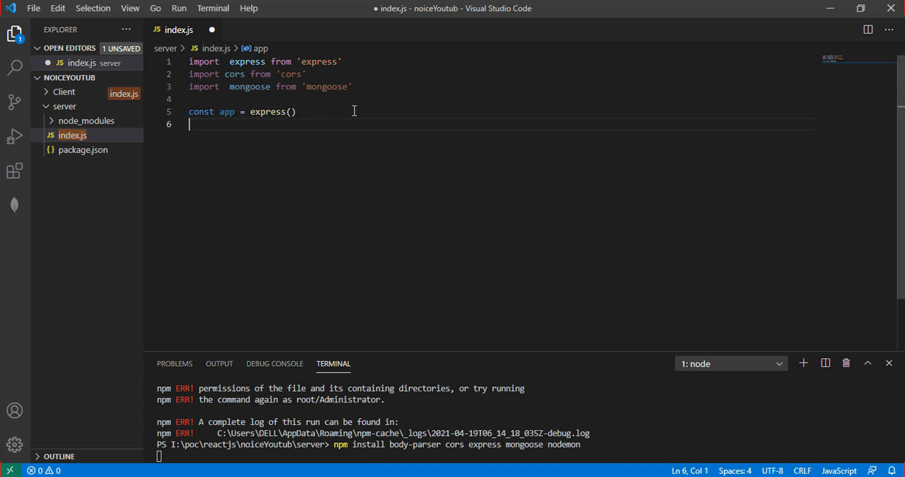
Register express.json middleware with limit '30mb' and extended true.
{"action": "type", "text": "app."}
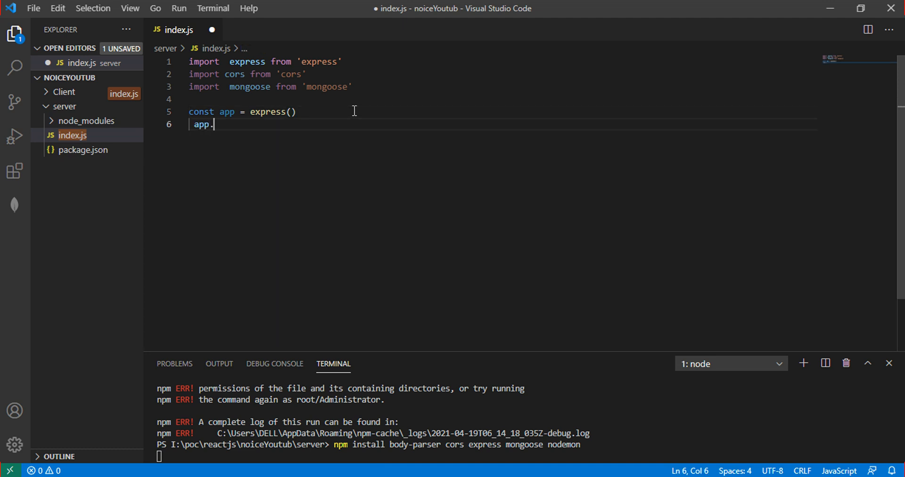
{"action": "type", "text": "use()"}
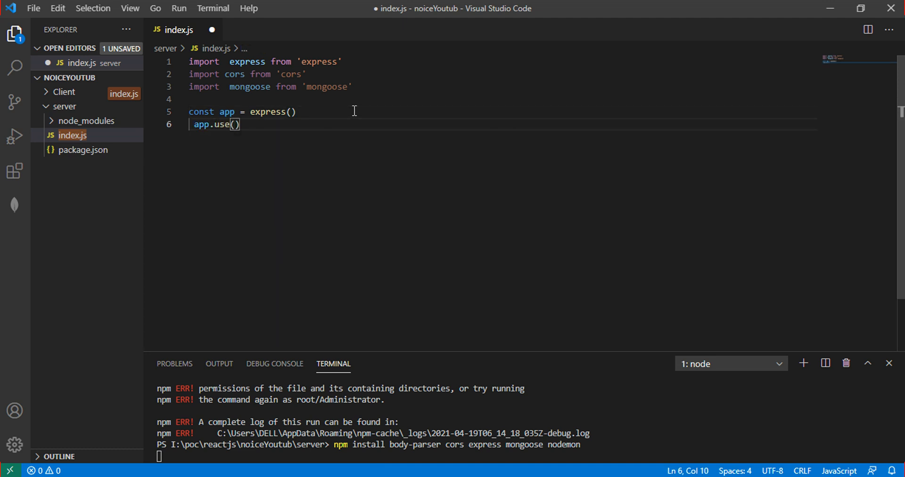
{"action": "type", "text": "exp"}
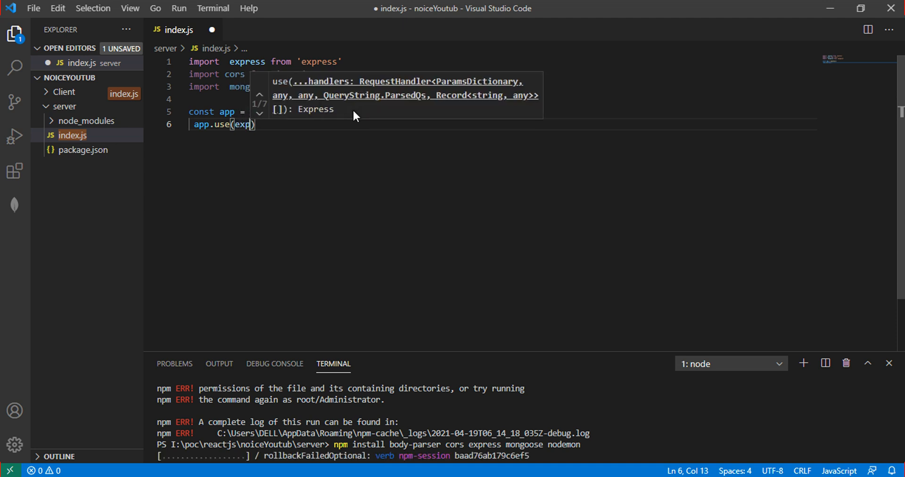
{"action": "type", "text": "ress"}
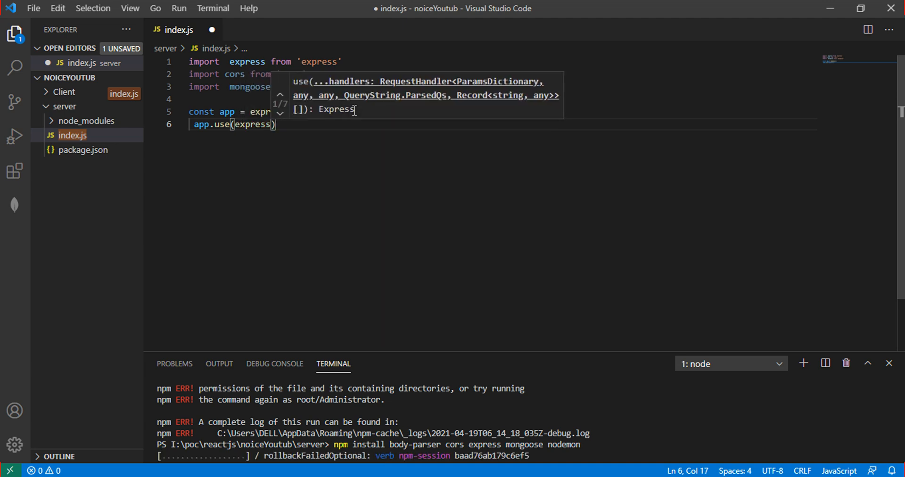
{"action": "type", "text": ".json("}
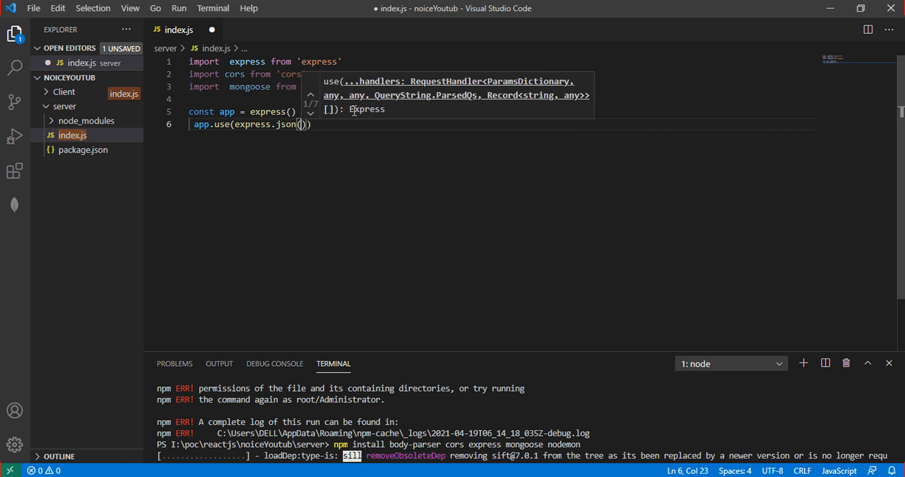
{"action": "type", "text": "{}"}
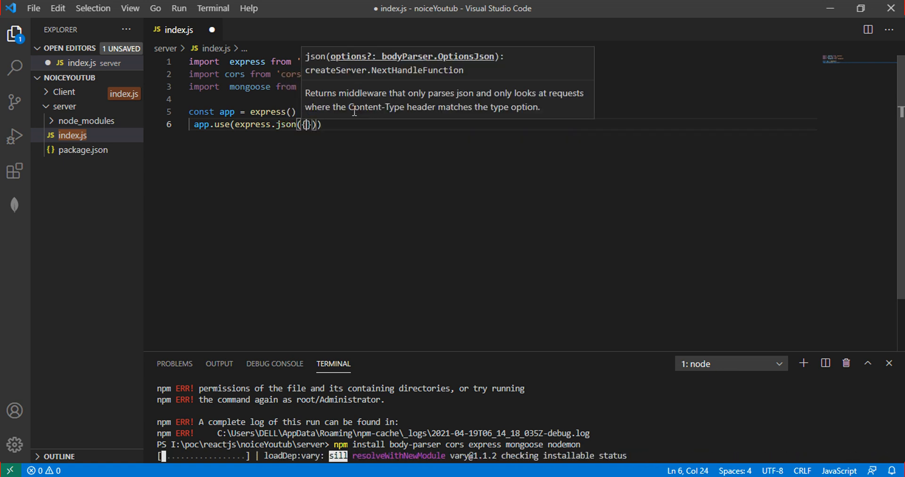
{"action": "type", "text": "limit"}
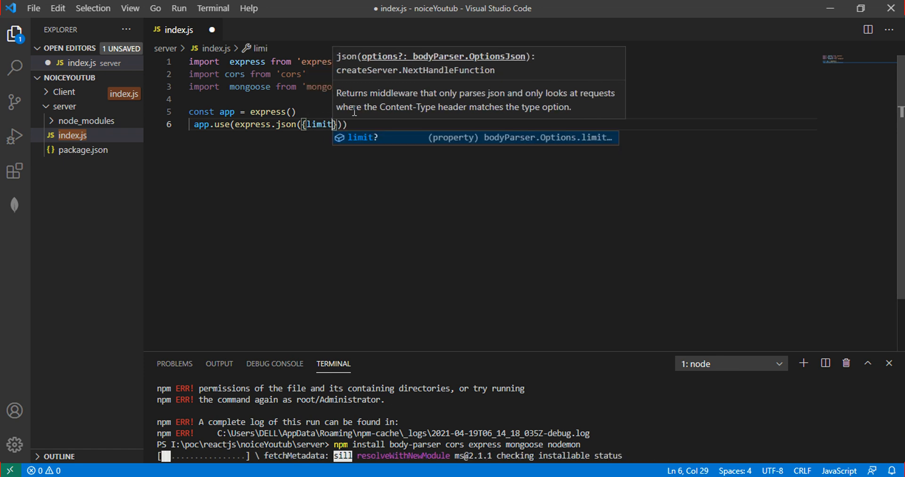
{"action": "type", "text": ":"}
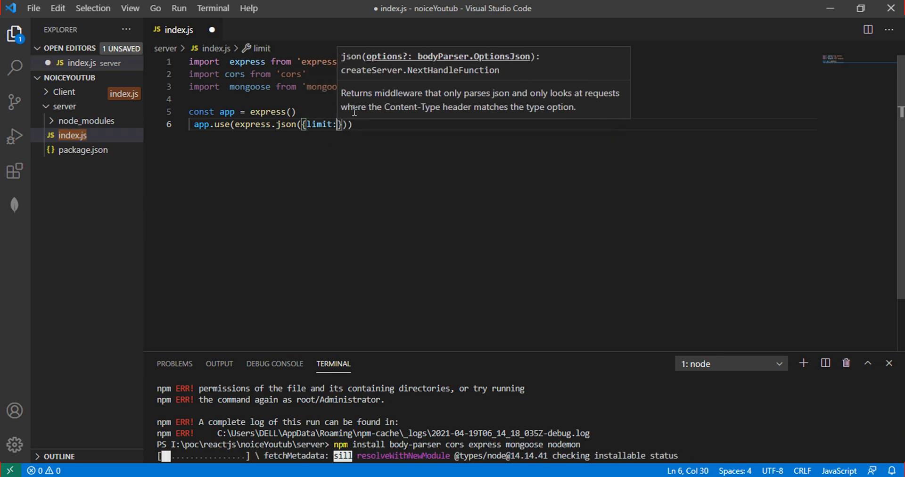
{"action": "type", "text": "'30mb'"}
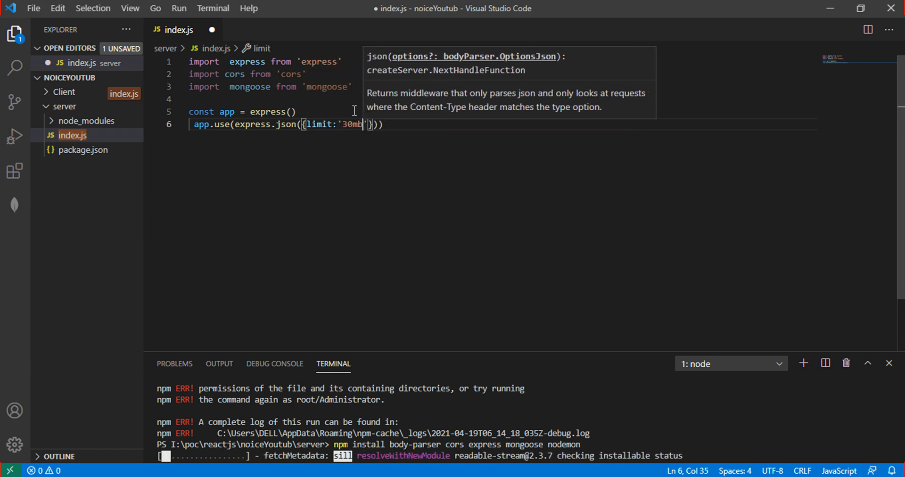
{"action": "type", "text": ",extended:"}
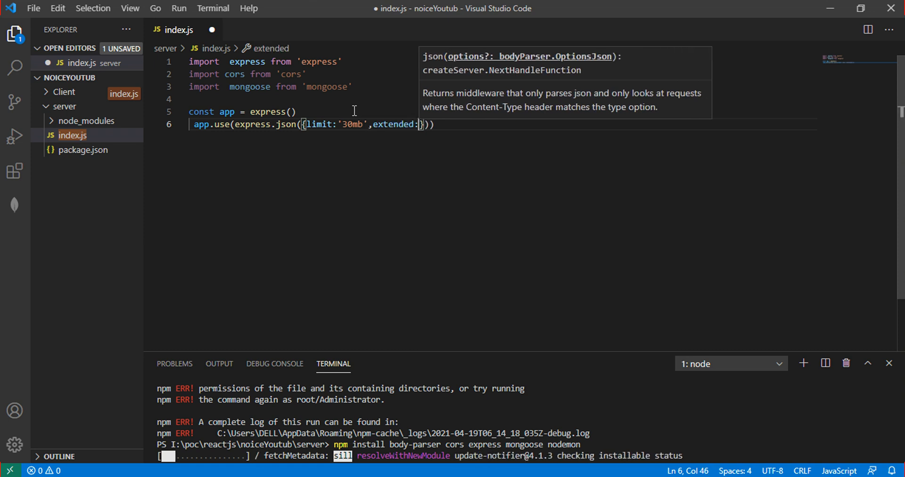
{"action": "type", "text": "trure"}
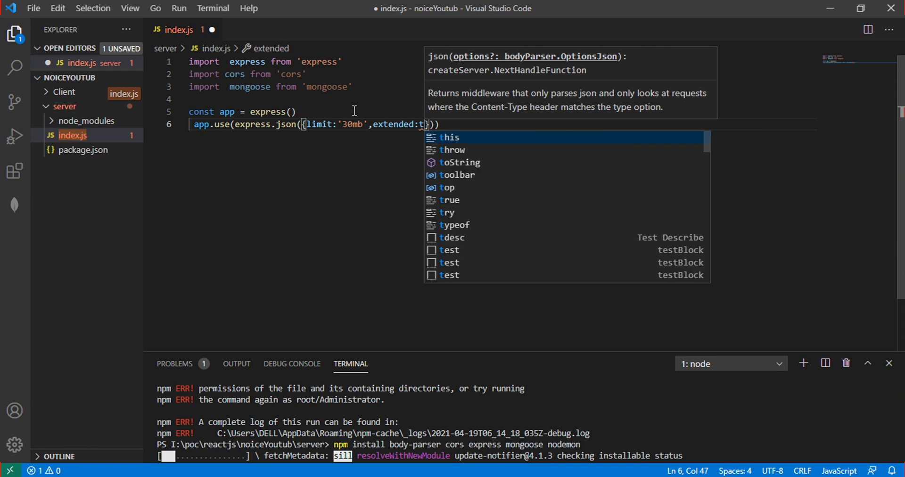
{"action": "type", "text": "rue"}
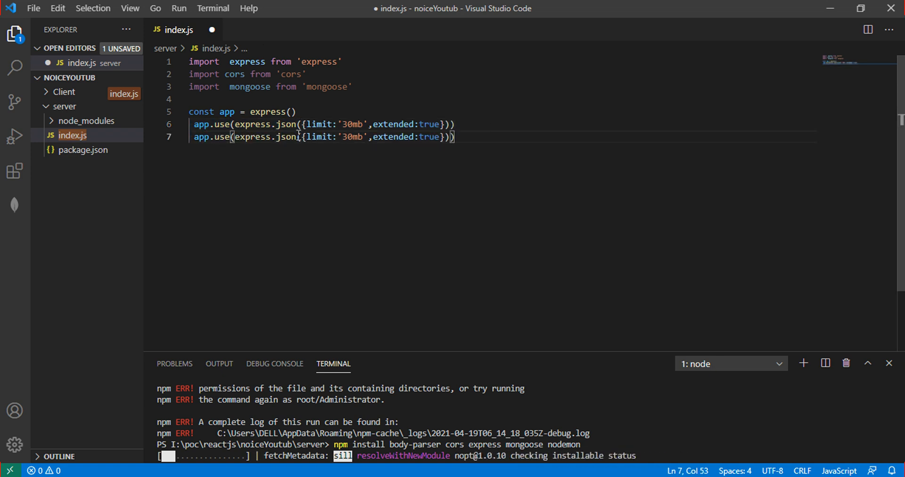
Duplicate the line as express.urlencoded with the same 30mb limit and extended true.
{"action": "left_click", "coordinate": [299, 137]}
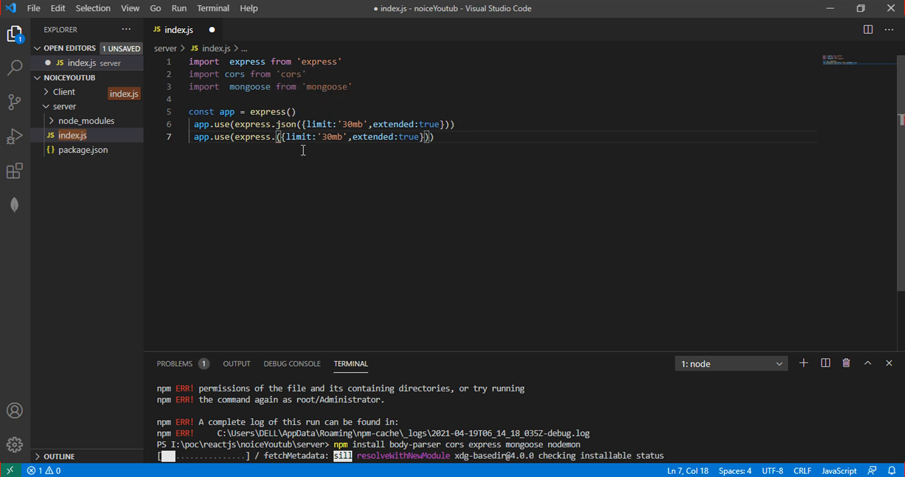
{"action": "type", "text": "urlencoded"}
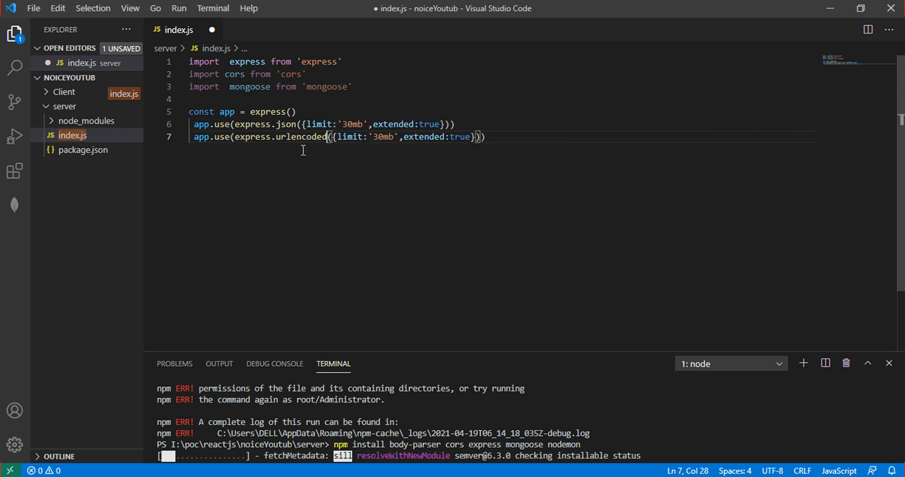
{"action": "left_click", "coordinate": [513, 137]}
{"action": "type", "text": "const"}
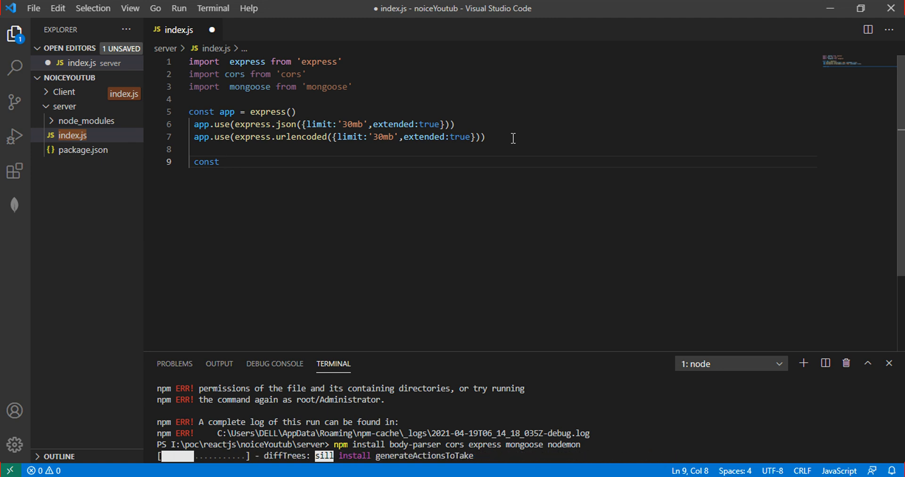
Define const CONNECTION_URL = "mongodb://localhost:27017/task".
{"action": "type", "text": "CON"}
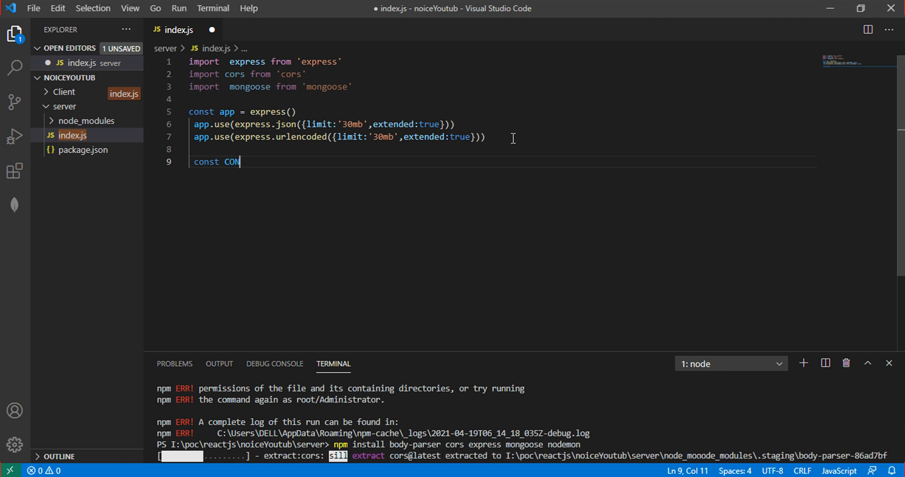
{"action": "type", "text": "NECT"}
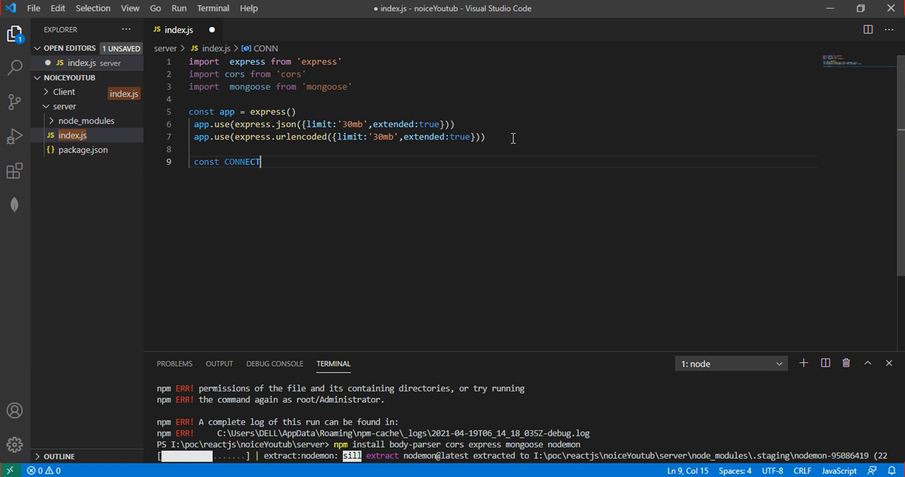
{"action": "type", "text": "ION_UR"}
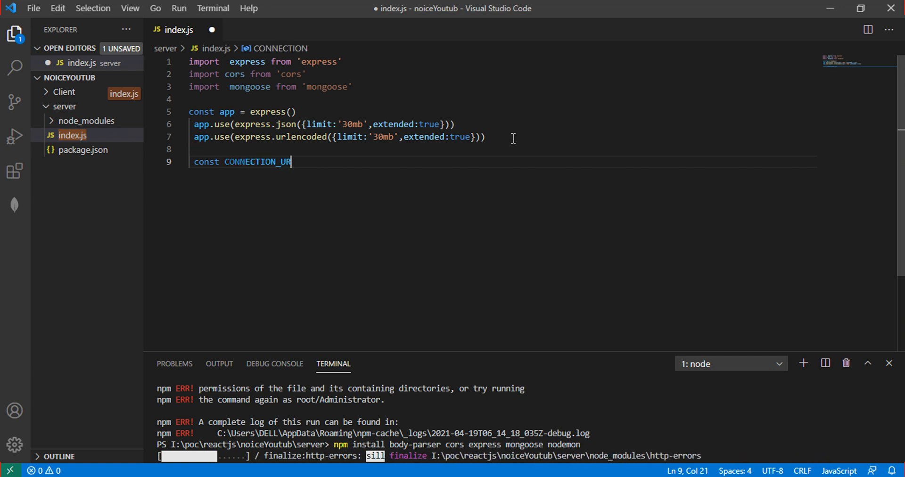
{"action": "type", "text": "L = \"\""}
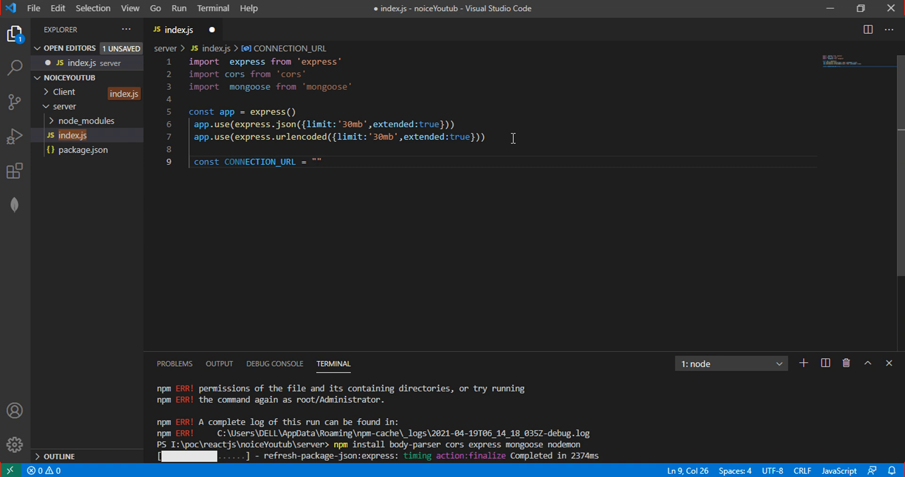
{"action": "type", "text": "mong"}
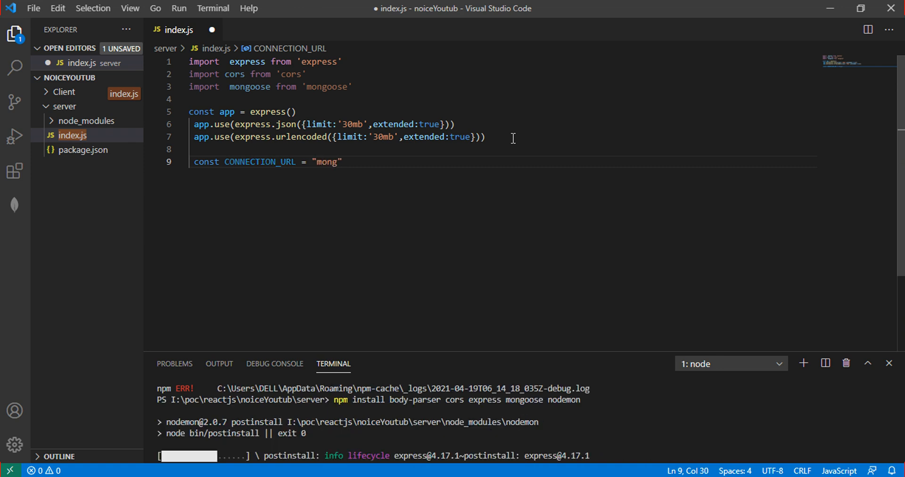
{"action": "type", "text": "db"}
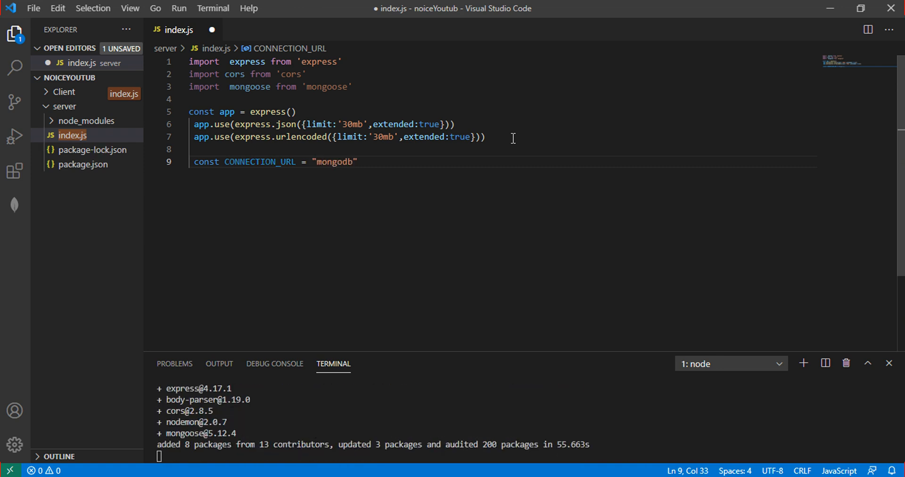
{"action": "type", "text": "://l"}
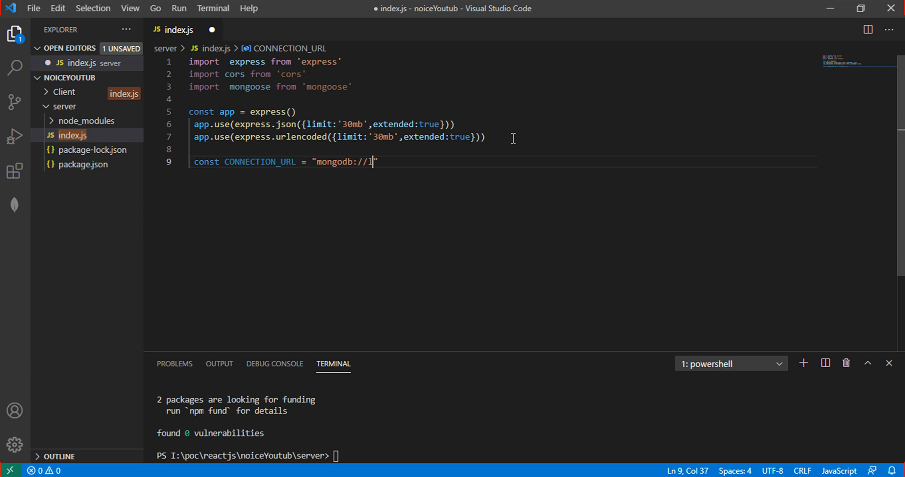
{"action": "type", "text": "ocalhost"}
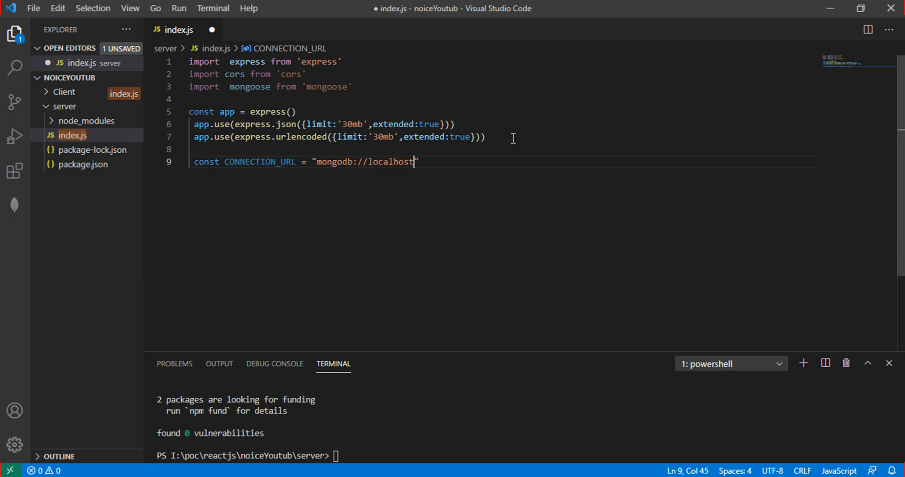
{"action": "type", "text": ":27"}
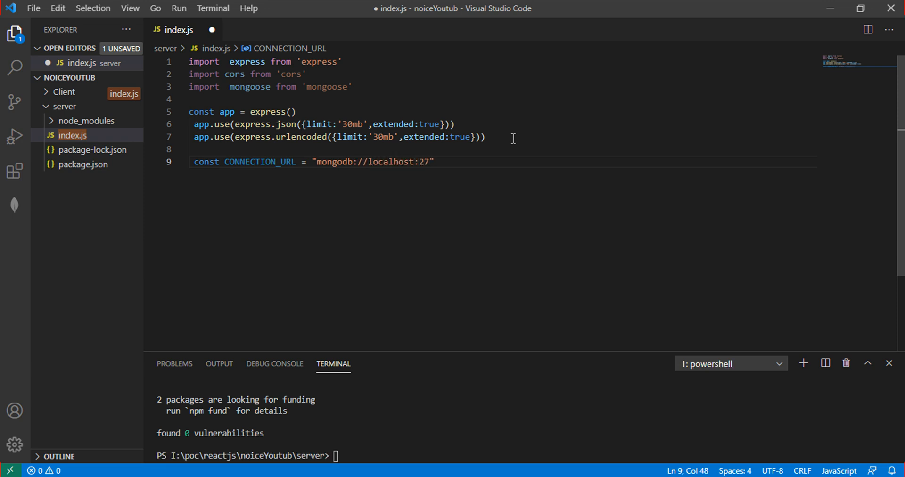
{"action": "type", "text": "17"}
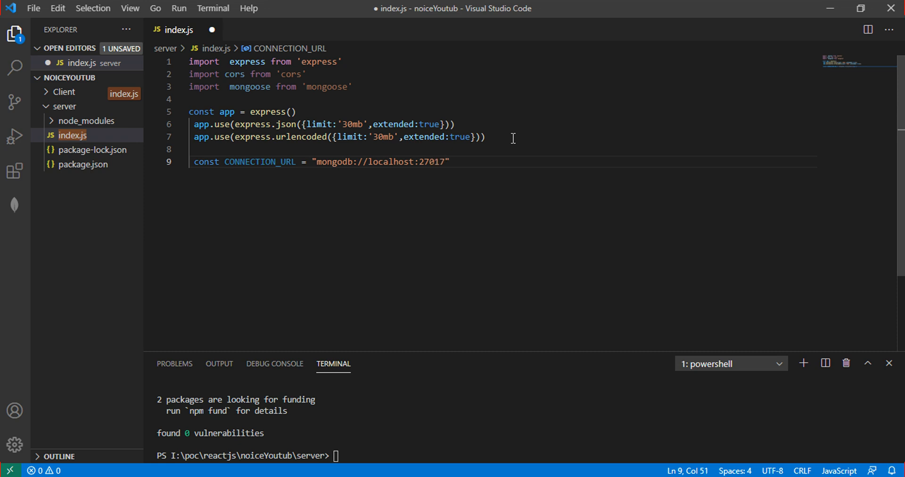
{"action": "type", "text": "/"}
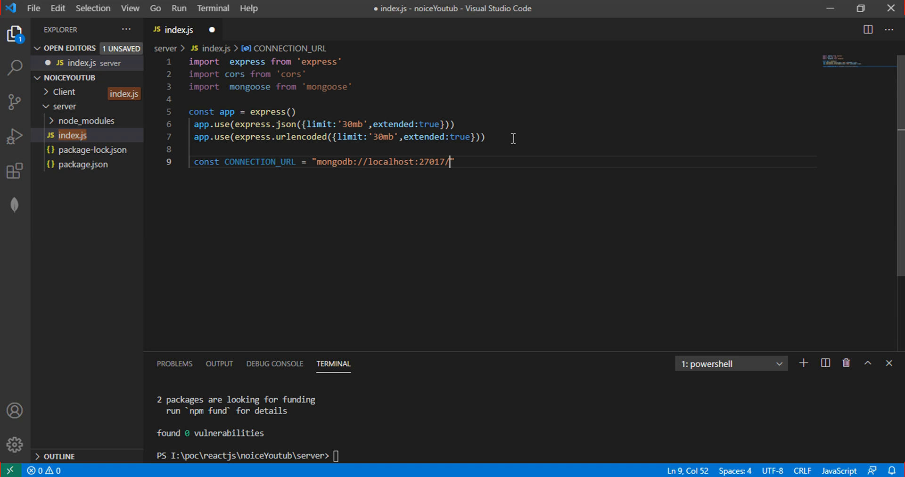
{"action": "mouse_move", "coordinate": [522, 180]}
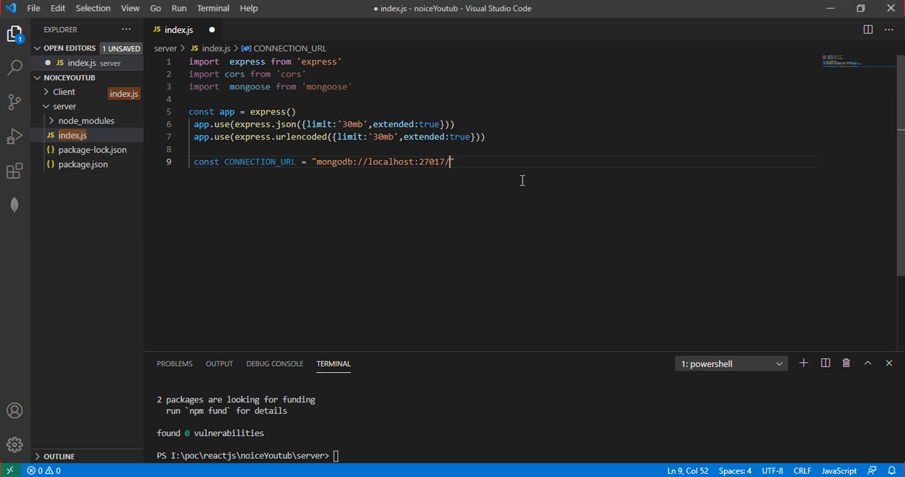
{"action": "type", "text": "task"}
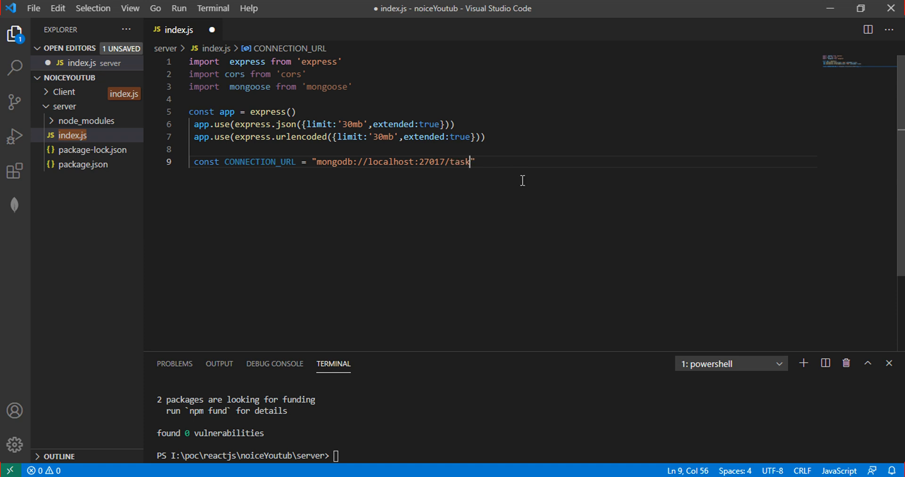
{"action": "key", "text": "Enter"}
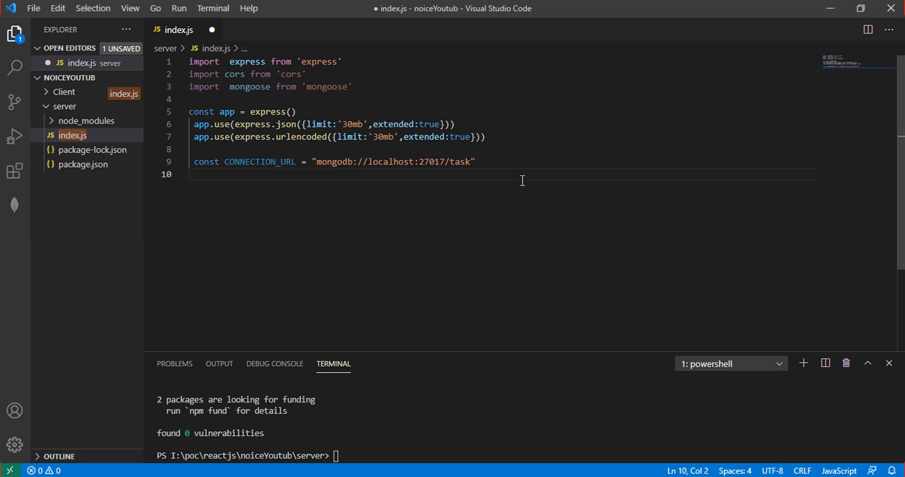
Define const PORT = process.env.PORT || 7005 and begin the mongoose line.
{"action": "type", "text": "cons"}
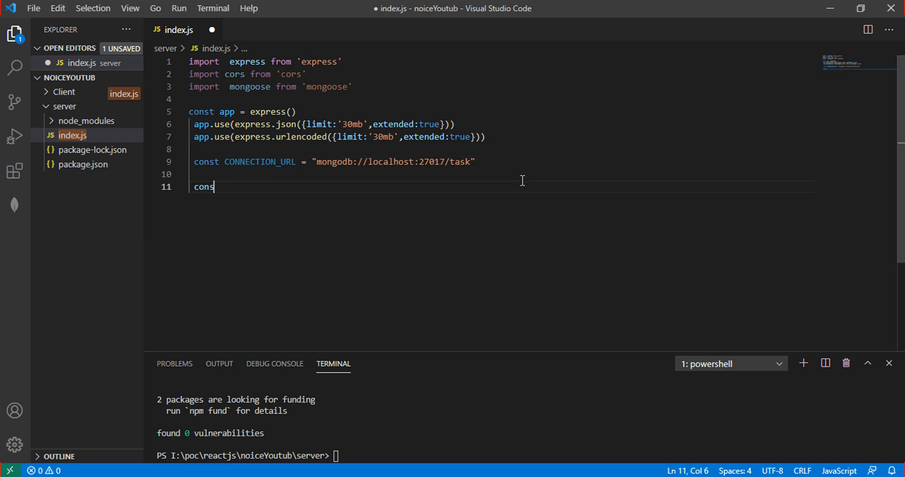
{"action": "type", "text": "t"}
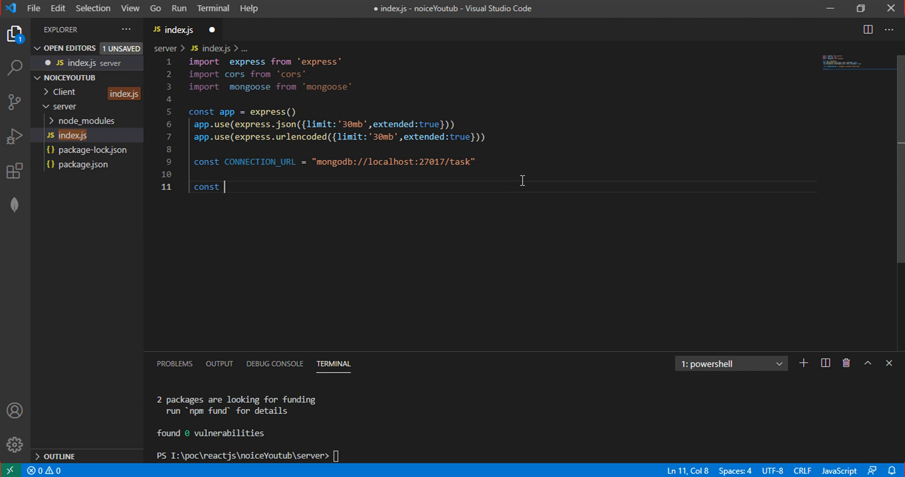
{"action": "type", "text": "P"}
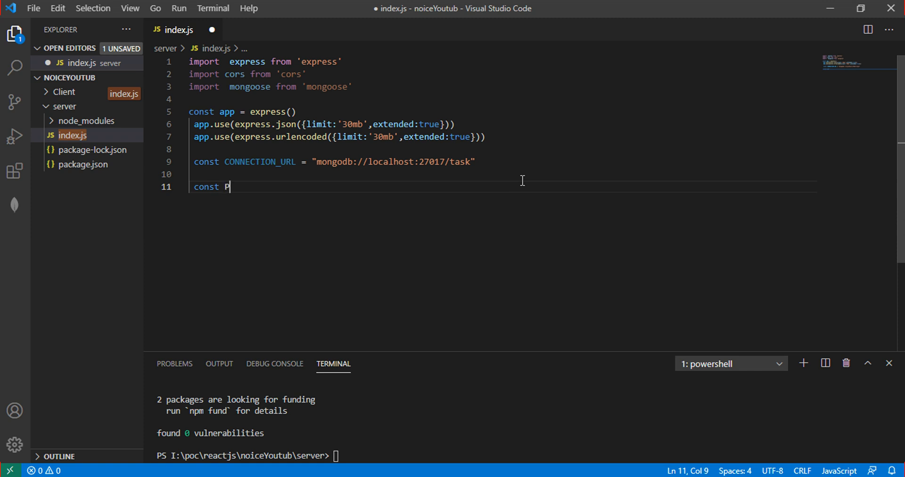
{"action": "type", "text": "ORT ="}
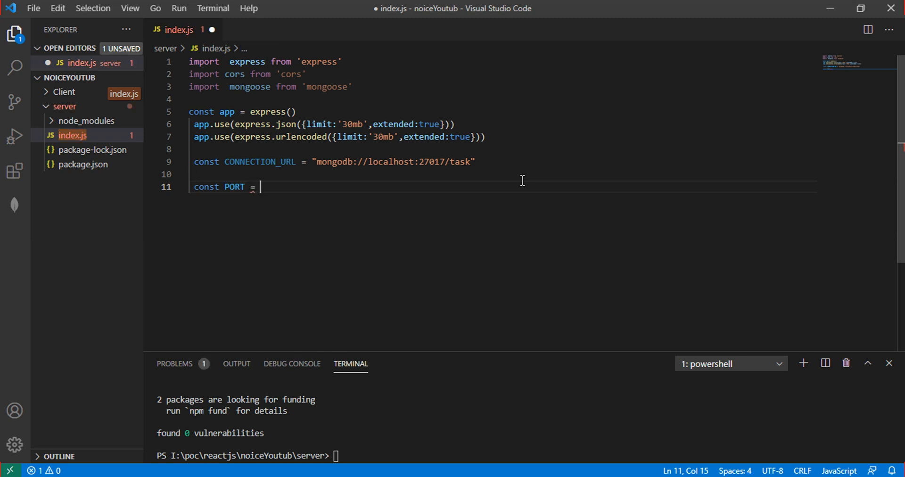
{"action": "type", "text": "process"}
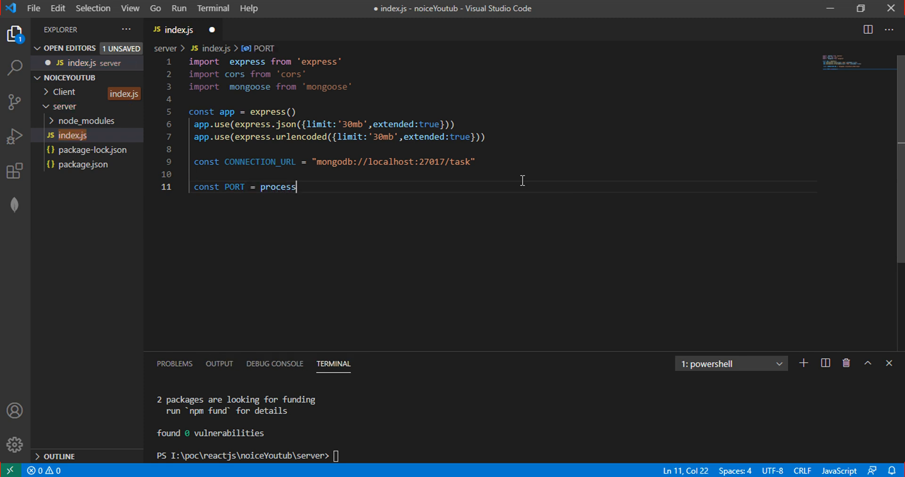
{"action": "type", "text": ".env"}
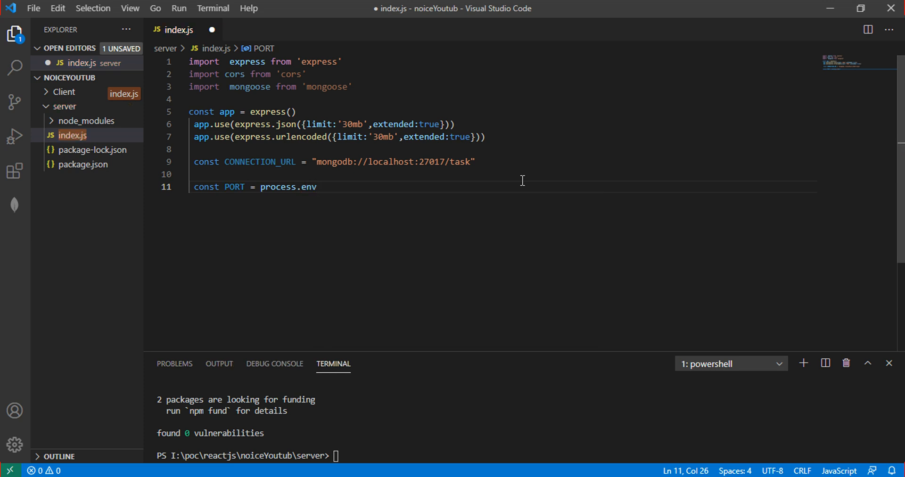
{"action": "type", "text": "."}
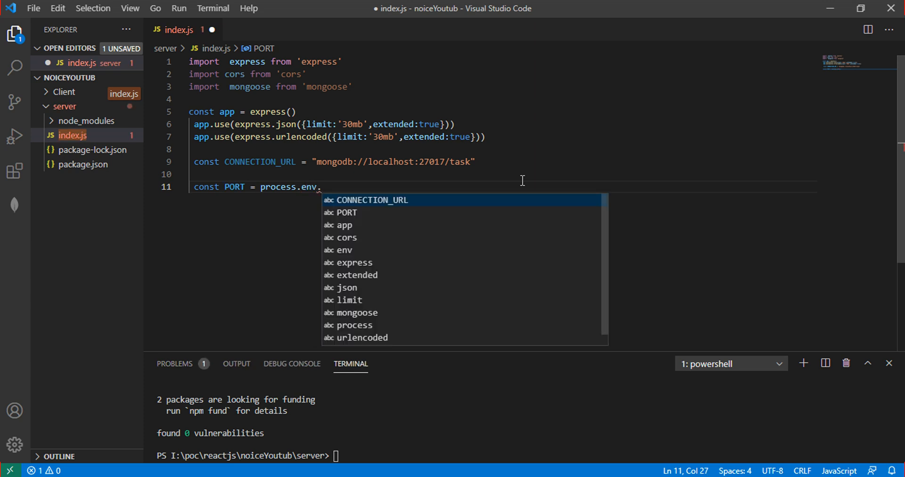
{"action": "type", "text": "po]"}
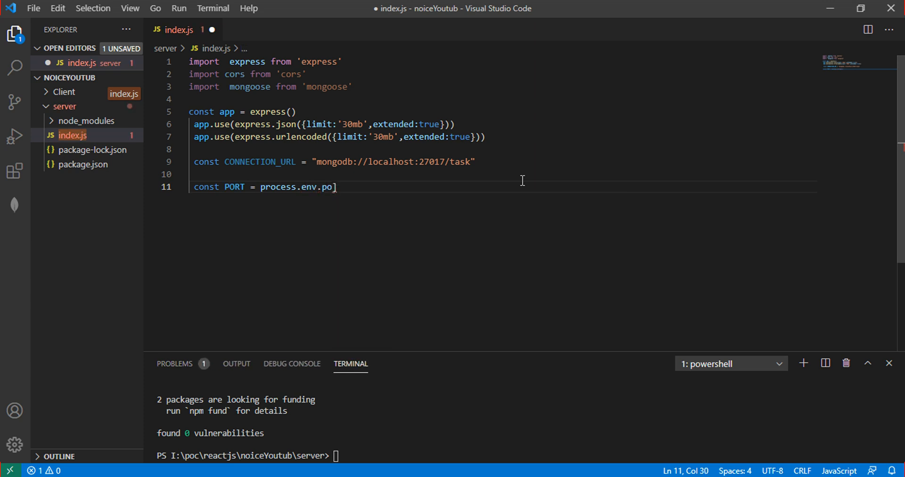
{"action": "key", "text": "BackSpace"}
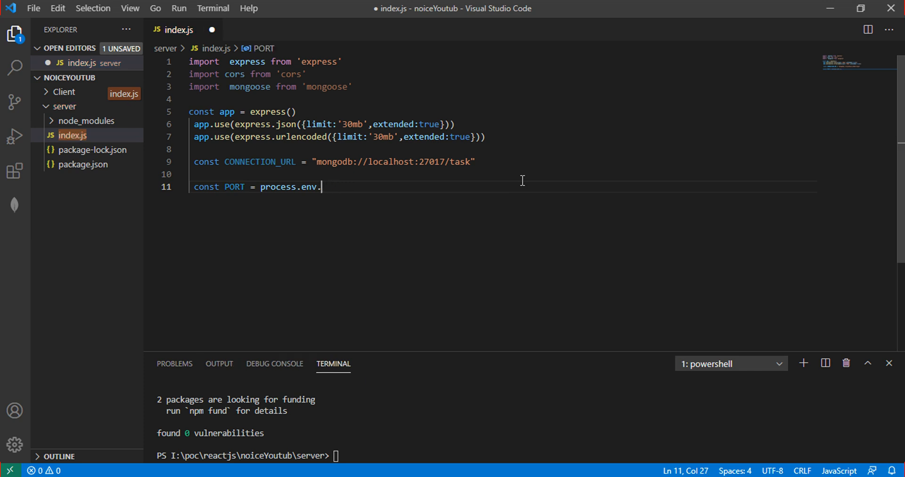
{"action": "type", "text": "PORT ||"}
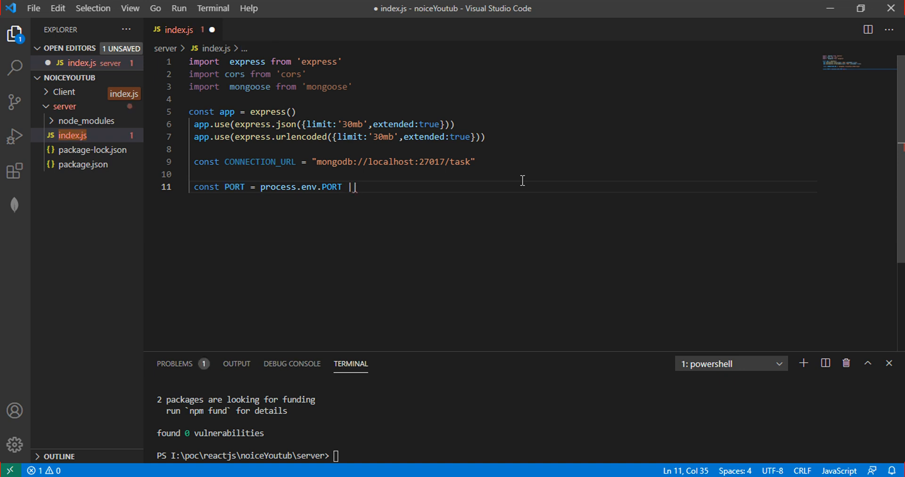
{"action": "type", "text": "7005"}
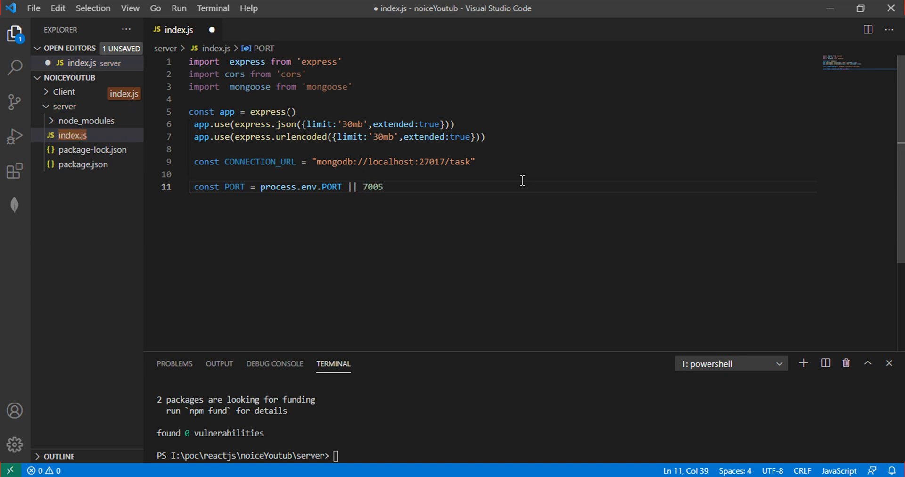
{"action": "key", "text": "Enter"}
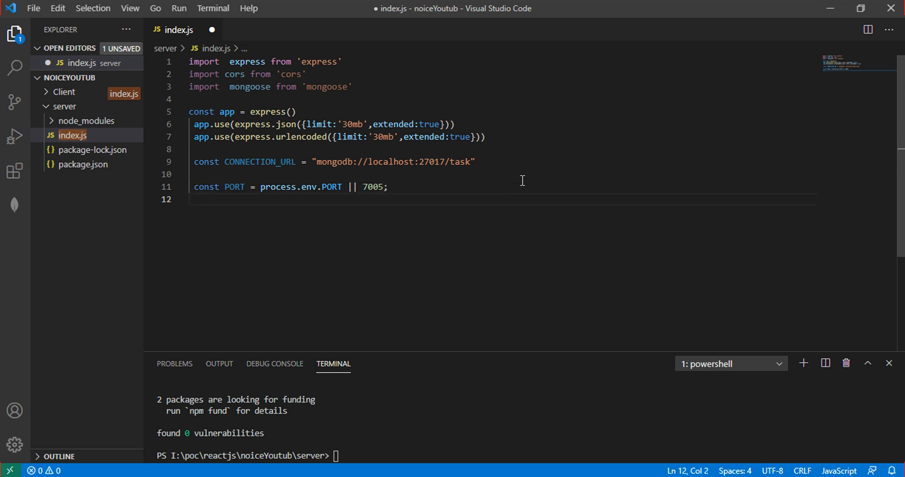
{"action": "type", "text": "mong"}
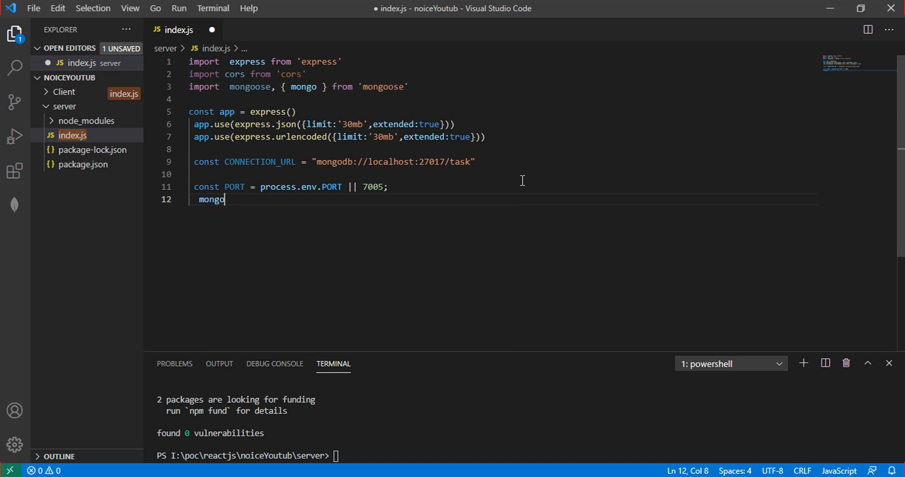
Delete the stray { mongo } import from line 3 and clear the mistyped text on line 12.
{"action": "type", "text": "oos"}
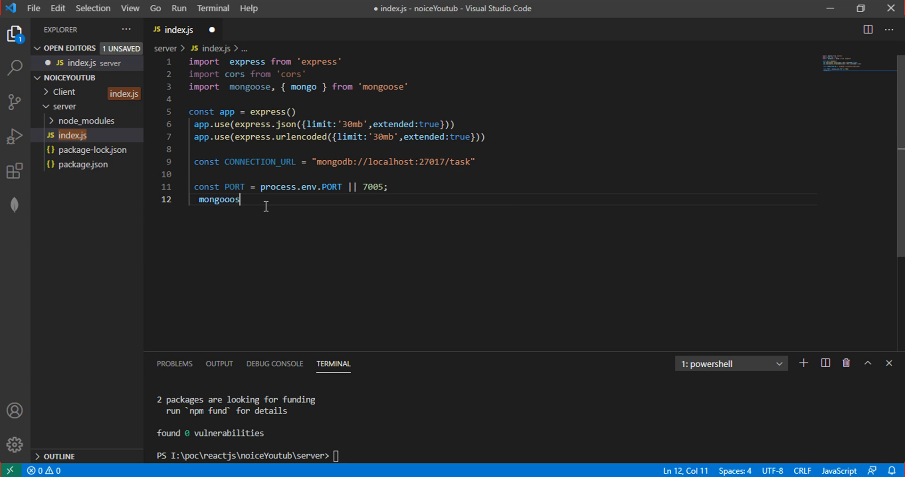
{"action": "type", "text": "MongooseDocument."}
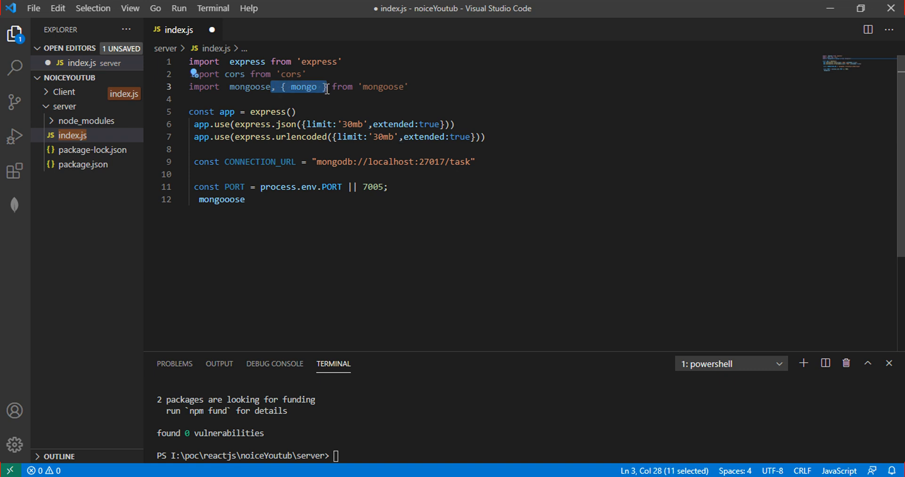
{"action": "key", "text": "Delete"}
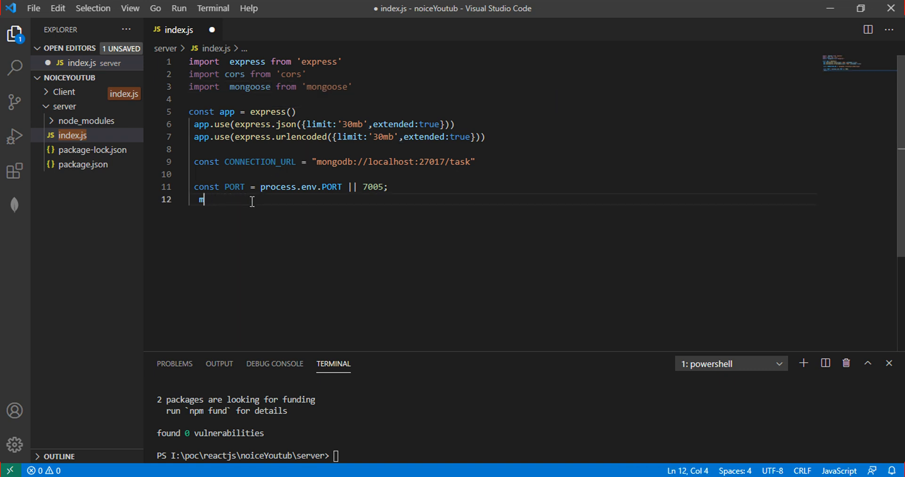
{"action": "type", "text": "mongo"}
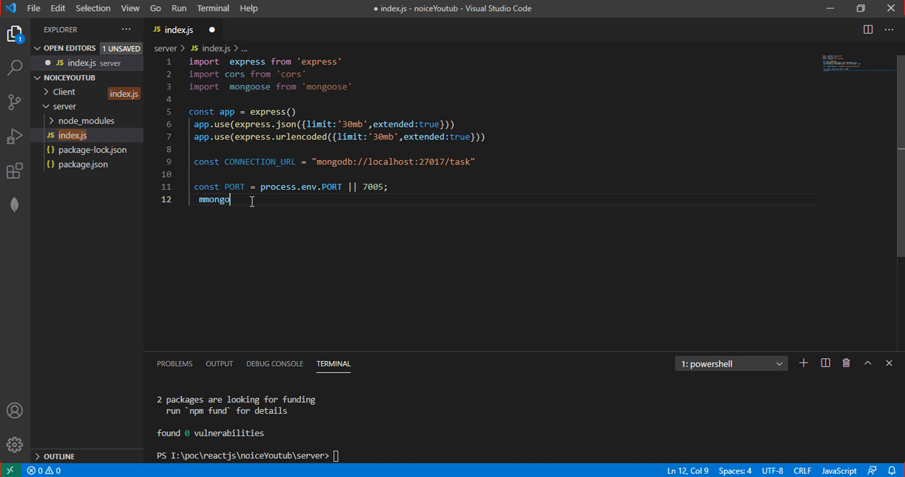
{"action": "key", "text": "Backspace"}
{"action": "type", "text": "mo"}
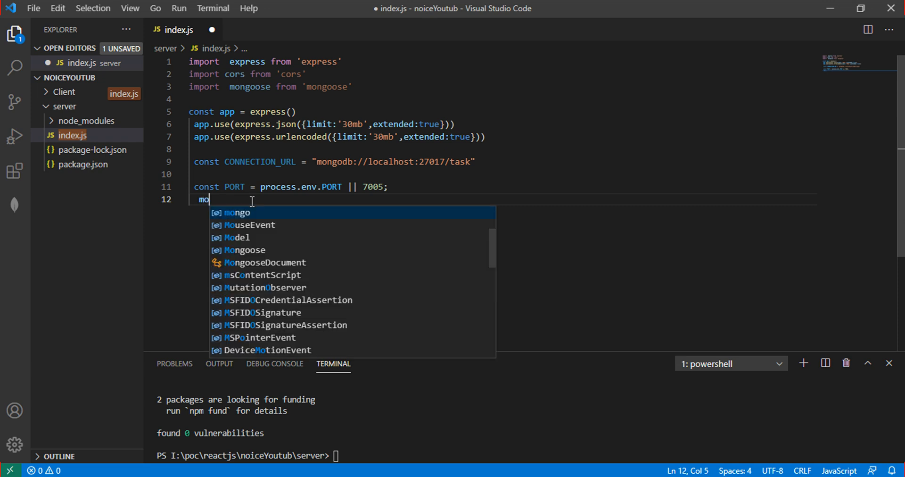
Call mongoose.connect with CONNECTION_URL as the first argument.
{"action": "type", "text": "ngoose."}
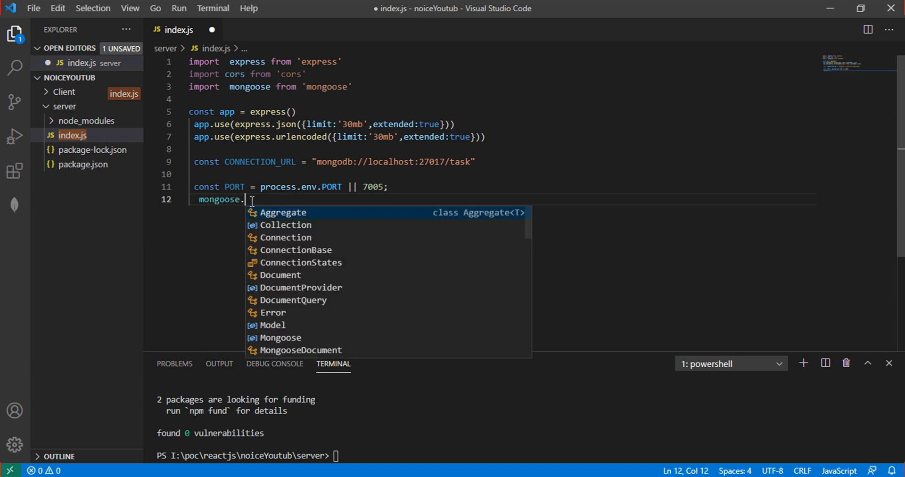
{"action": "type", "text": "connect"}
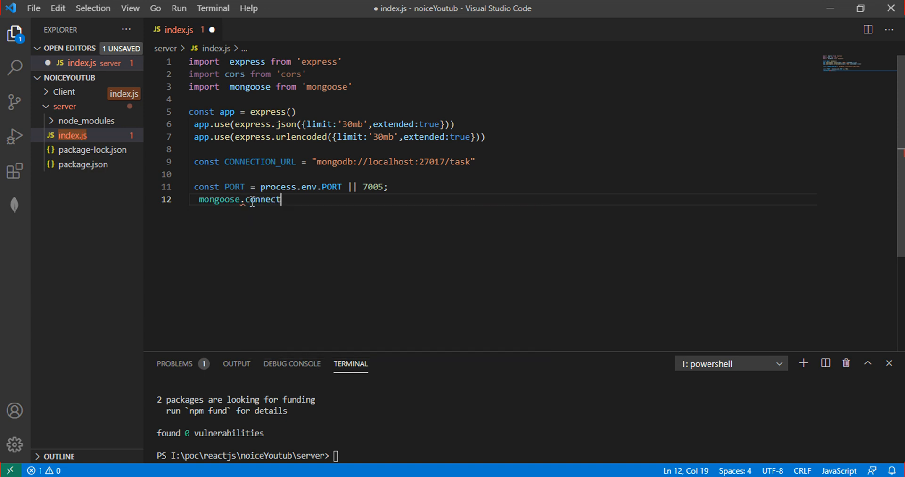
{"action": "type", "text": "()"}
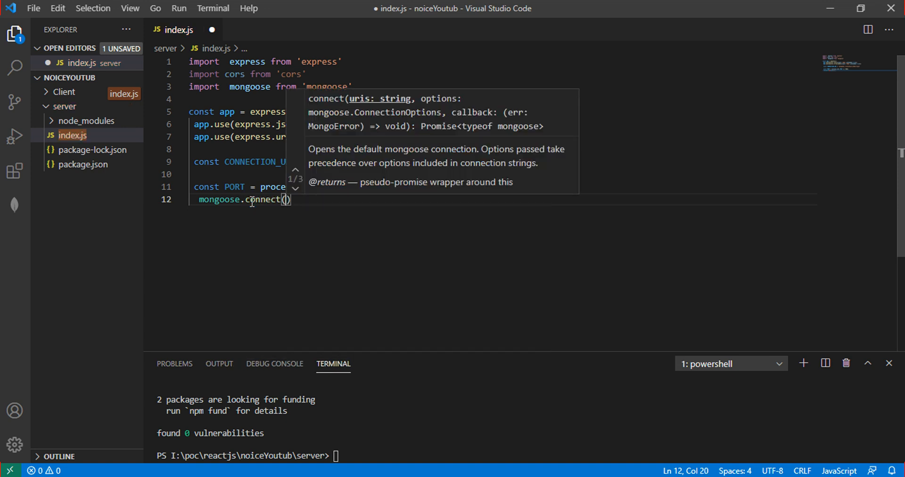
{"action": "type", "text": "CONNECTION_URL"}
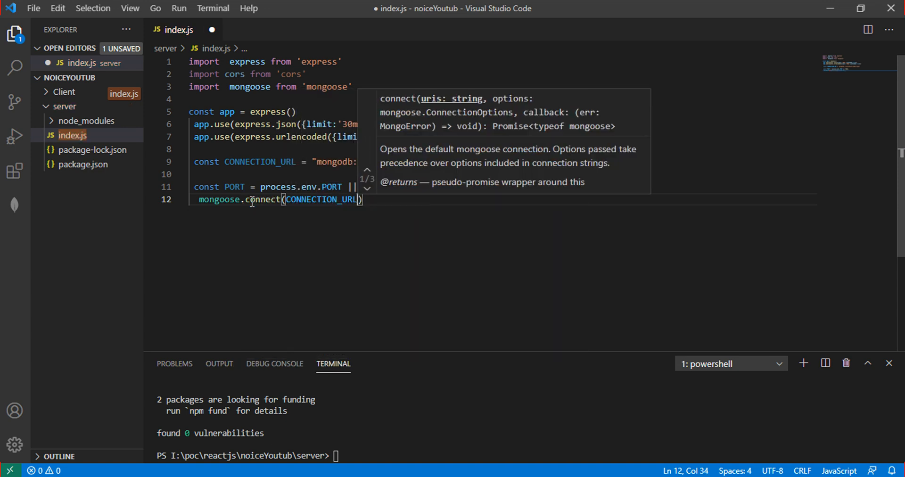
{"action": "type", "text": ",{urs"}
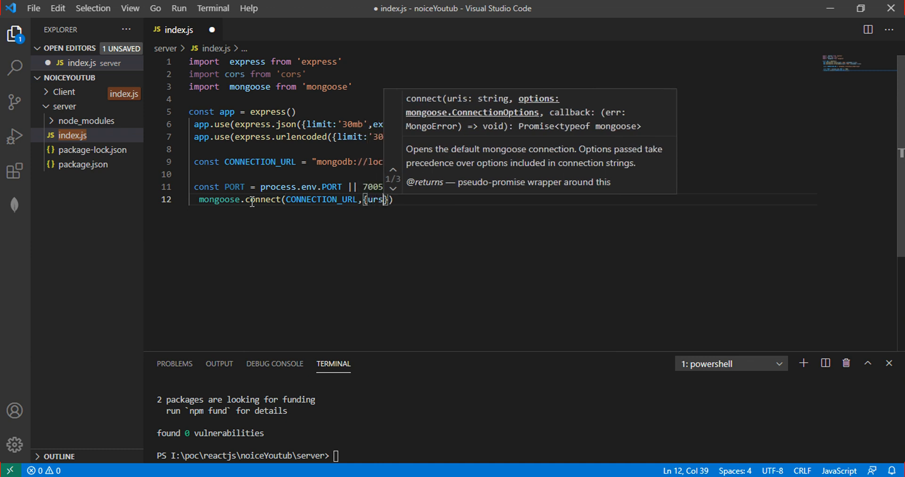
Pass options useNewUrlParser: true, useFindAndModify and useUnifiedTopology: true to connect.
{"action": "type", "text": "u"}
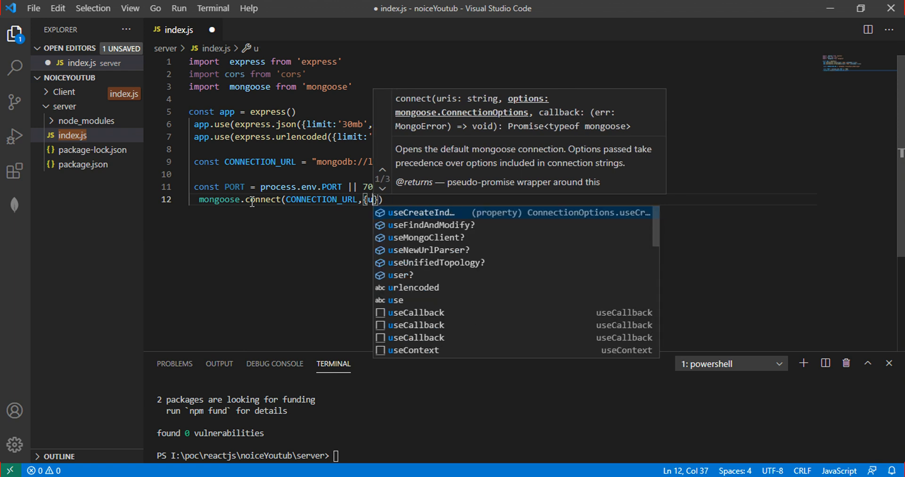
{"action": "type", "text": "seNewUrlParser"}
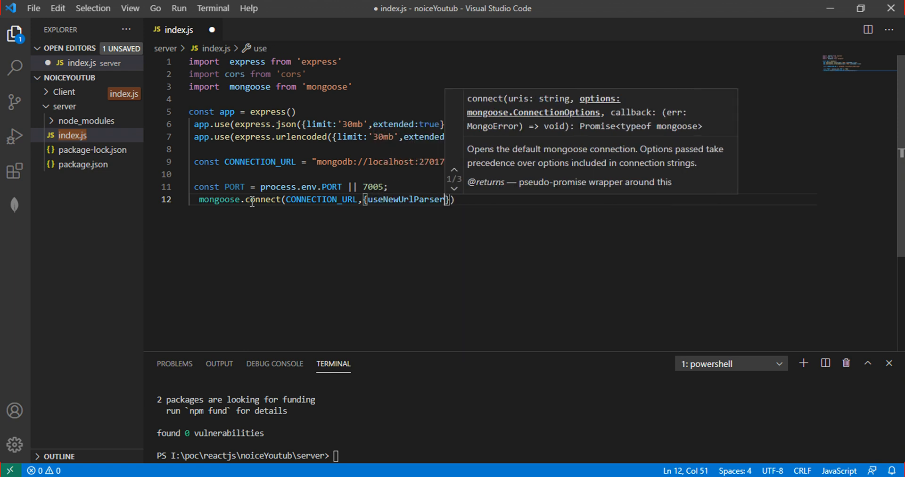
{"action": "type", "text": ":"}
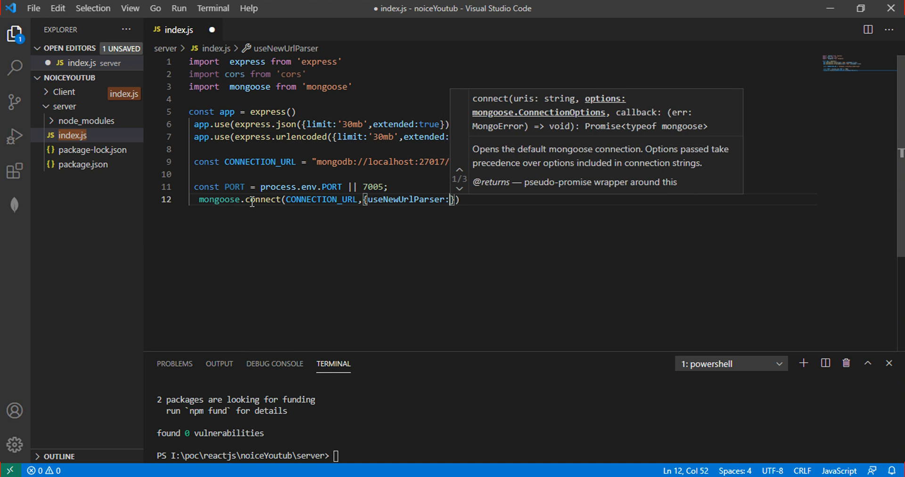
{"action": "type", "text": "true"}
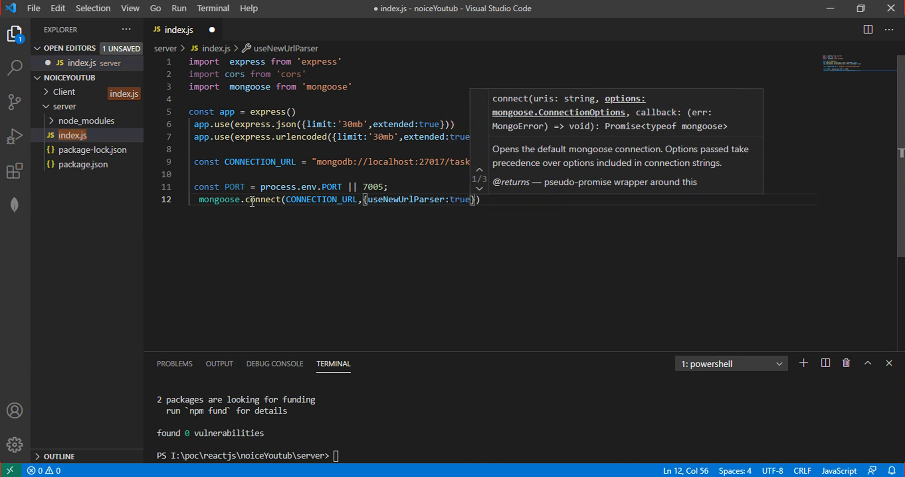
{"action": "type", "text": ",useFindAndModify"}
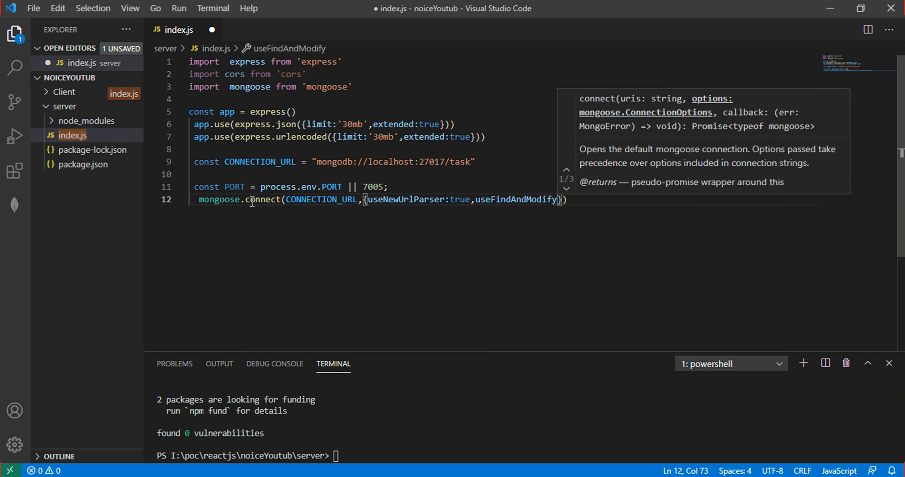
{"action": "type", "text": ","}
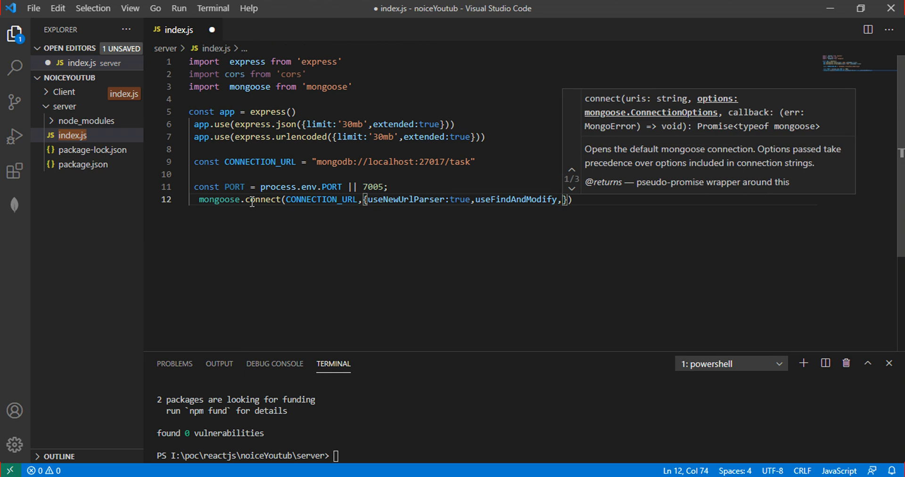
{"action": "type", "text": "useUnifiedTopology:"}
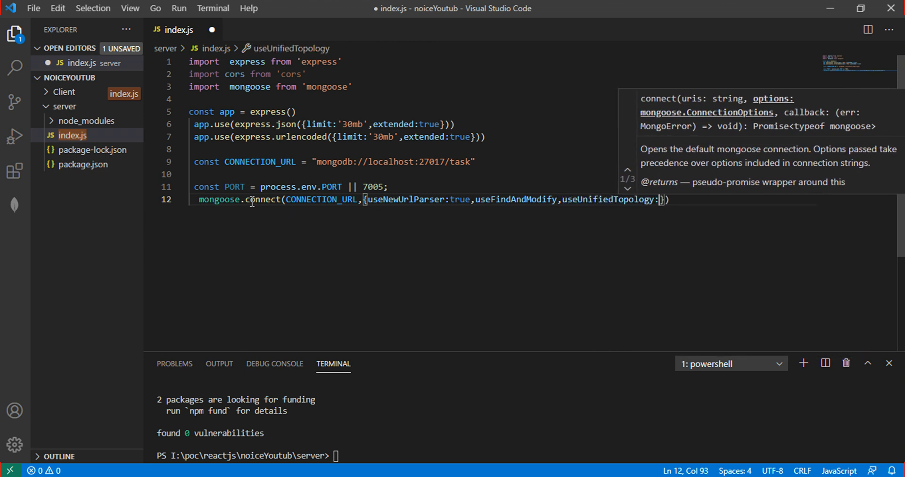
{"action": "type", "text": "true"}
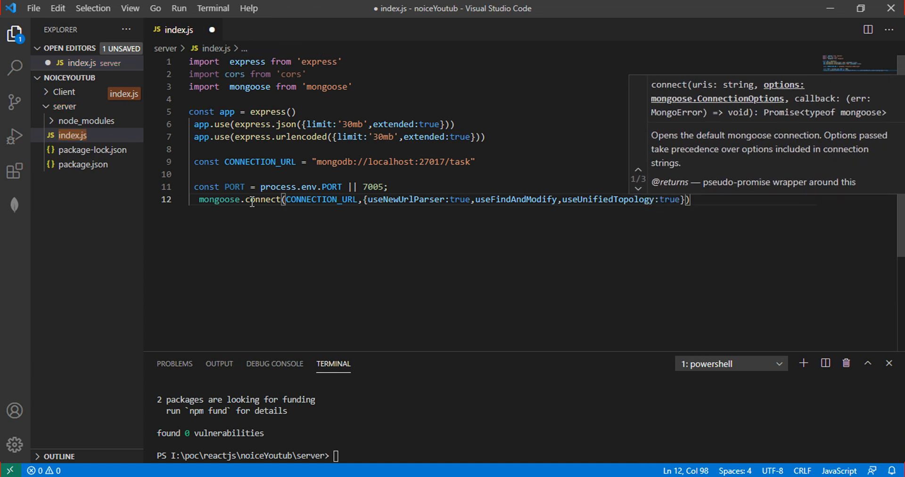
{"action": "key", "text": "Enter"}
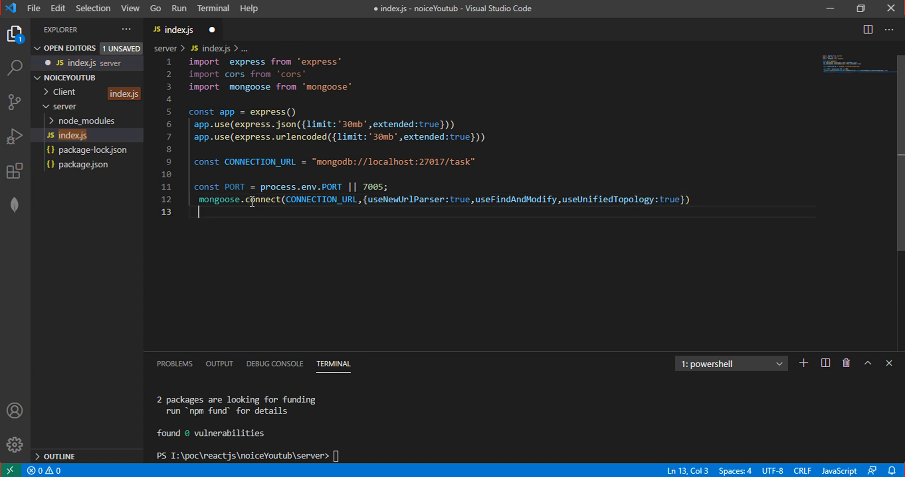
Chain .then on the connection so the app listens on PORT.
{"action": "type", "text": ".then(("}
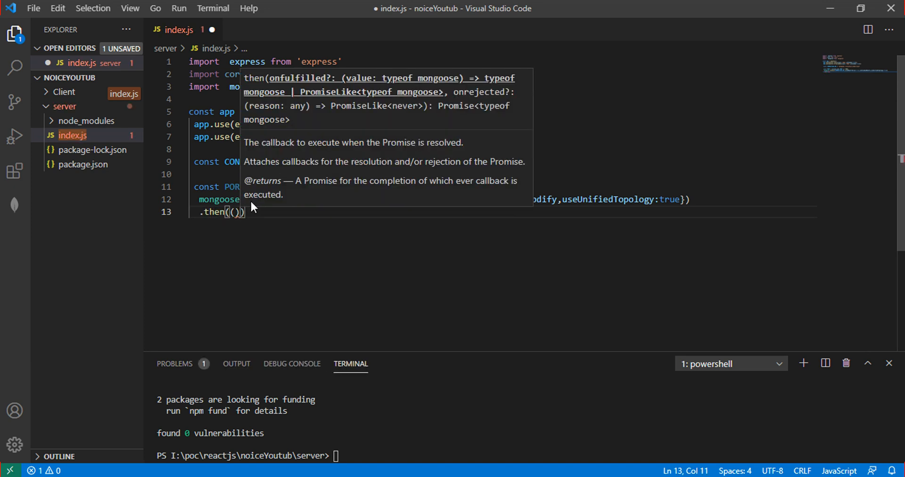
{"action": "type", "text": "=>app"}
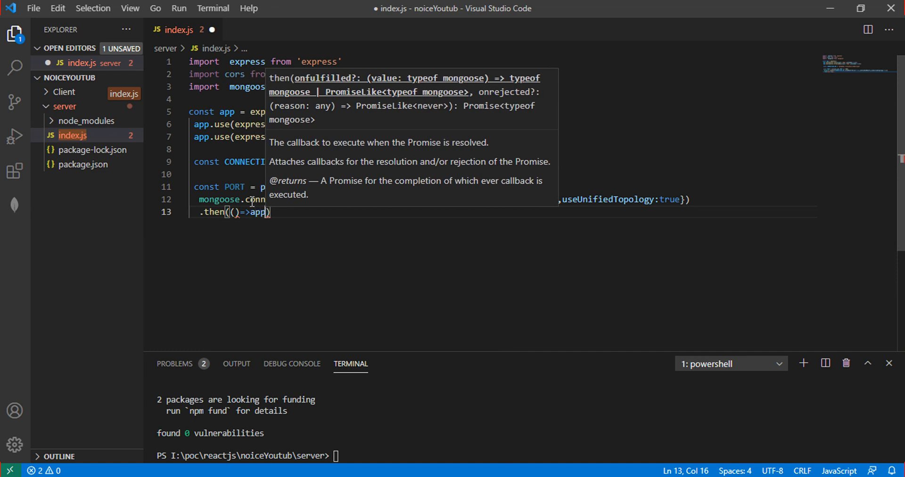
{"action": "type", "text": ".listen(("}
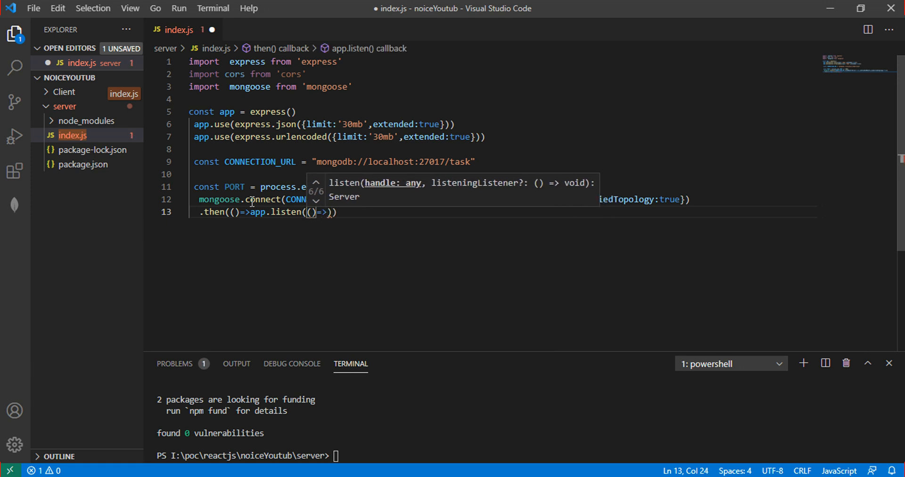
{"action": "type", "text": "PORT,"}
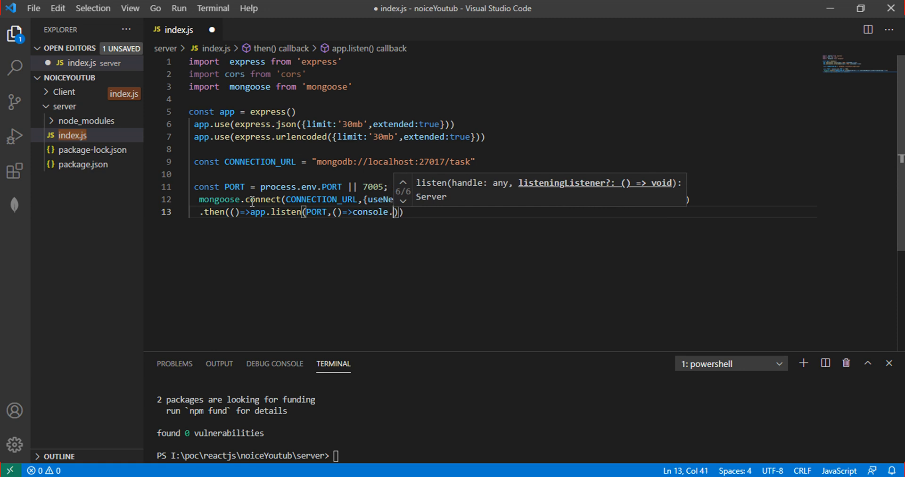
Log the template message `servering in this port ${PORT}` in the listen callback.
{"action": "type", "text": "log("}
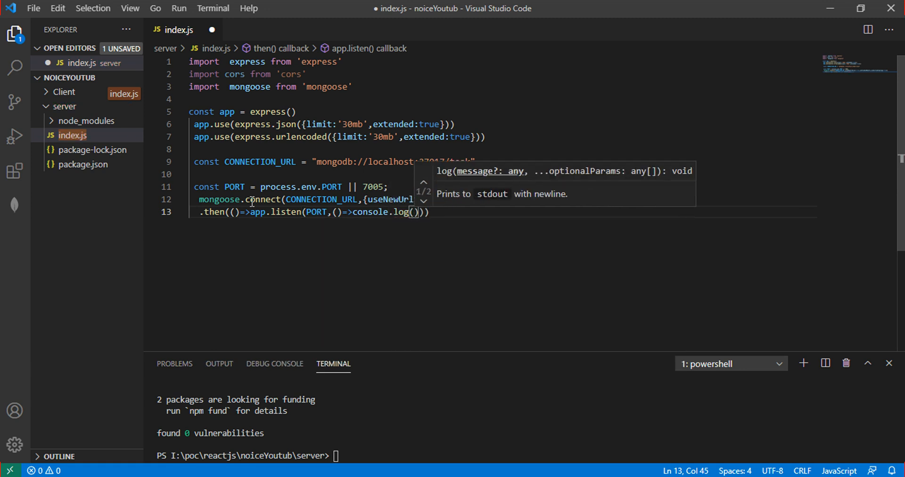
{"action": "type", "text": "`"}
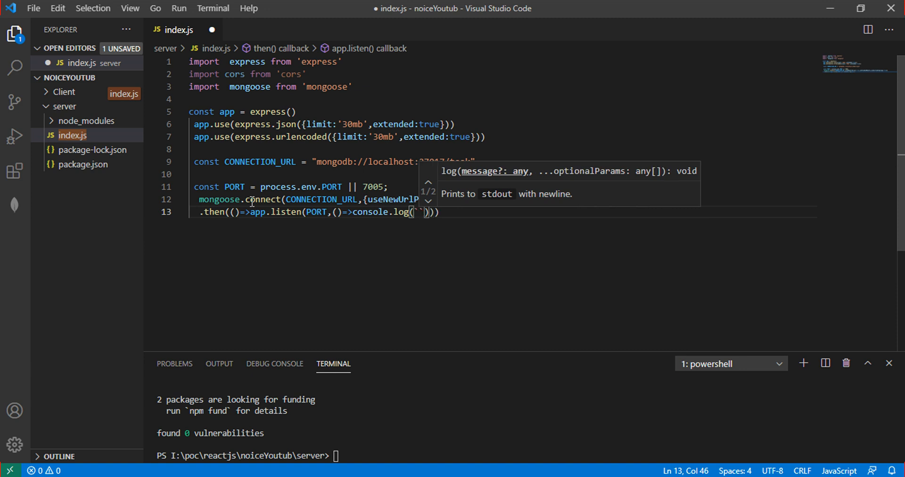
{"action": "type", "text": "servering in this port"}
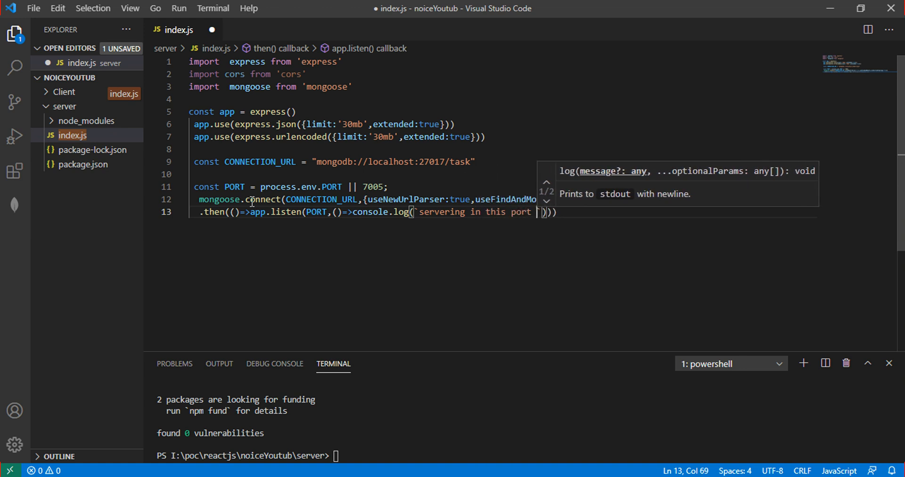
{"action": "type", "text": "#"}
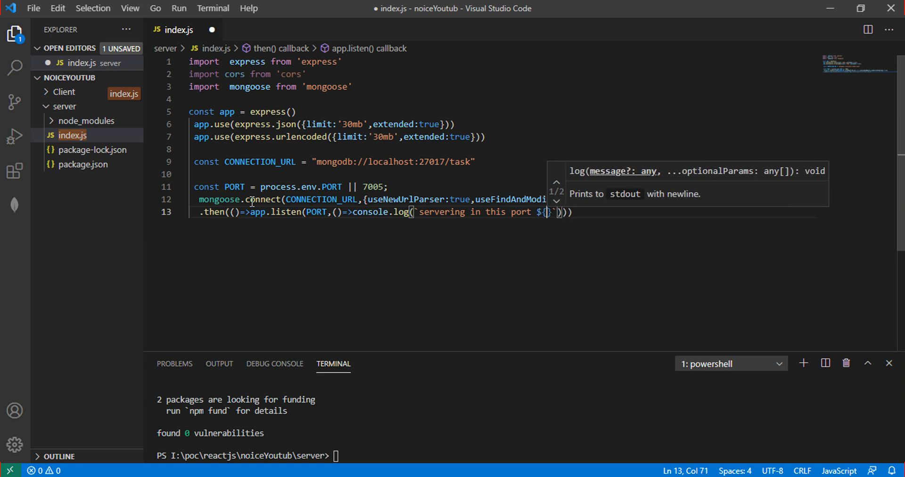
{"action": "type", "text": "PORT"}
{"action": "type", "text": ".catch(("}
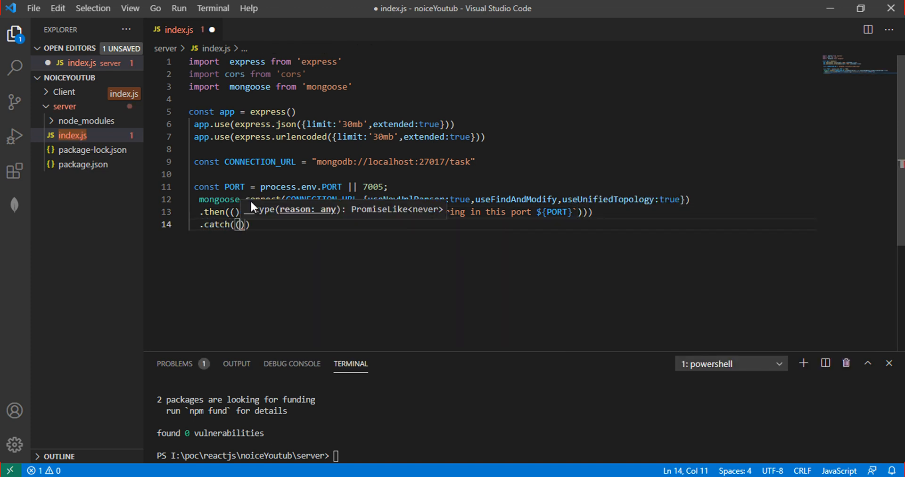
Add .catch((error)=>console.log(error.message)) after the .then call.
{"action": "type", "text": "error"}
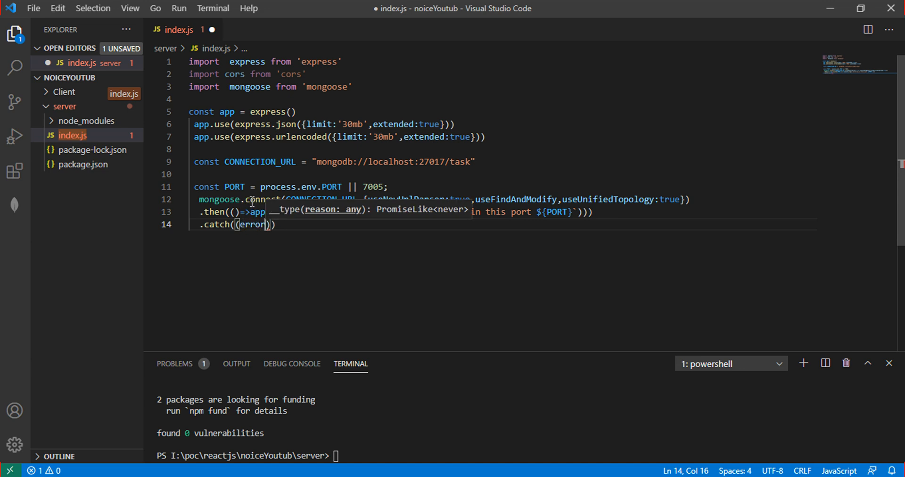
{"action": "type", "text": "=>console"}
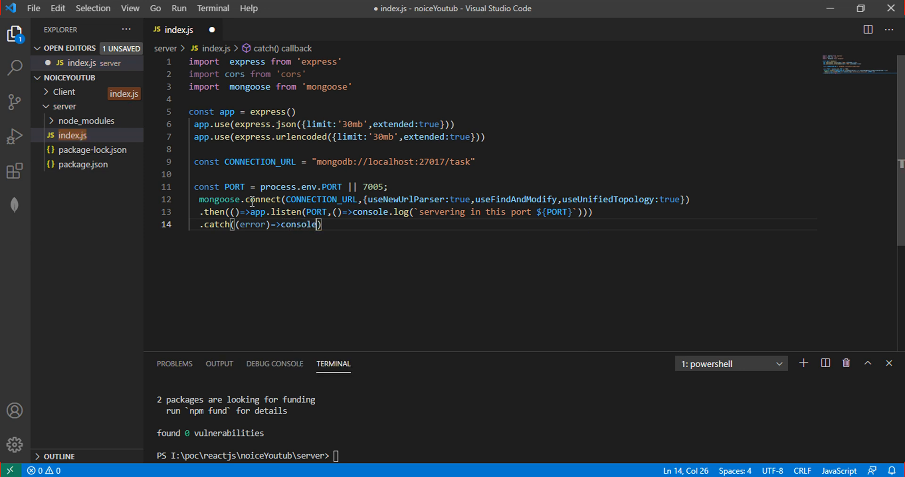
{"action": "type", "text": ".log("}
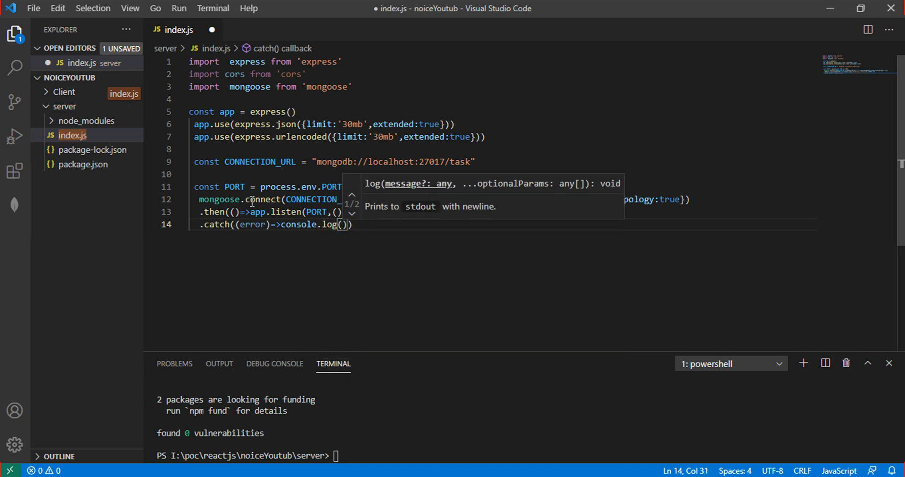
{"action": "type", "text": "errr"}
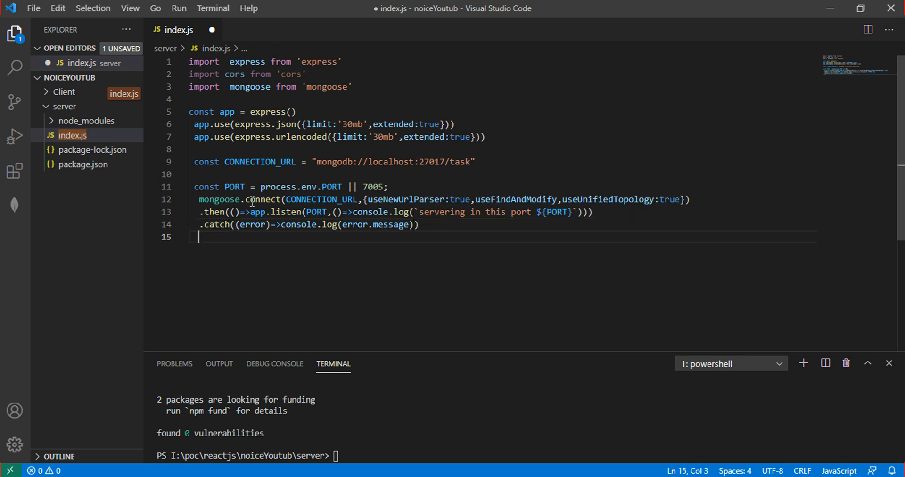
Add mongoose.set('useFindAndModify',false), removing it from the connect options, and save index.js.
{"action": "type", "text": "mongoos"}
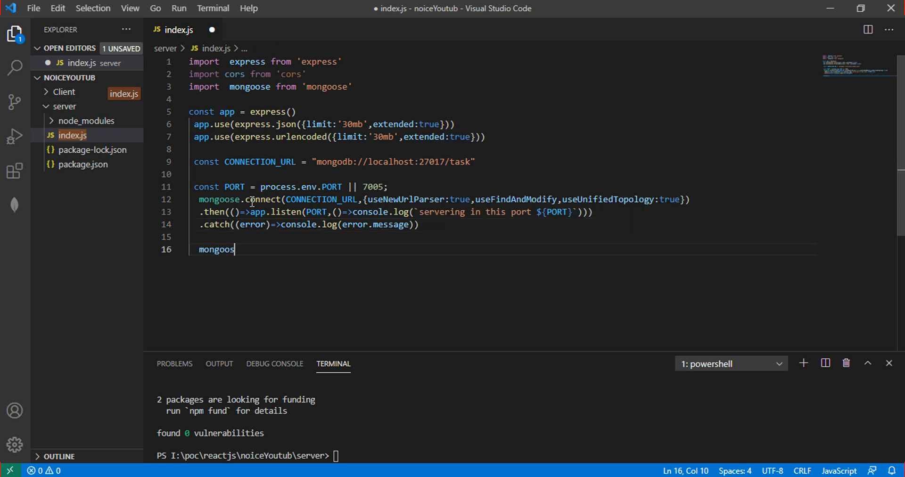
{"action": "type", "text": "."}
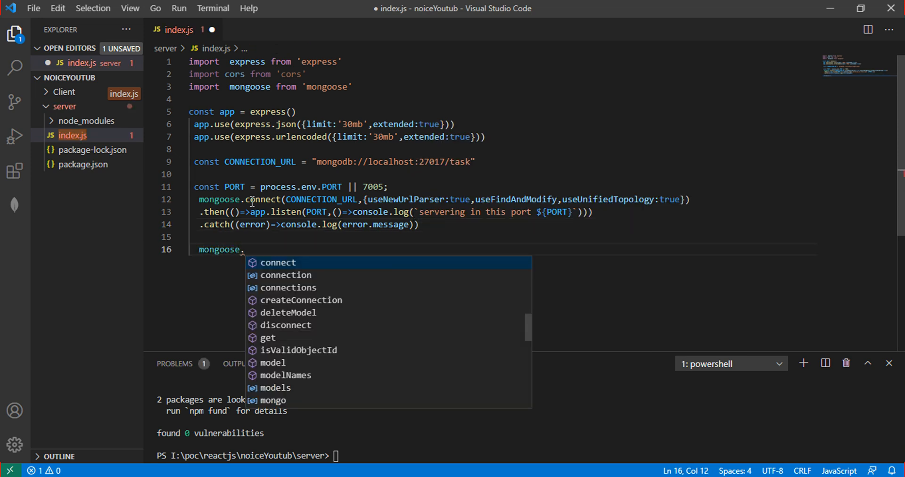
{"action": "type", "text": "set("}
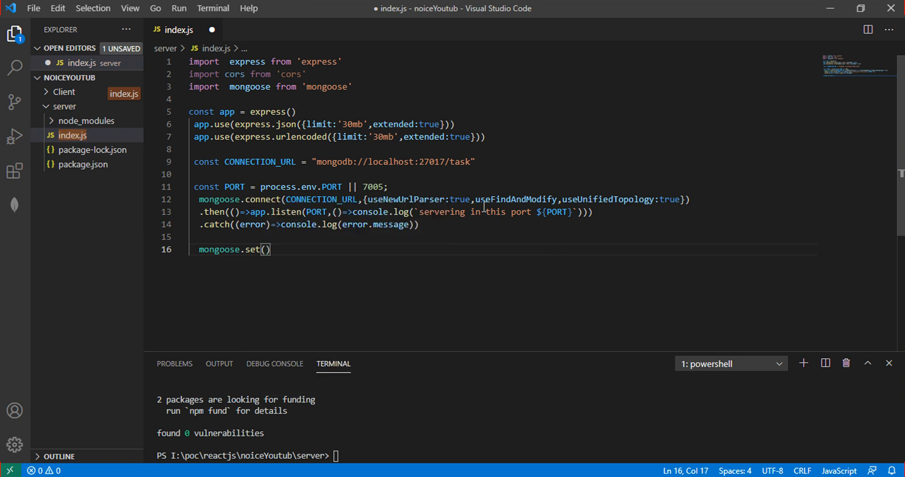
{"action": "double_click", "coordinate": [515, 200]}
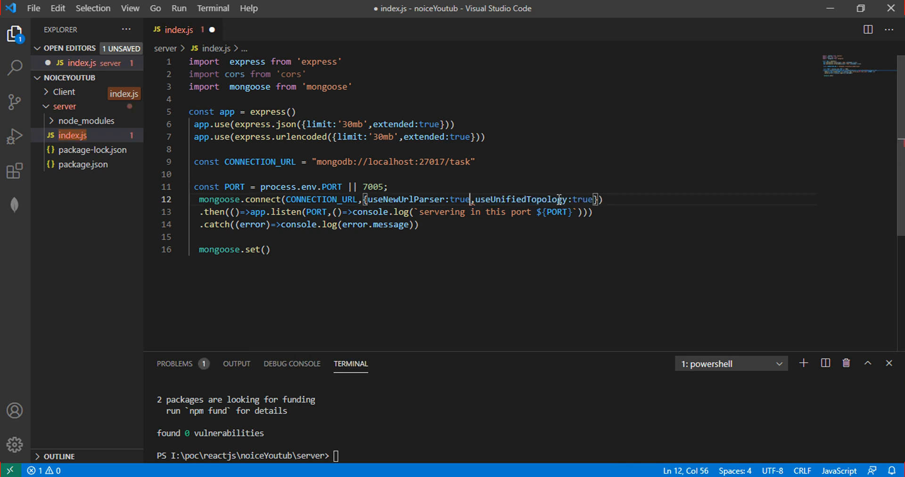
{"action": "left_click", "coordinate": [265, 249]}
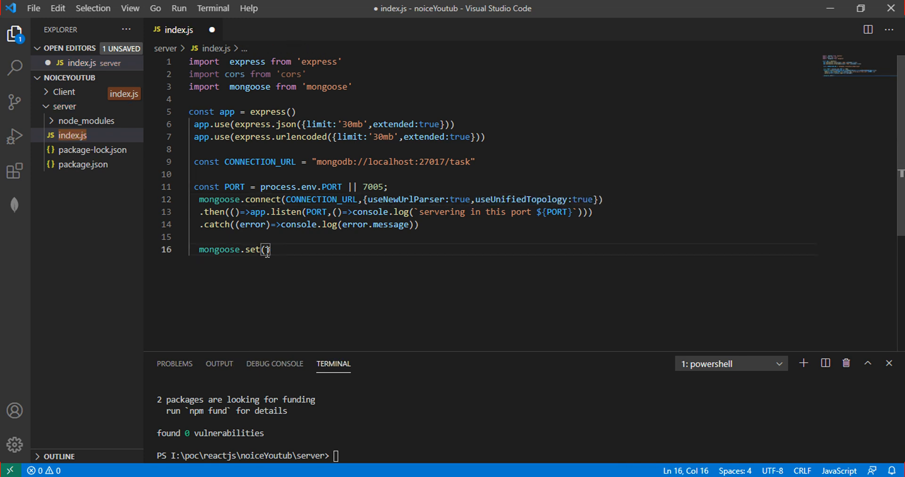
{"action": "type", "text": "'useFindAndModify'"}
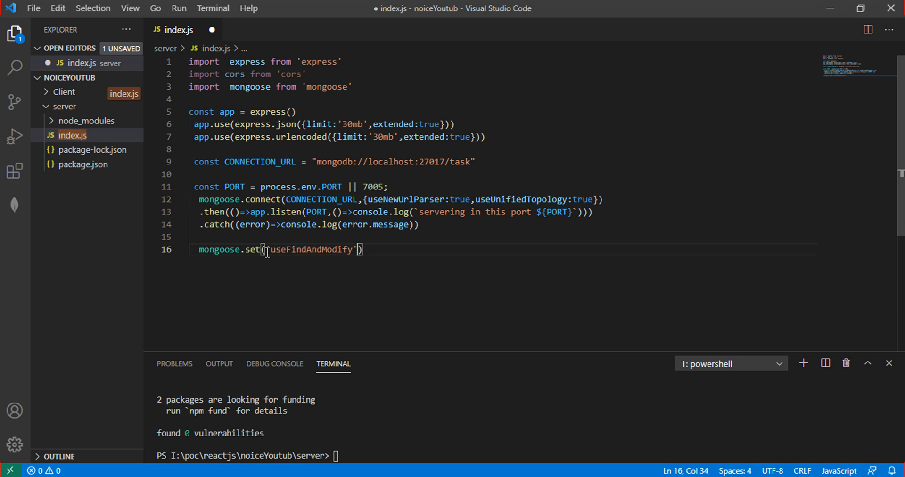
{"action": "type", "text": ",fals"}
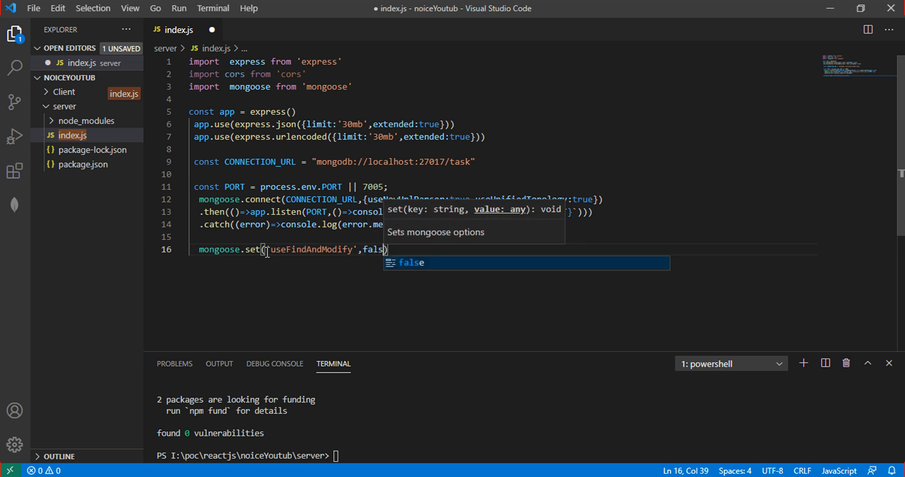
{"action": "key", "text": "Enter"}
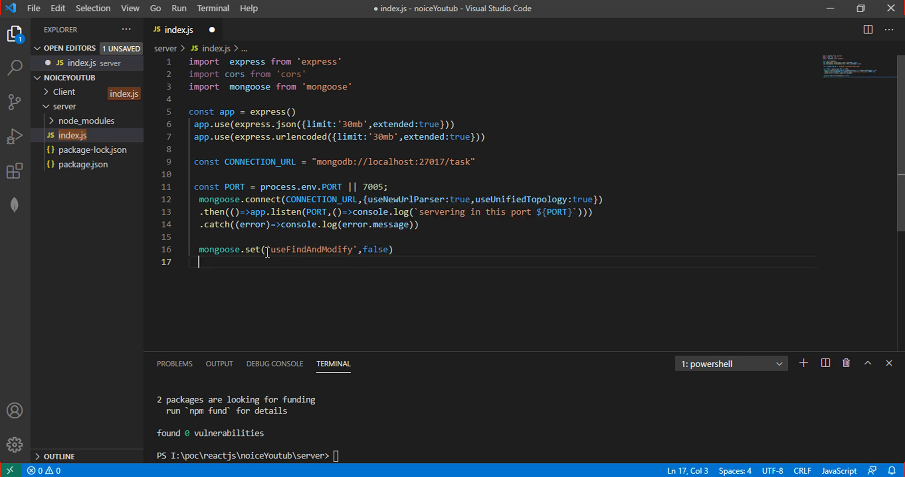
{"action": "key", "text": "ctrl+s"}
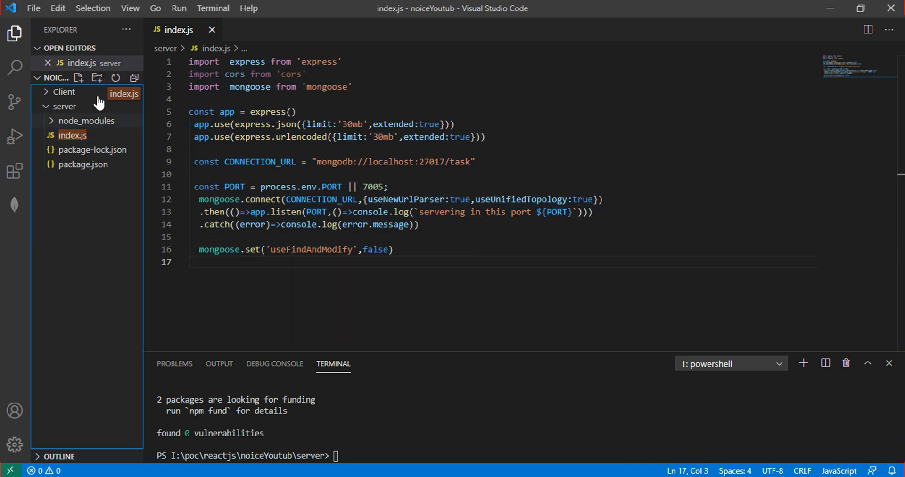
{"action": "mouse_move", "coordinate": [90, 121]}
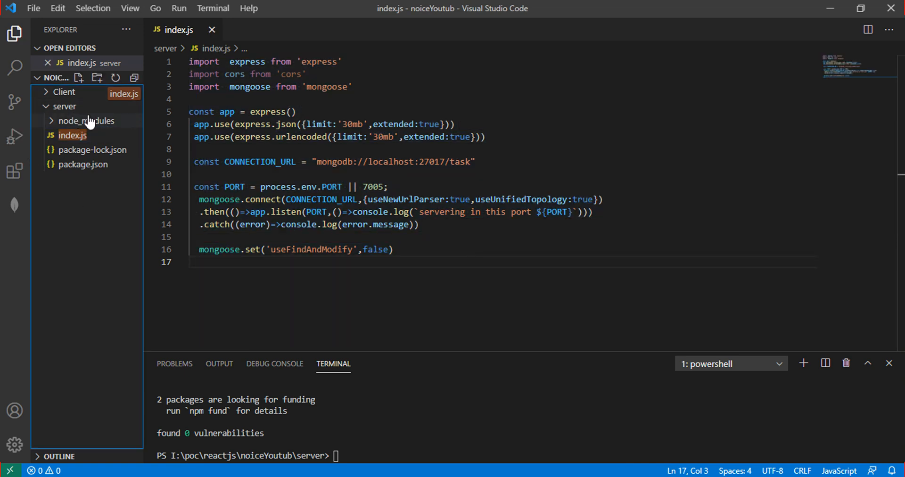
In the server package.json, replace the test script with "start": "nodemon index.js".
{"action": "left_click", "coordinate": [84, 164]}
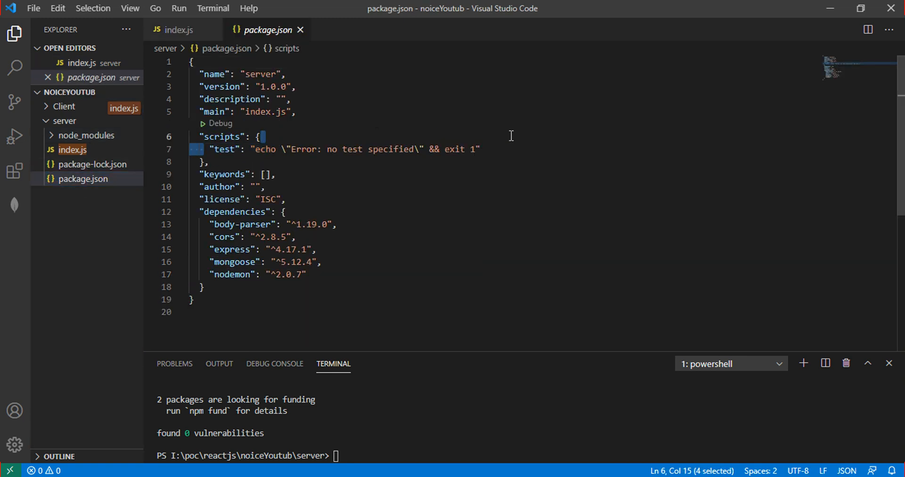
{"action": "type", "text": "start\": \"\""}
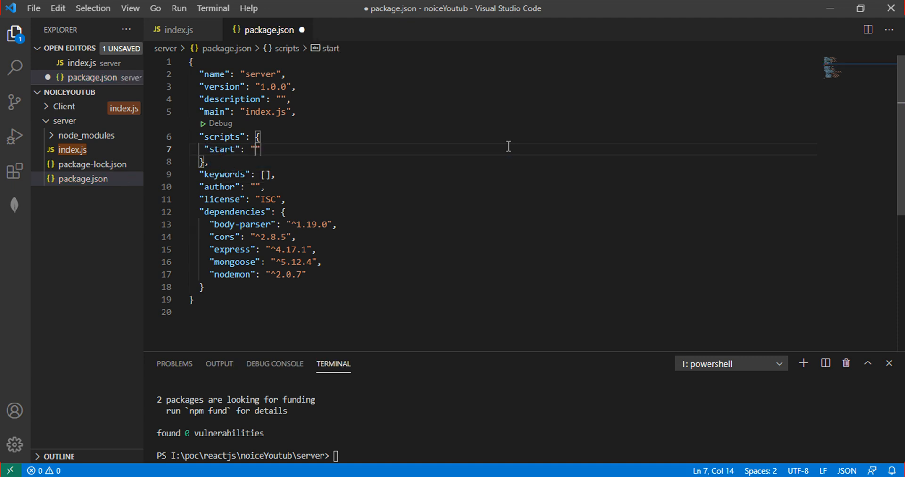
{"action": "type", "text": "nodemon"}
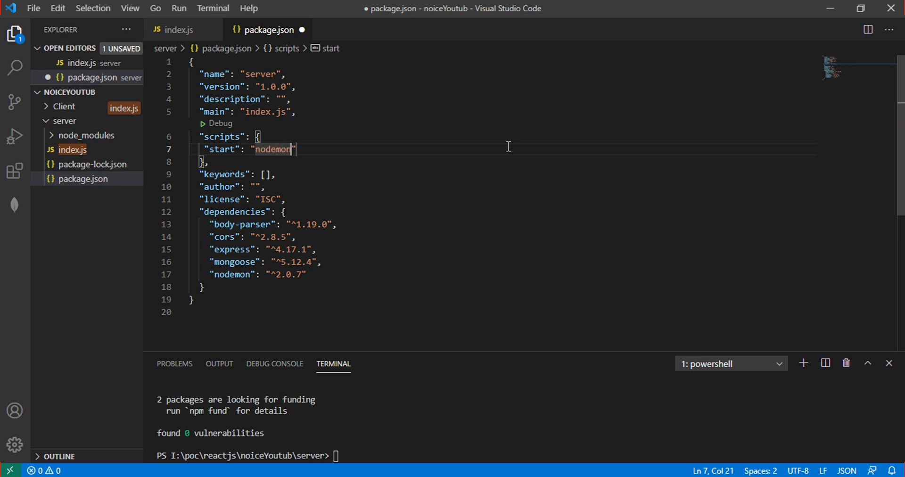
{"action": "type", "text": "index"}
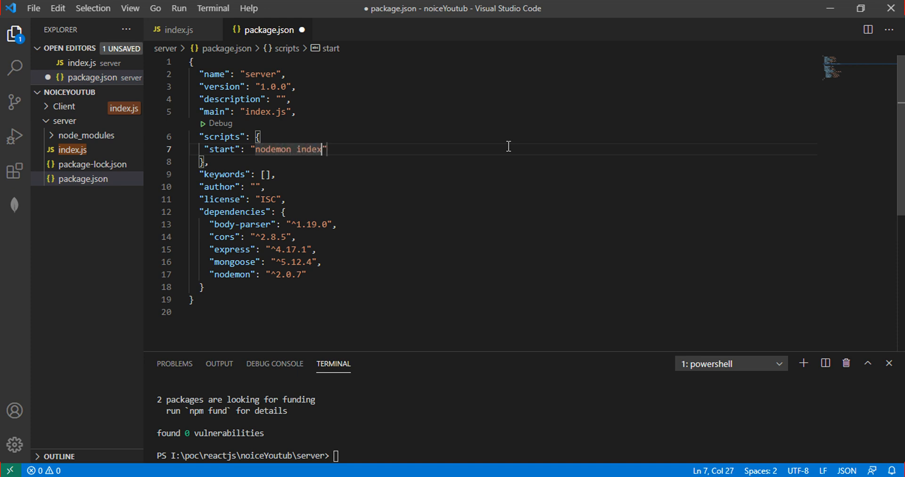
{"action": "type", "text": ".ij"}
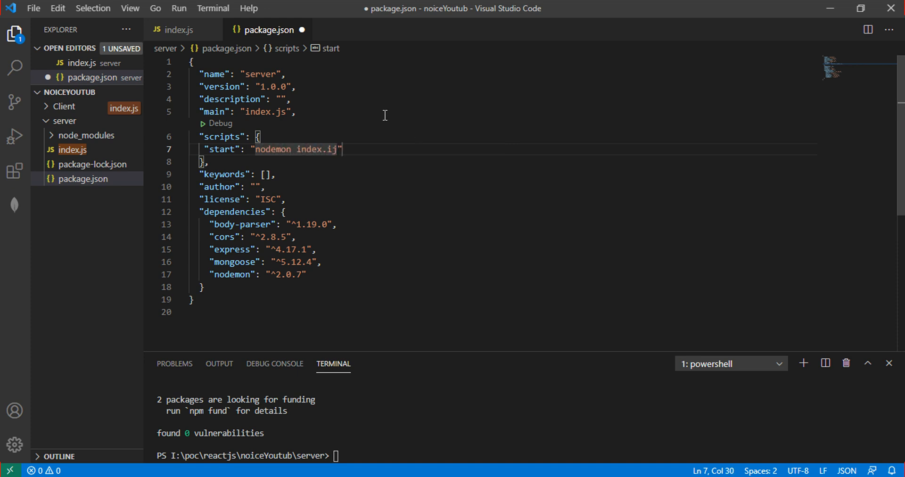
{"action": "key", "text": "Backspace"}
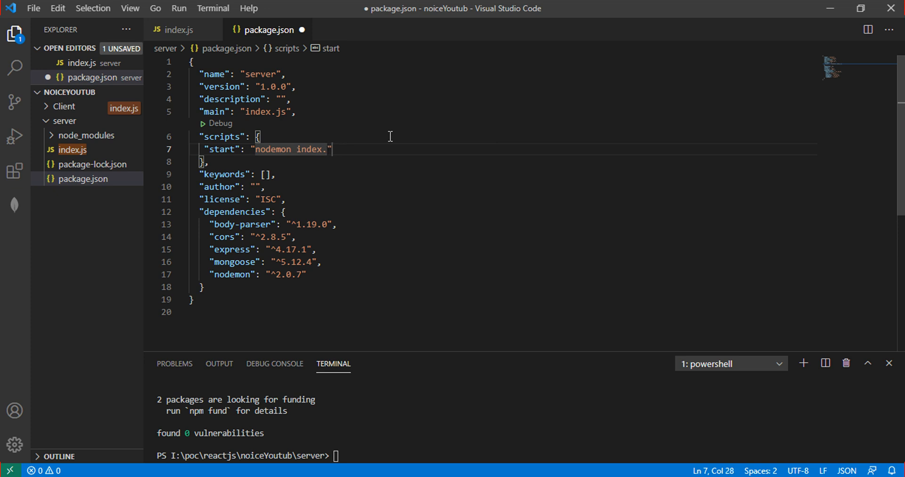
{"action": "left_click", "coordinate": [296, 111]}
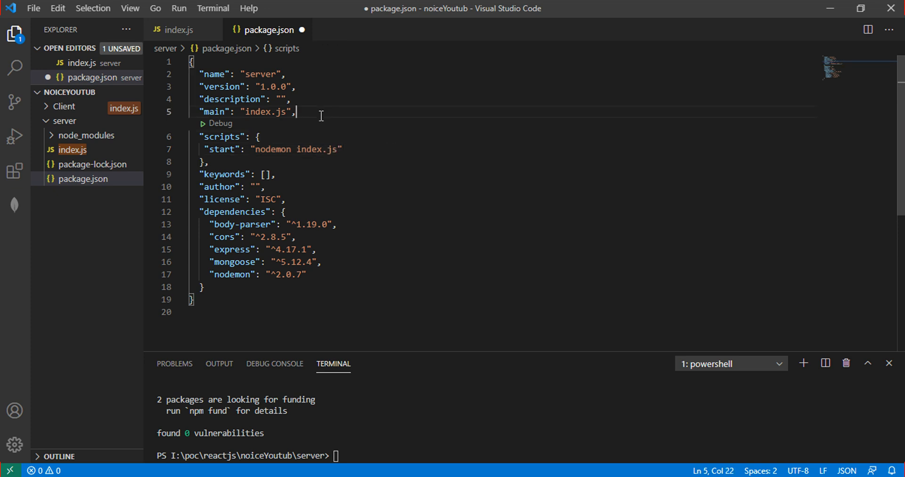
Start a "type" key after the main field, then delete it, leaving a blank line.
{"action": "type", "text": "\"type,"}
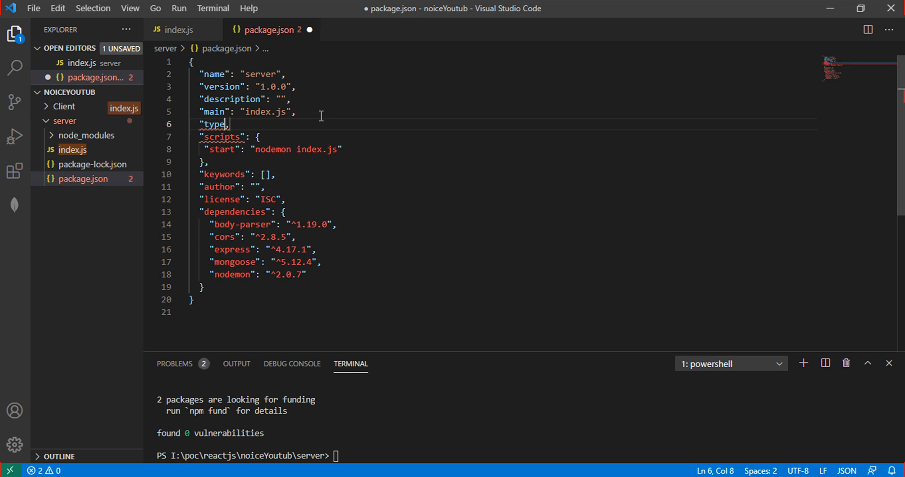
{"action": "type", "text": ":\""}
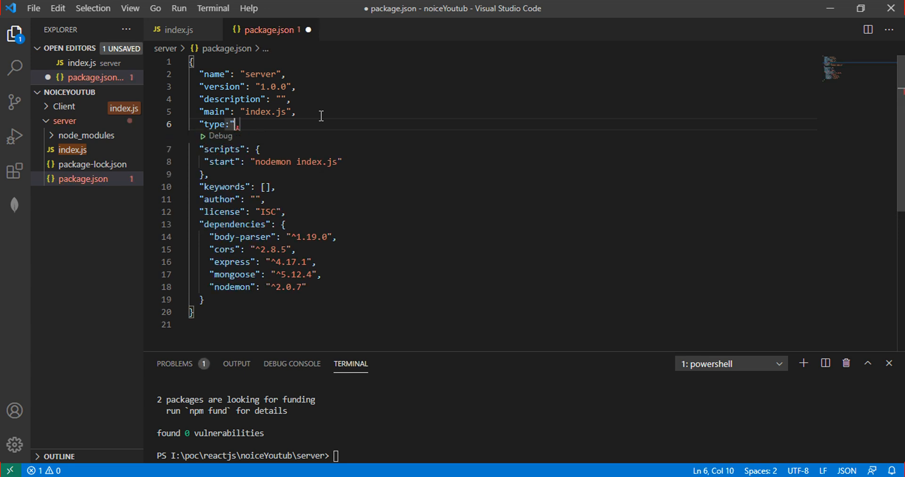
{"action": "key", "text": "Backspace"}
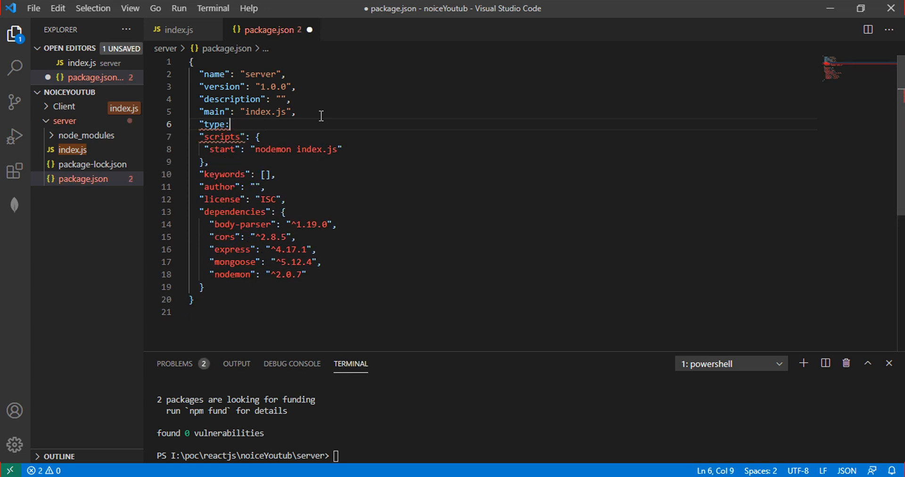
{"action": "type", "text": "mo"}
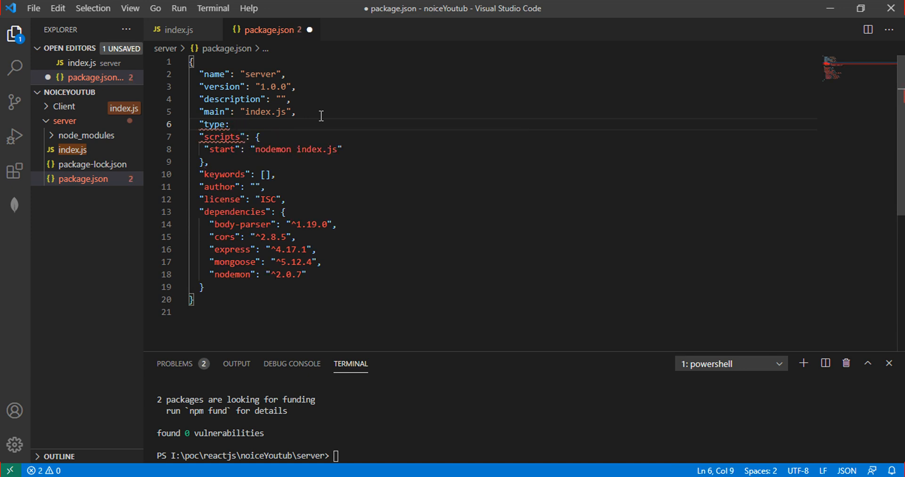
{"action": "key", "text": "BackSpace"}
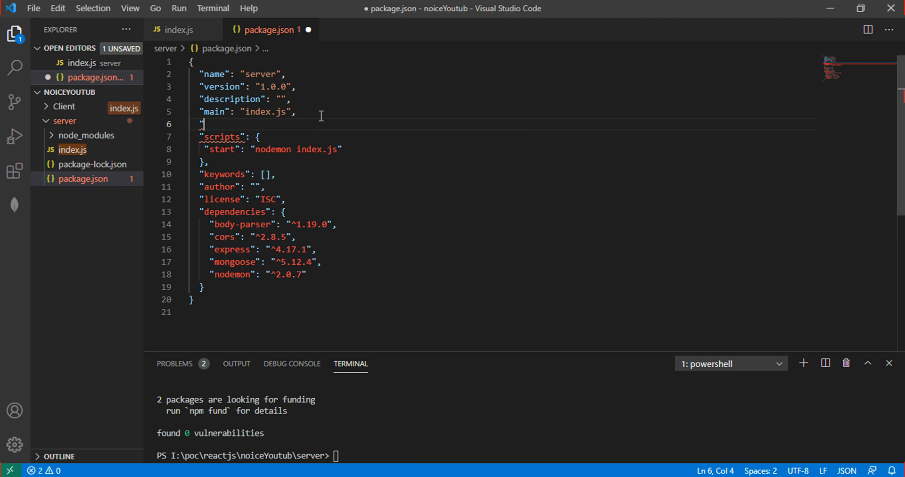
{"action": "type", "text": "ty,"}
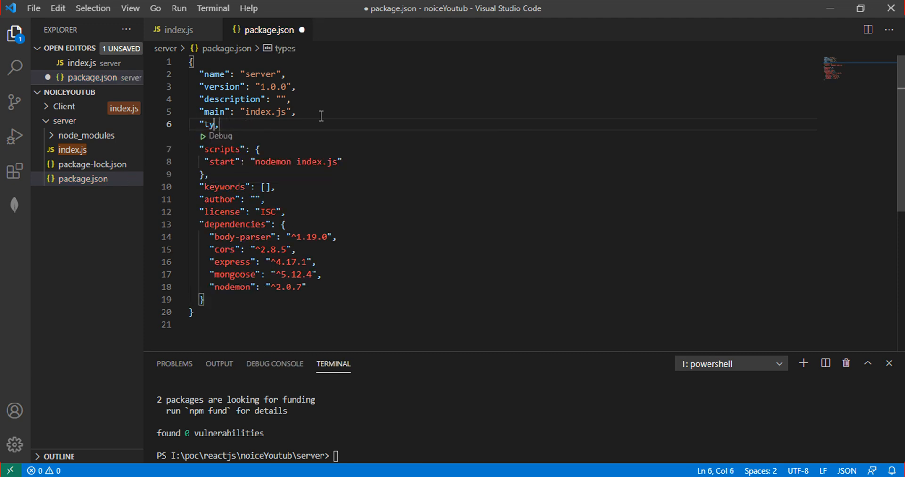
{"action": "key", "text": "BackSpace"}
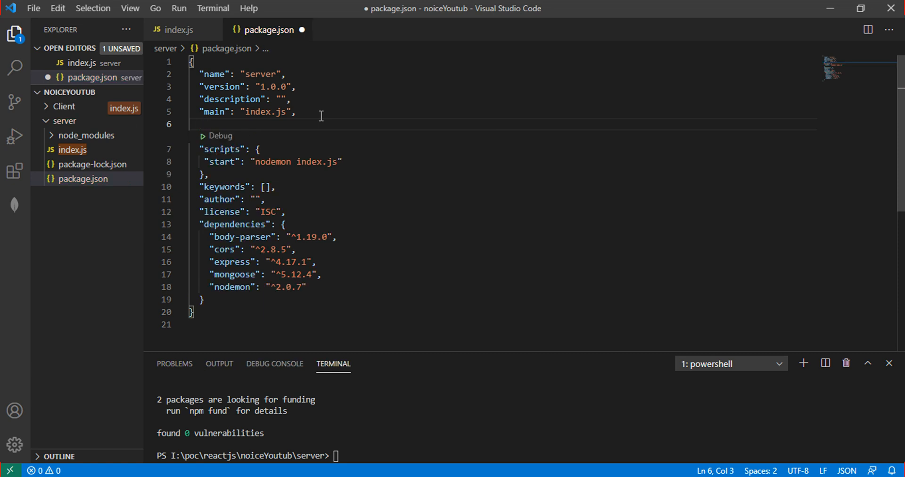
{"action": "type", "text": "ty"}
{"action": "left_click", "coordinate": [527, 456]}
{"action": "type", "text": "n"}
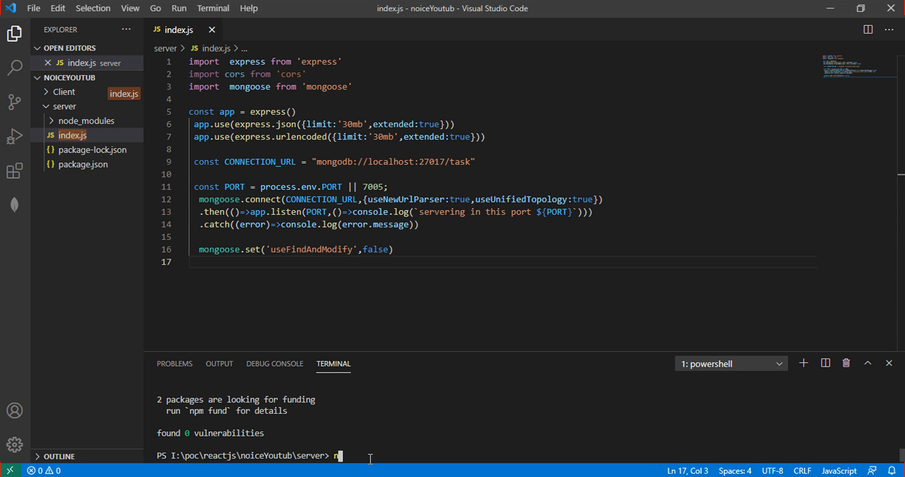
Run npm start in the terminal so nodemon reports the server on port 7005.
{"action": "type", "text": "pm start"}
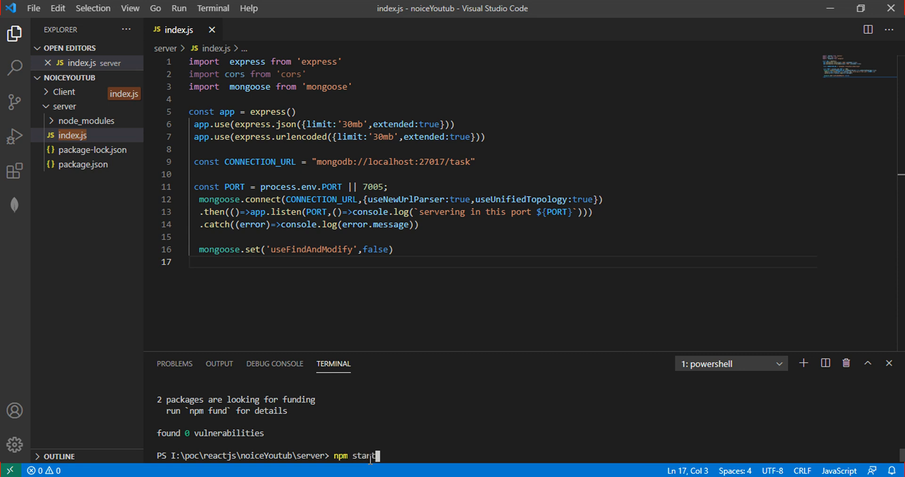
{"action": "key", "text": "Return"}
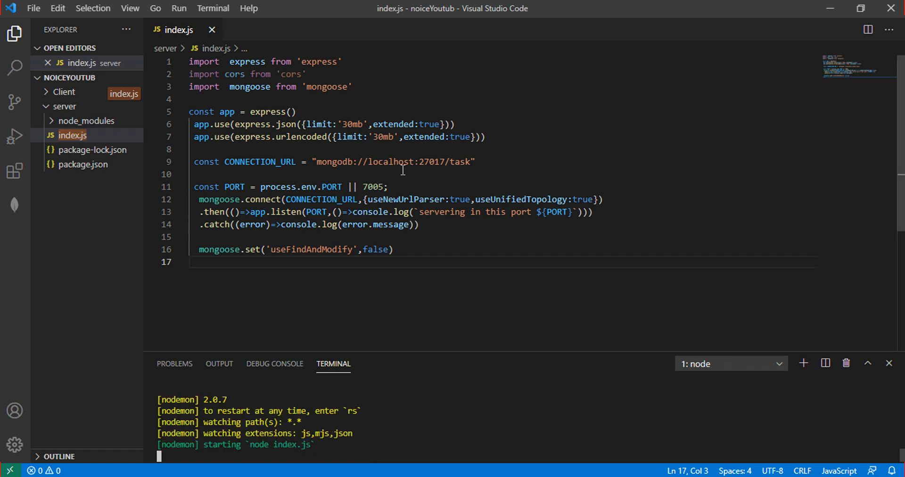
{"action": "double_click", "coordinate": [373, 187]}
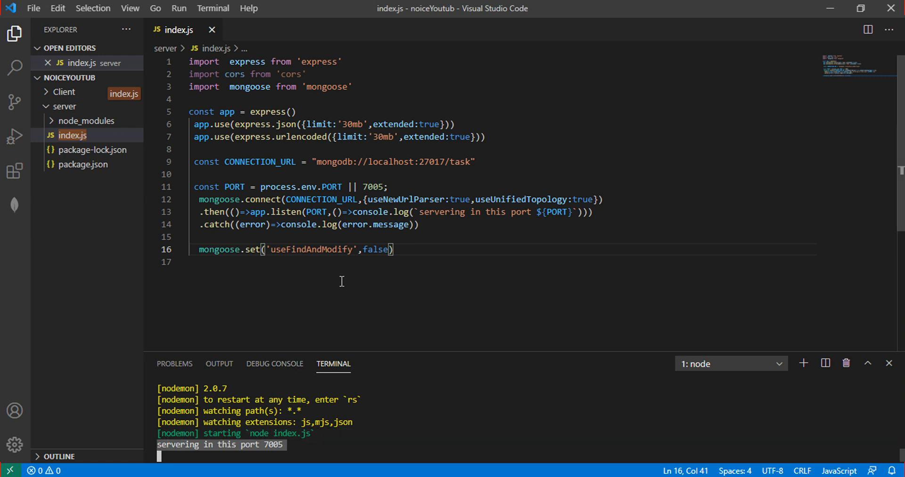
Create controlers, model and routes folders inside the server folder.
{"action": "left_click", "coordinate": [64, 106]}
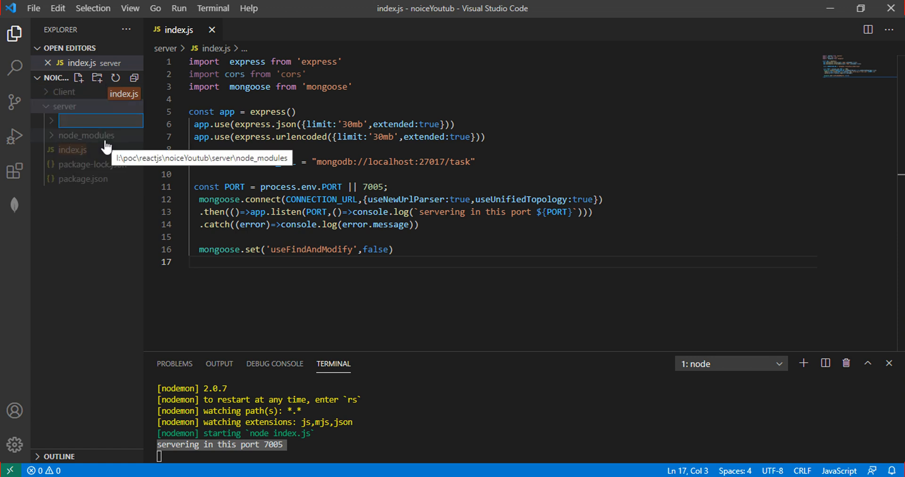
{"action": "type", "text": "coll"}
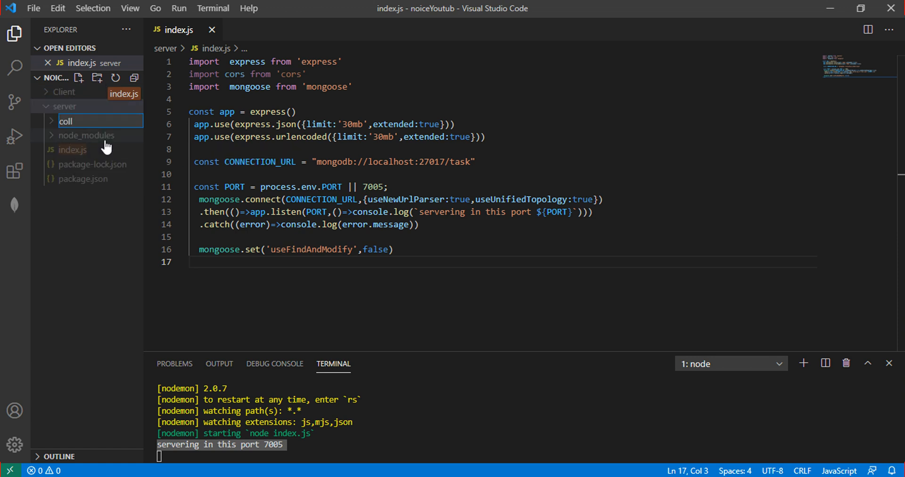
{"action": "key", "text": "Backspace"}
{"action": "type", "text": "ntrolers"}
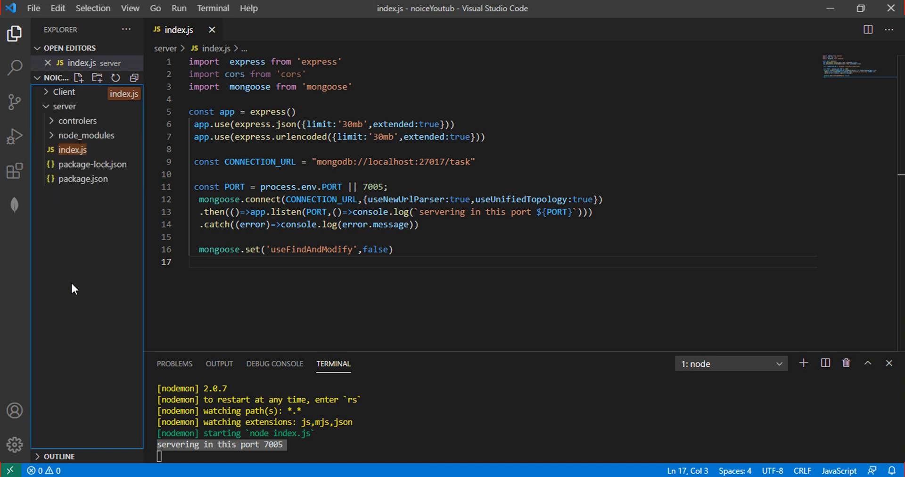
{"action": "left_click", "coordinate": [66, 106]}
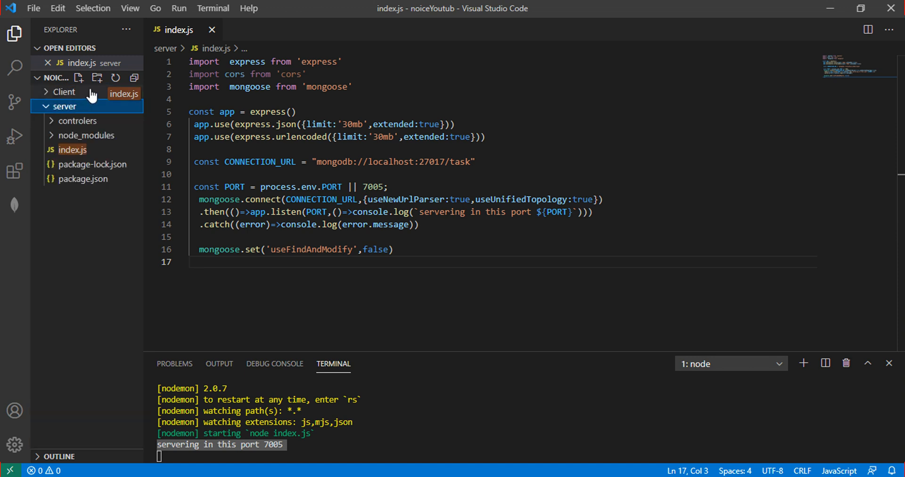
{"action": "left_click", "coordinate": [97, 78]}
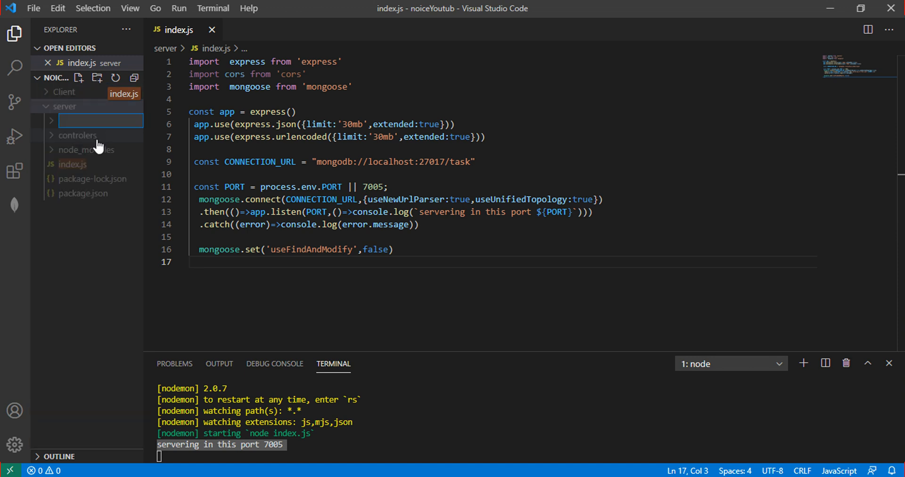
{"action": "type", "text": "model"}
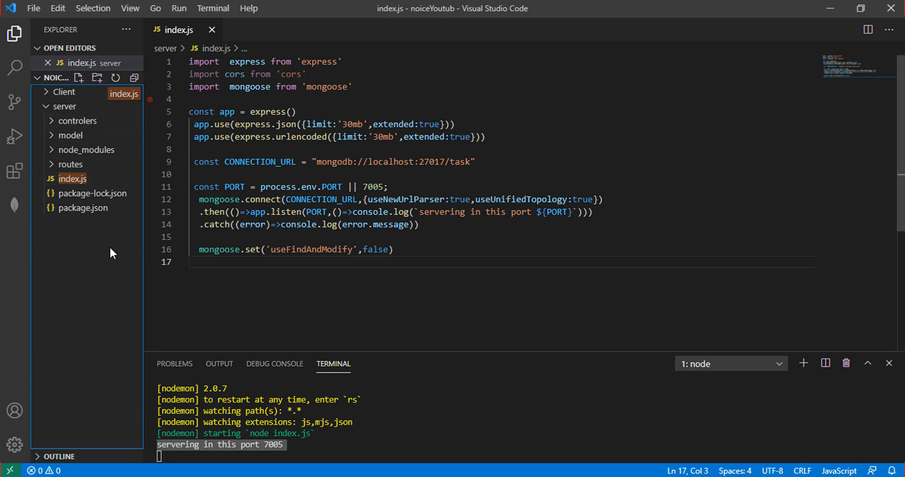
{"action": "left_click", "coordinate": [70, 164]}
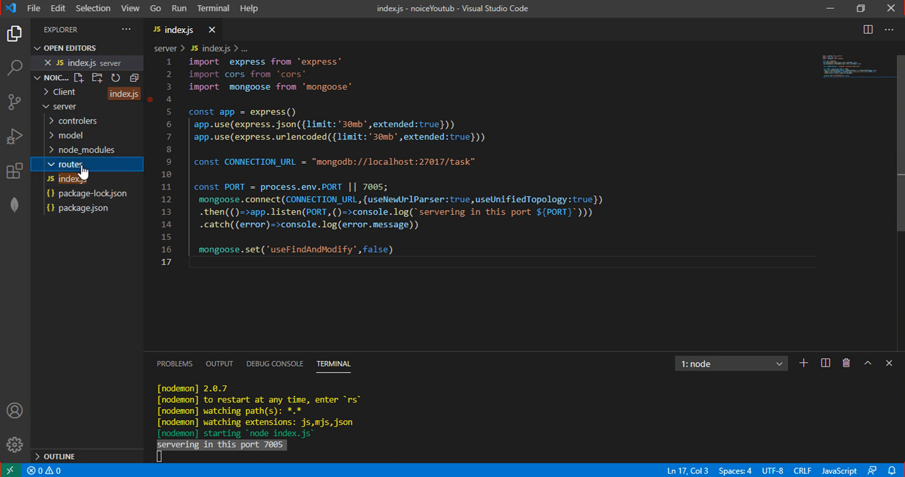
Create task.js in routes and taskMessage.js in model.
{"action": "left_click", "coordinate": [80, 78]}
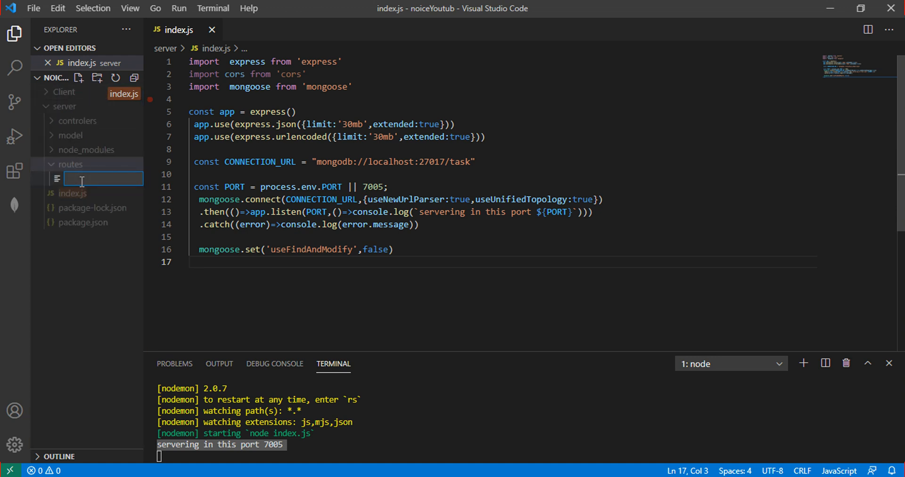
{"action": "type", "text": "task."}
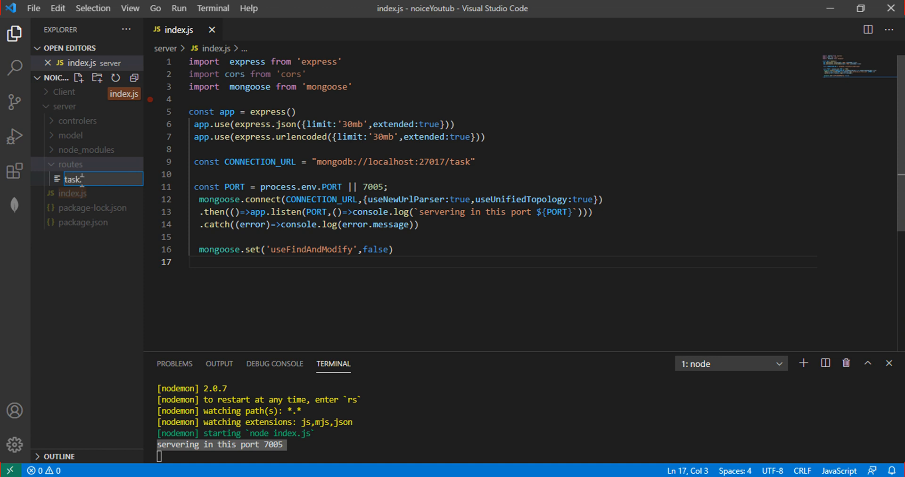
{"action": "type", "text": ".js"}
{"action": "key", "text": "Enter"}
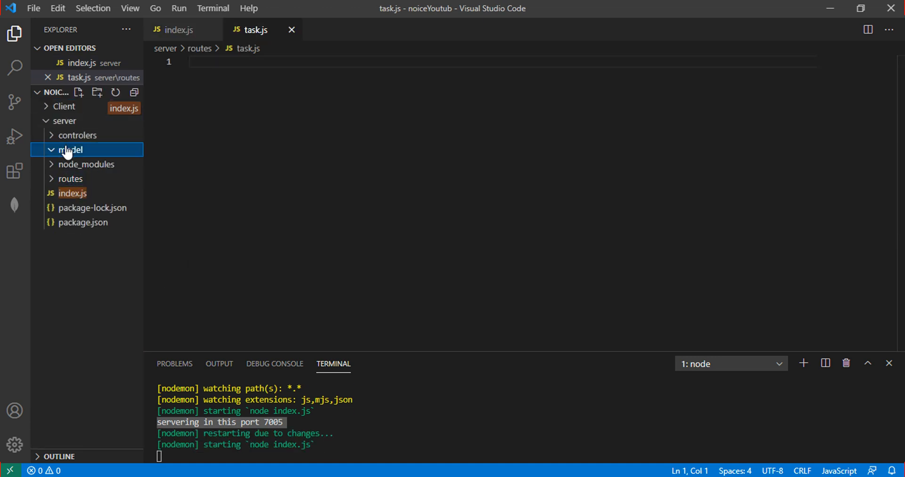
{"action": "mouse_move", "coordinate": [91, 178]}
{"action": "type", "text": "task"}
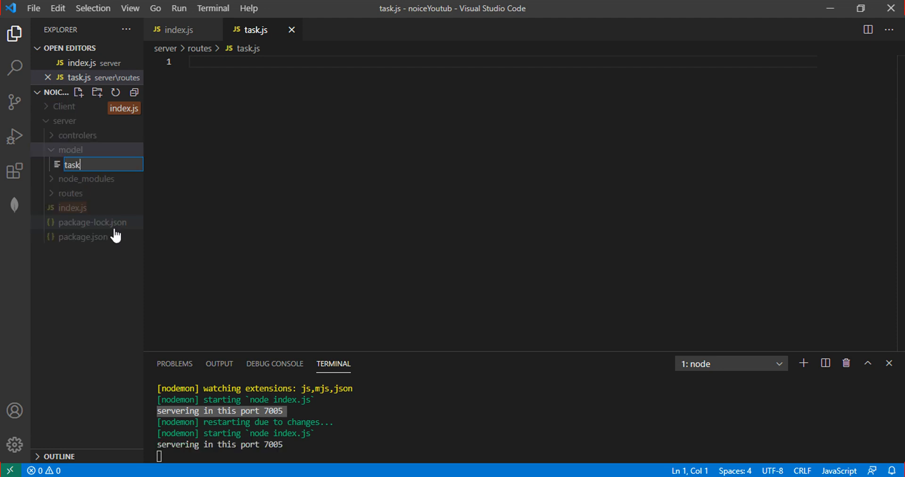
{"action": "type", "text": "."}
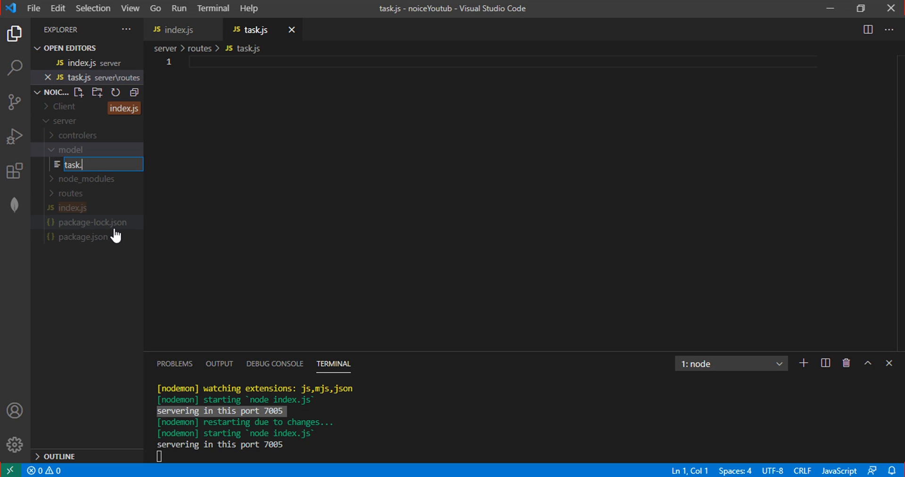
{"action": "key", "text": "Backspace"}
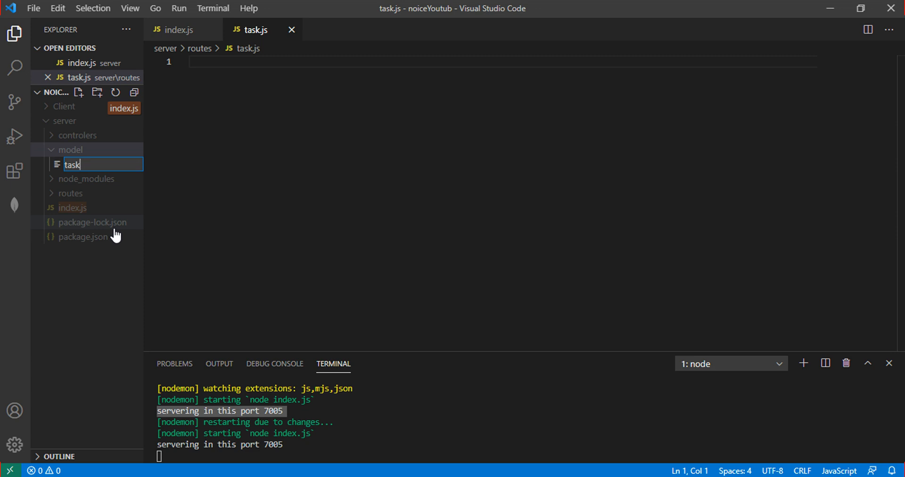
{"action": "type", "text": "Mee"}
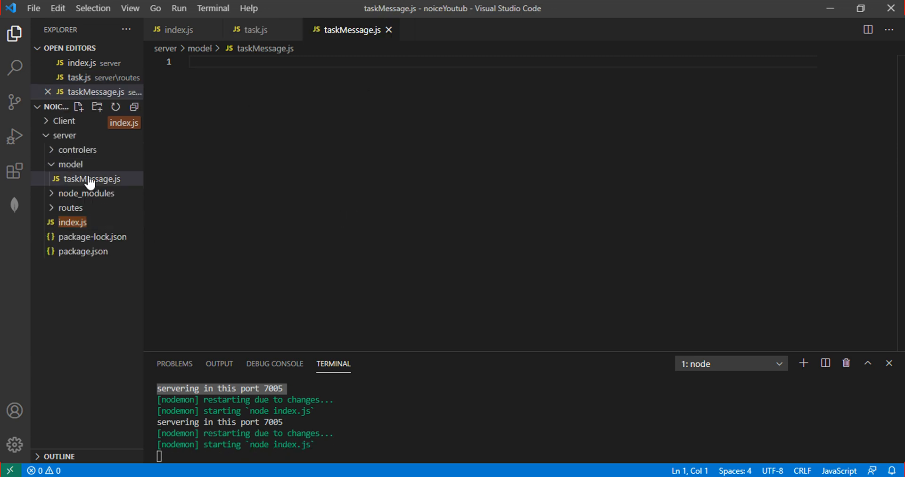
Create tasks.js in the controlers folder.
{"action": "left_click", "coordinate": [77, 149]}
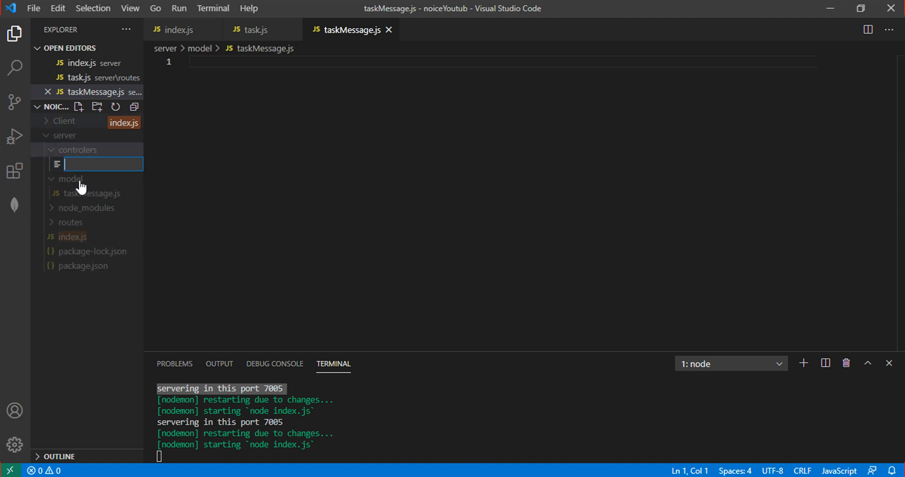
{"action": "type", "text": "tasks."}
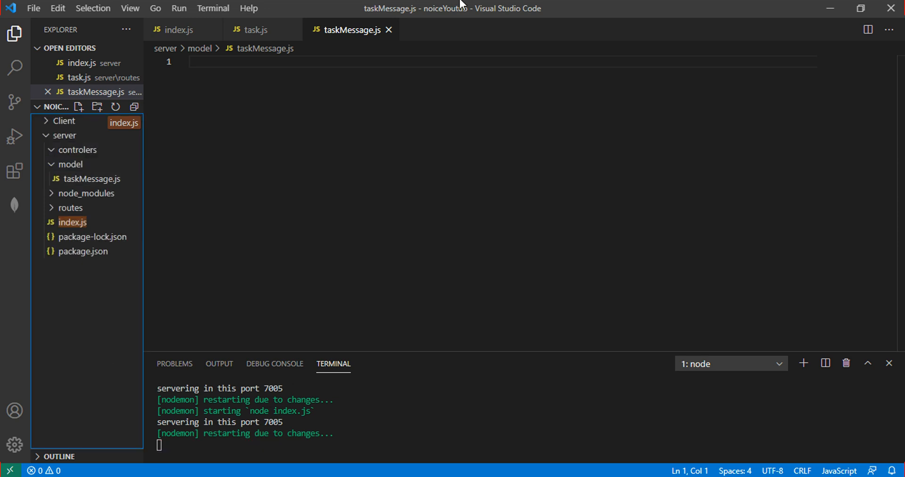
{"action": "left_click", "coordinate": [80, 121]}
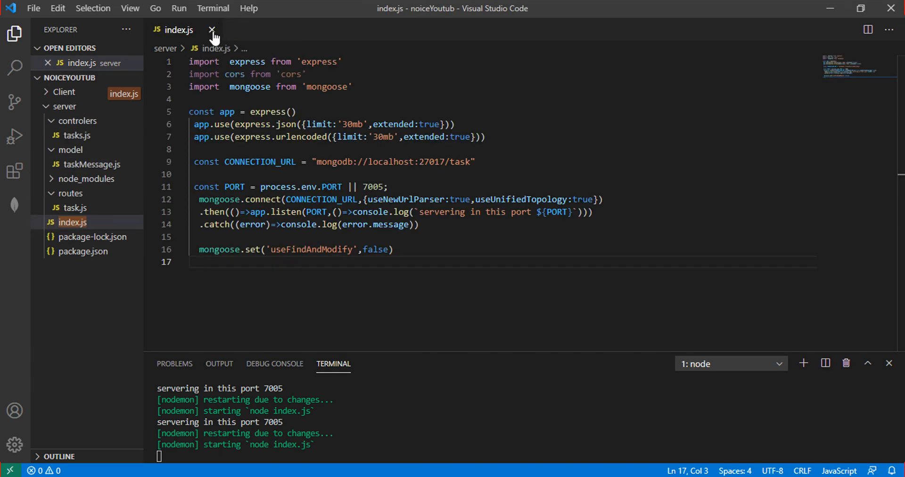
Close index.js and rename routes/task.js to tasks.js, opening it for editing.
{"action": "left_click", "coordinate": [212, 29]}
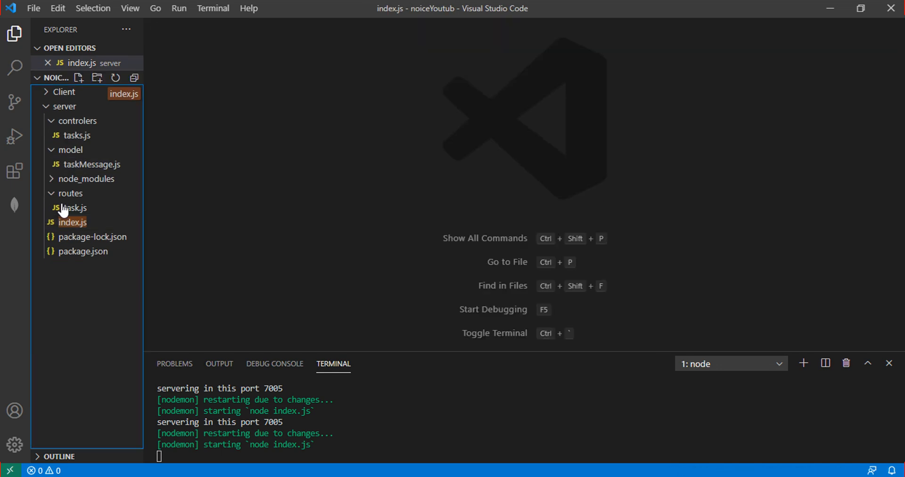
{"action": "right_click", "coordinate": [72, 208]}
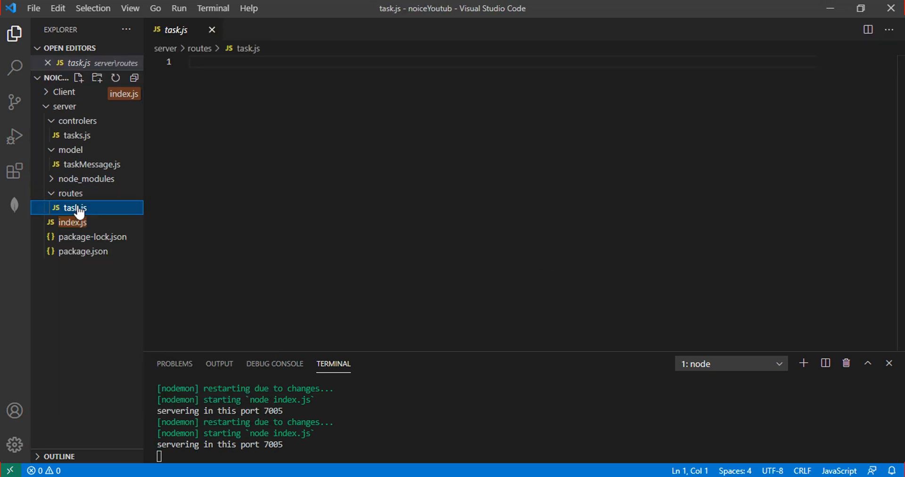
{"action": "right_click", "coordinate": [73, 207]}
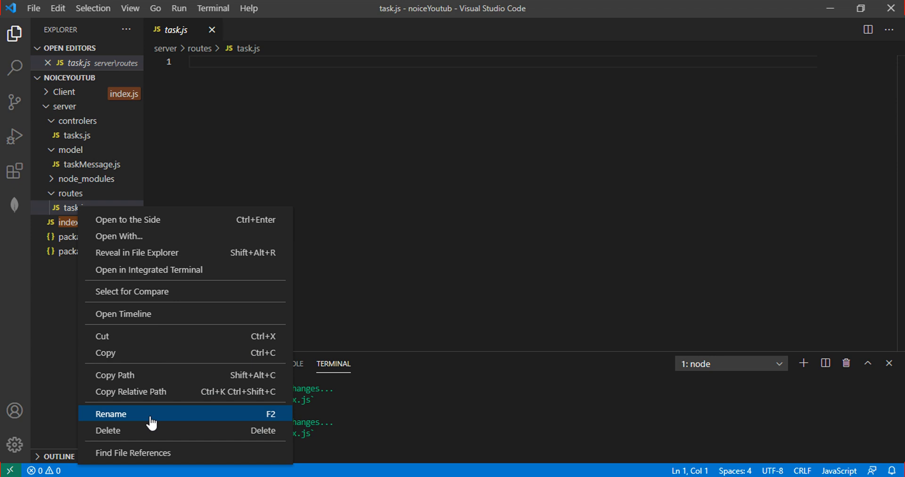
{"action": "left_click", "coordinate": [111, 413]}
{"action": "type", "text": "s"}
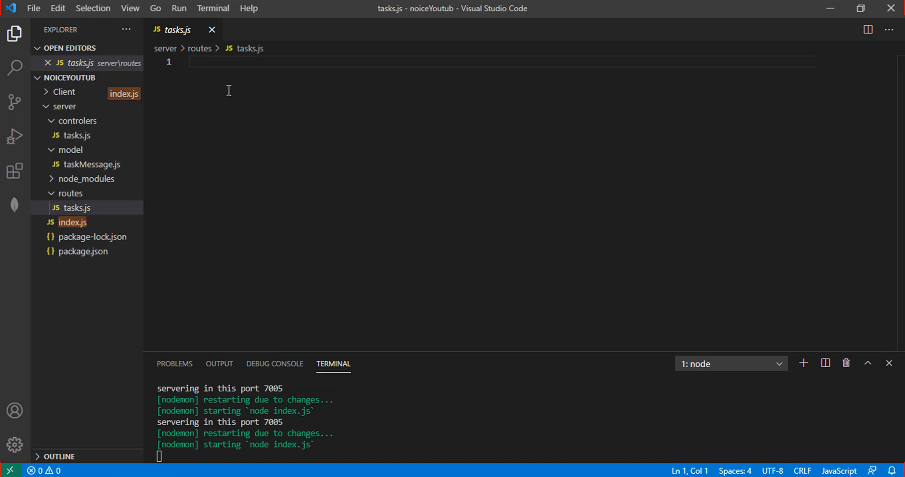
Write import express from 'express' at the top of routes/tasks.js.
{"action": "type", "text": "exp"}
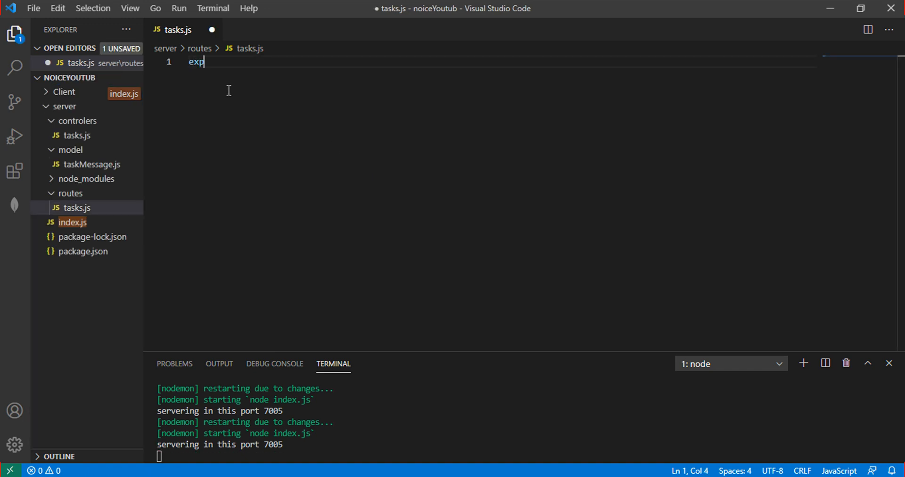
{"action": "type", "text": "re"}
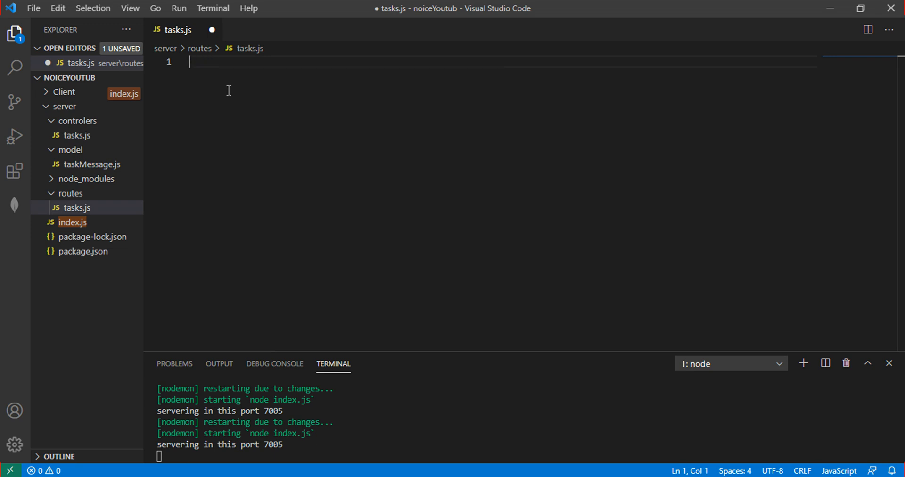
{"action": "type", "text": "import e"}
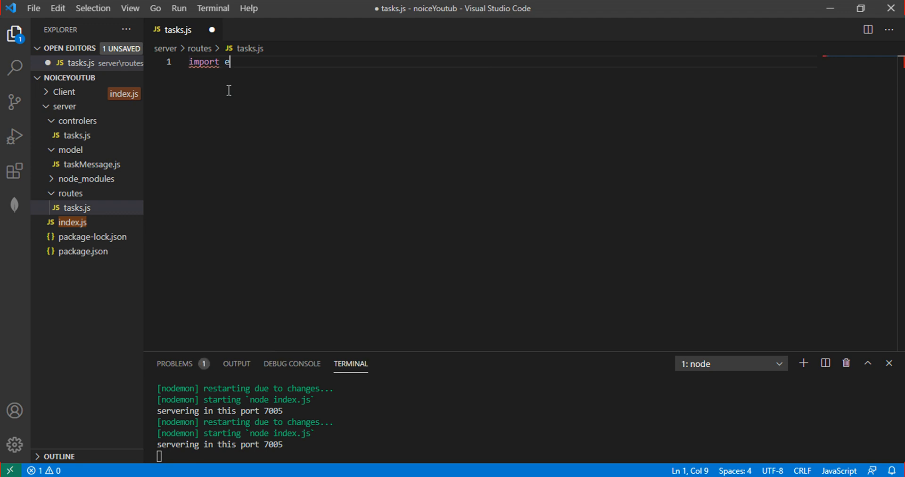
{"action": "type", "text": "xpress fr"}
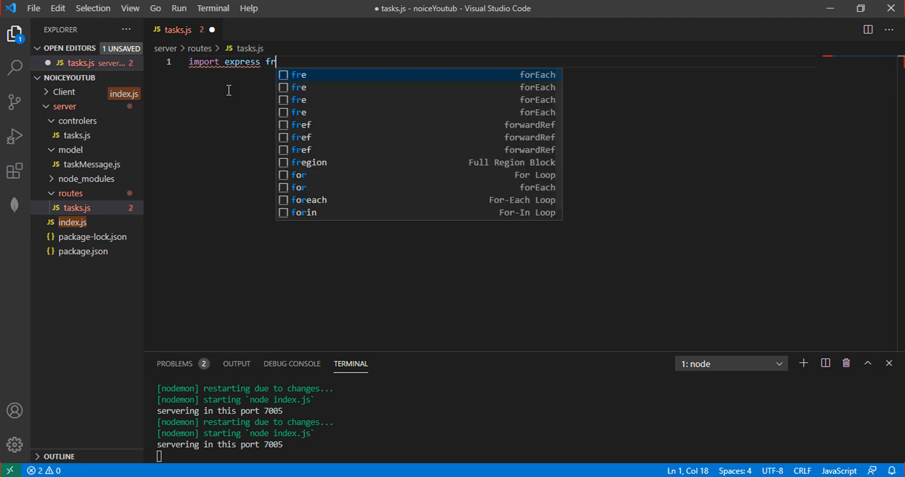
{"action": "type", "text": "om 'express'"}
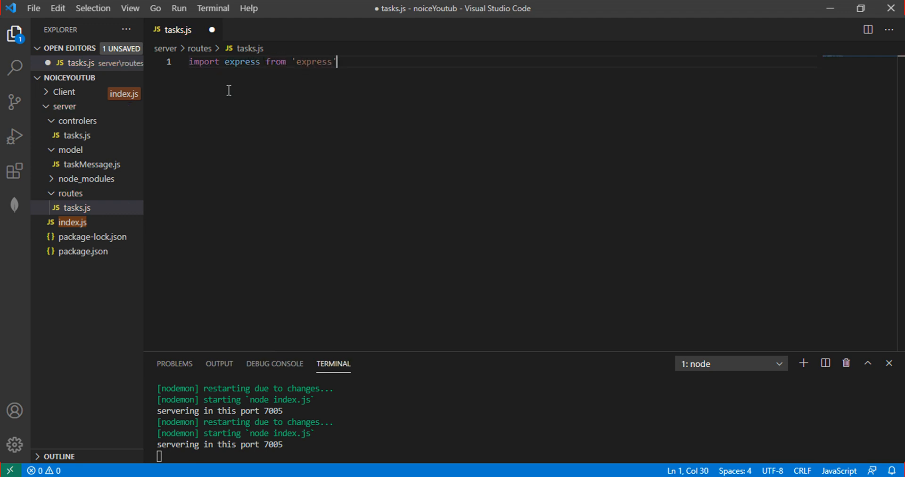
{"action": "key", "text": "Return"}
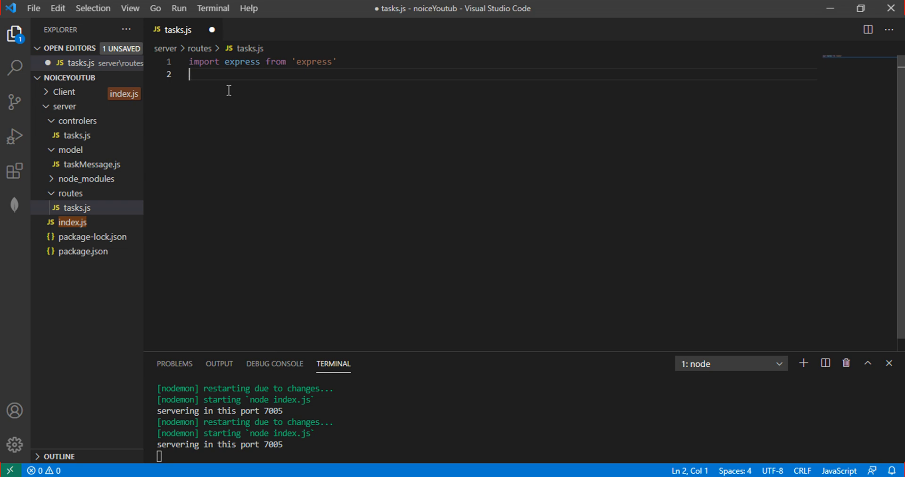
Define const router = express.Router() on the next line.
{"action": "type", "text": "const"}
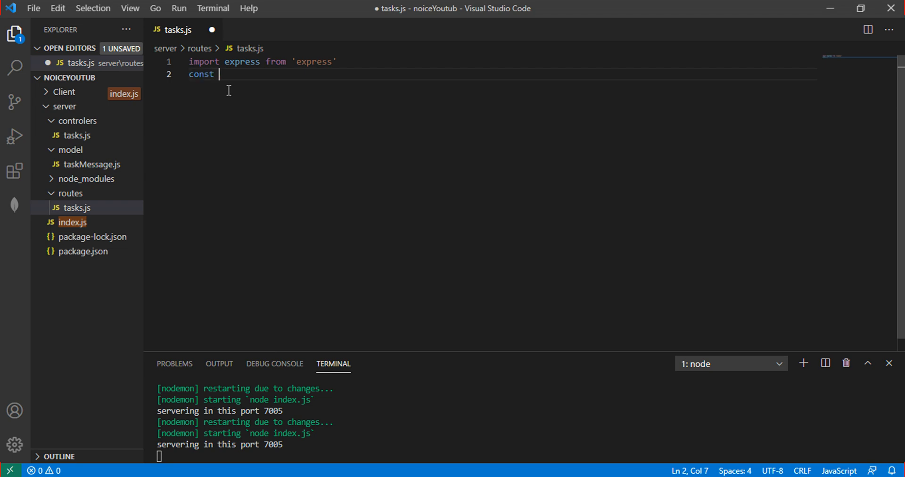
{"action": "type", "text": "ra"}
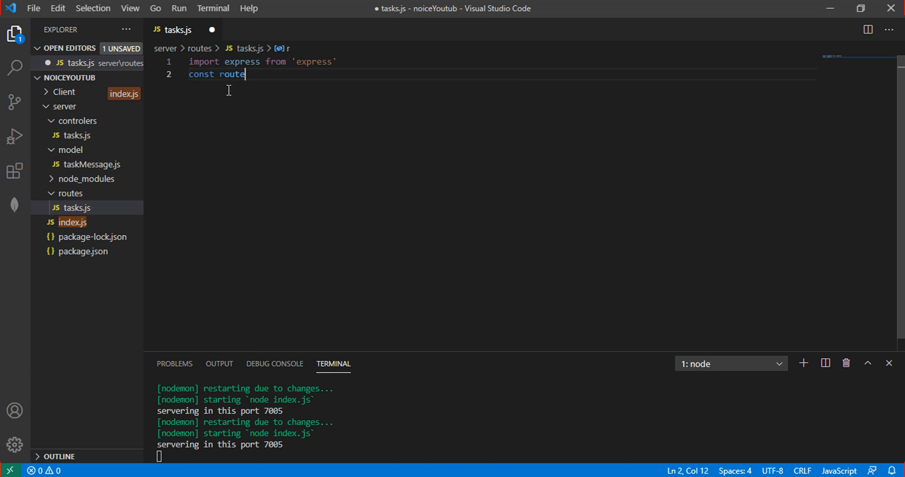
{"action": "type", "text": "r = express"}
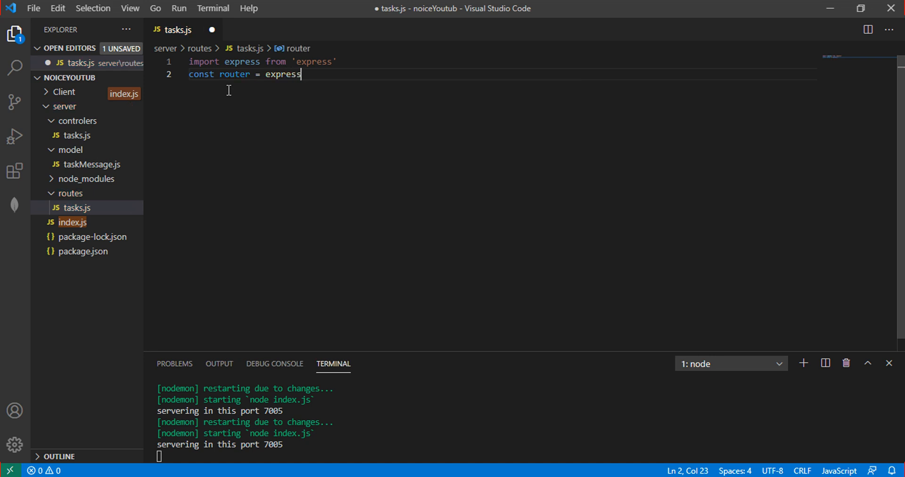
{"action": "type", "text": ".Router("}
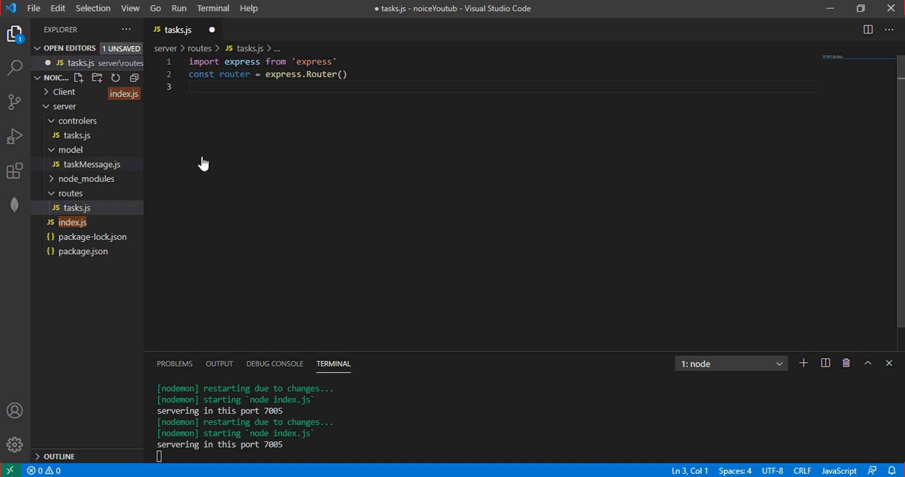
Write router.get('/', (req,res)=>{ req.send('this is getd api') }) below the router declaration.
{"action": "key", "text": "Enter"}
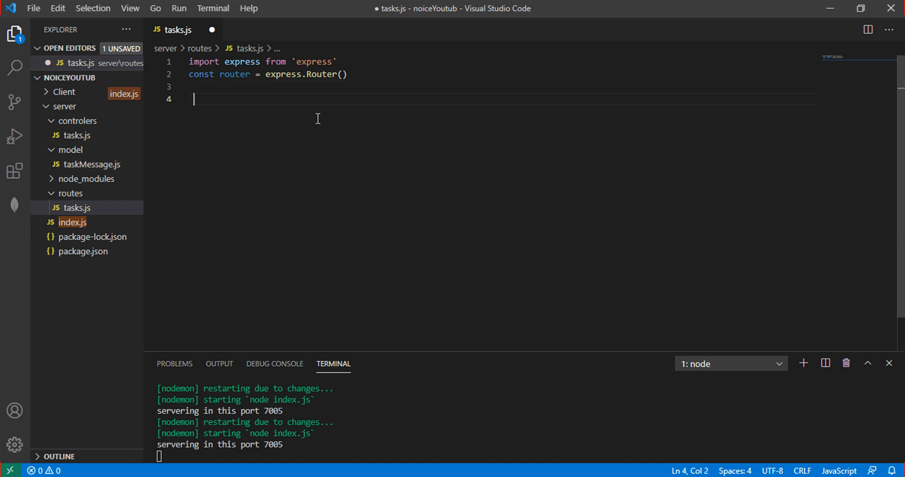
{"action": "type", "text": "rou"}
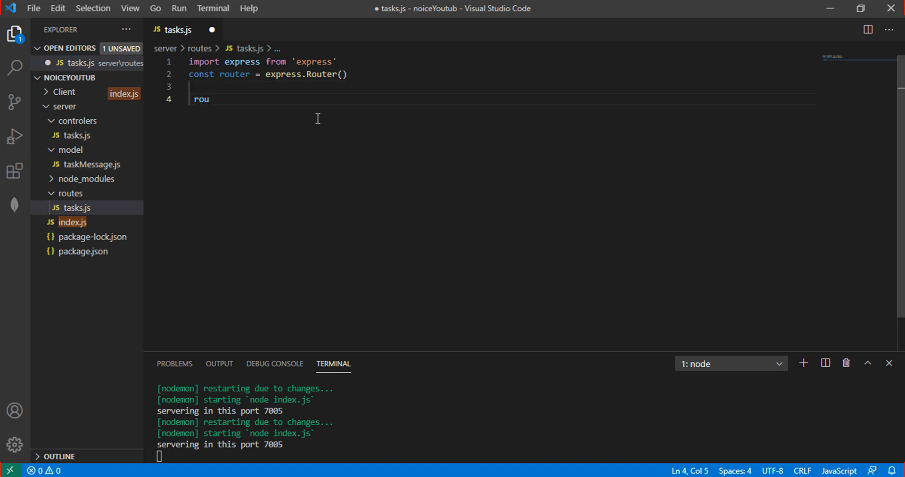
{"action": "type", "text": "ter"}
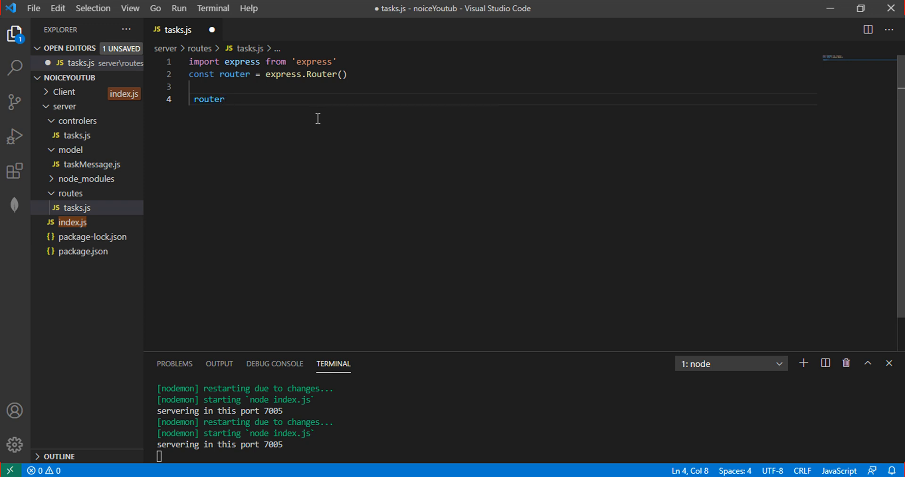
{"action": "type", "text": ".get(("}
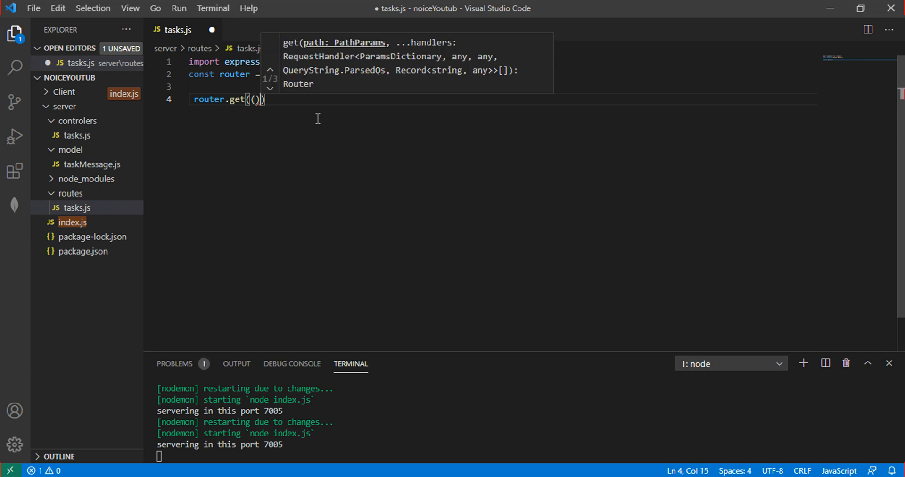
{"action": "type", "text": "re"}
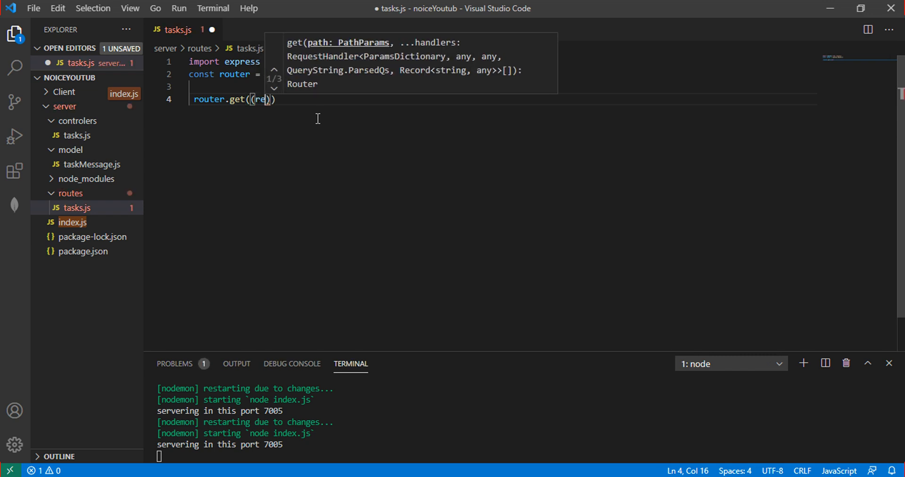
{"action": "type", "text": "q,"}
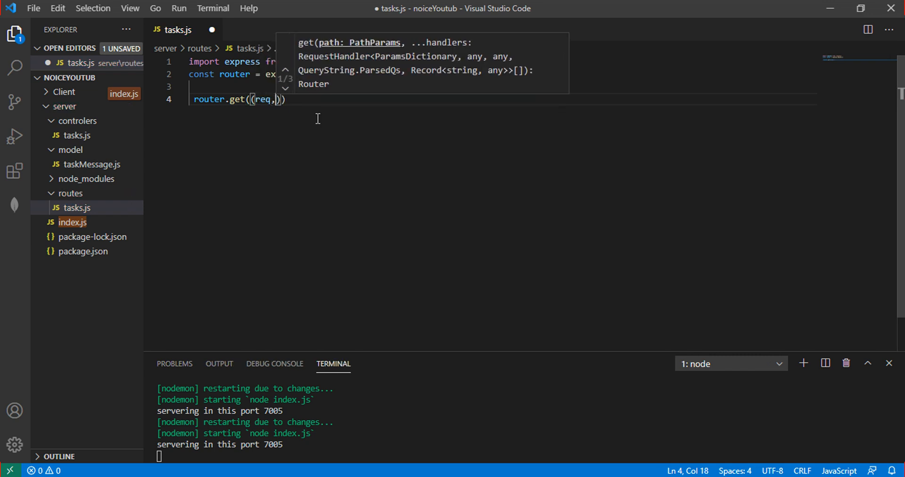
{"action": "type", "text": "res"}
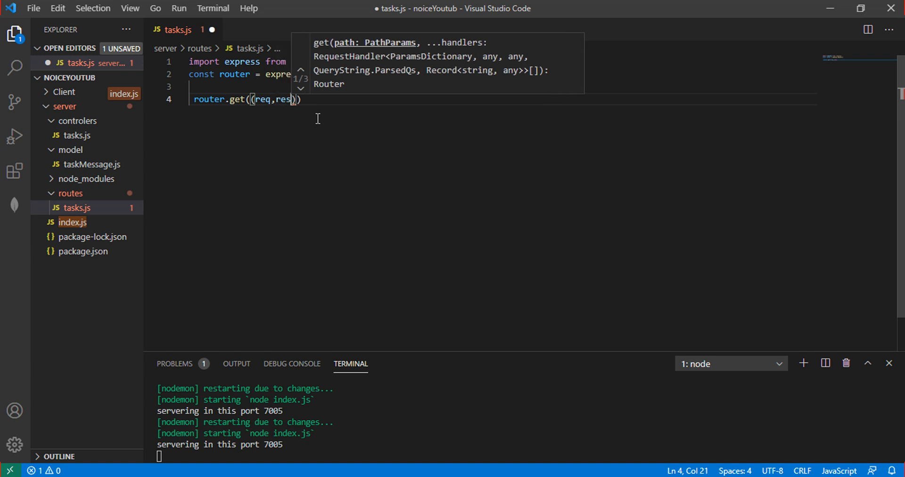
{"action": "type", "text": ")"}
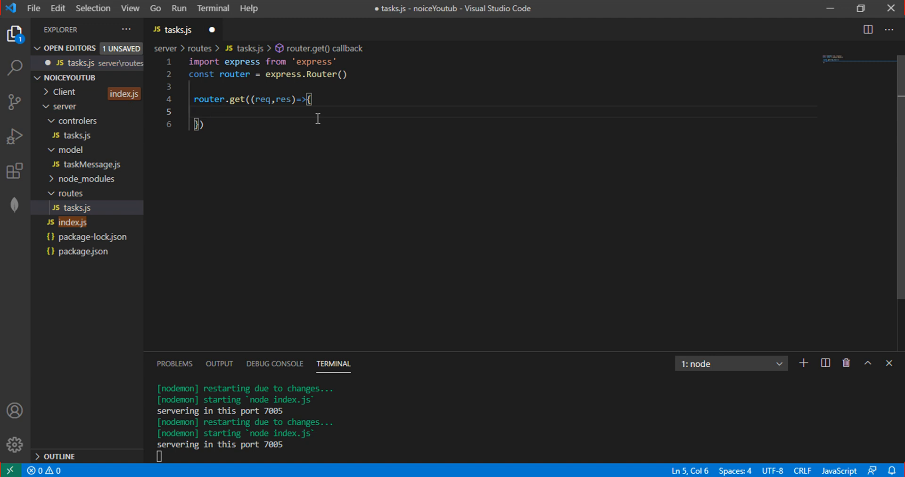
{"action": "type", "text": "req.send('')"}
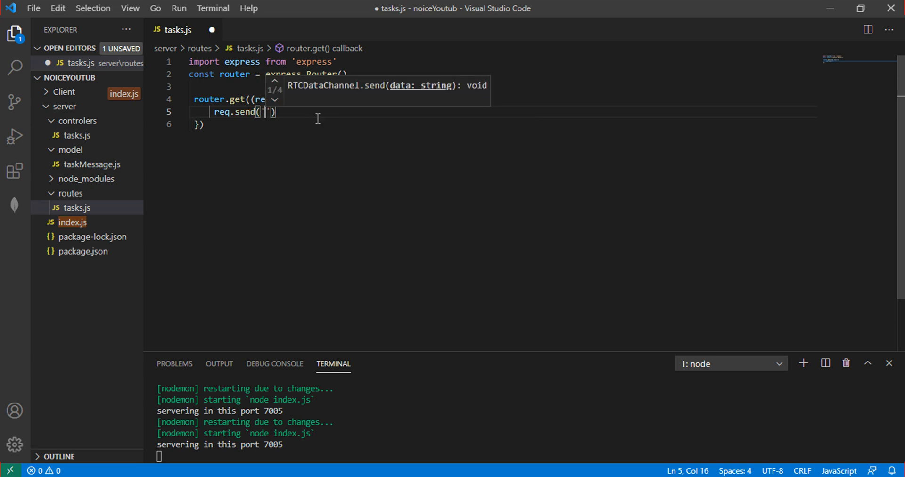
{"action": "type", "text": "this"}
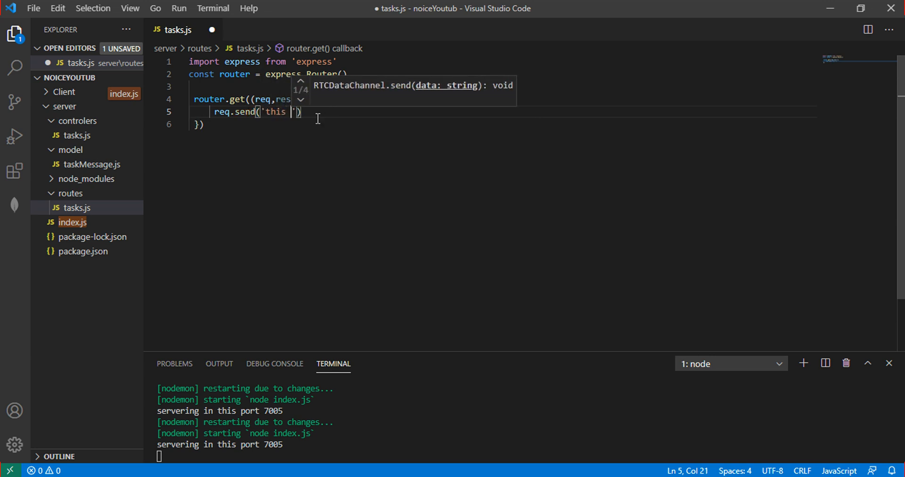
{"action": "type", "text": "is getd"}
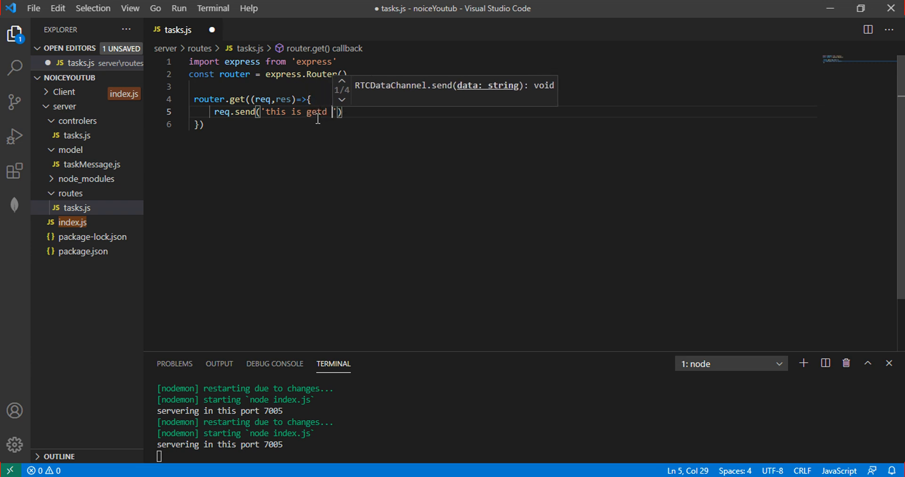
{"action": "type", "text": "api"}
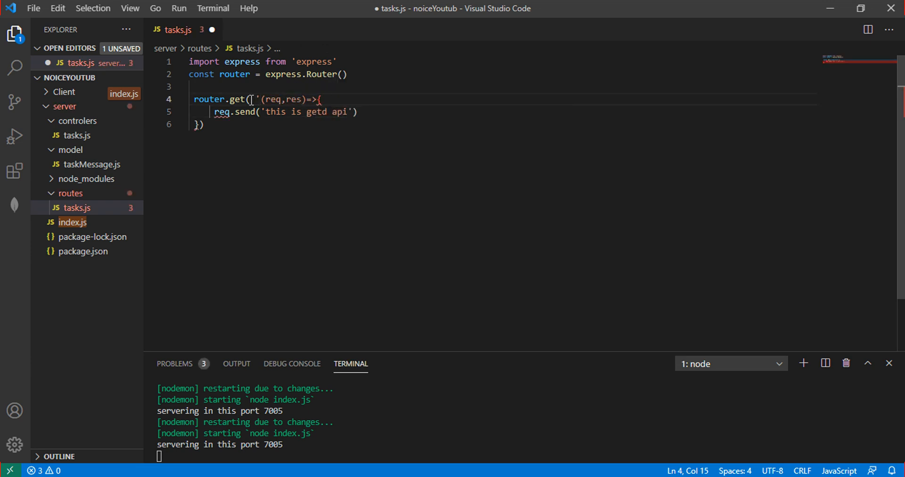
{"action": "type", "text": "/'"}
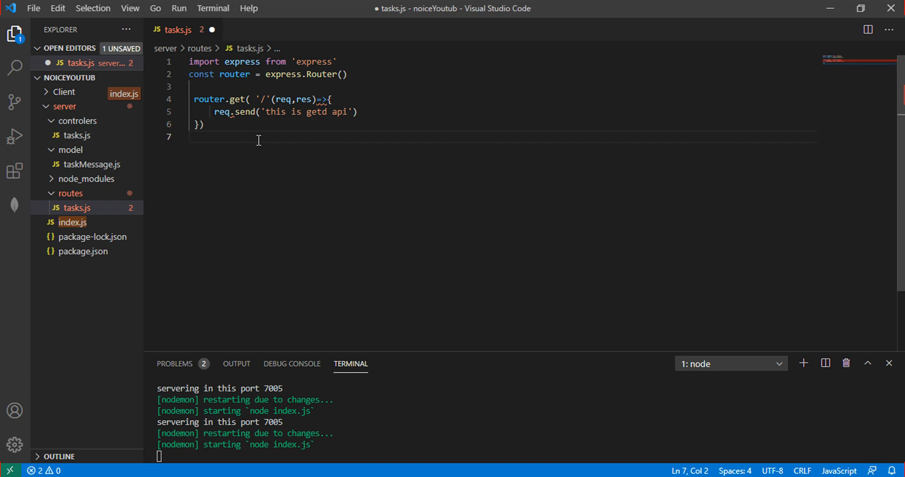
Add 'export default router' at the end of tasks.js and save the file.
{"action": "type", "text": "def"}
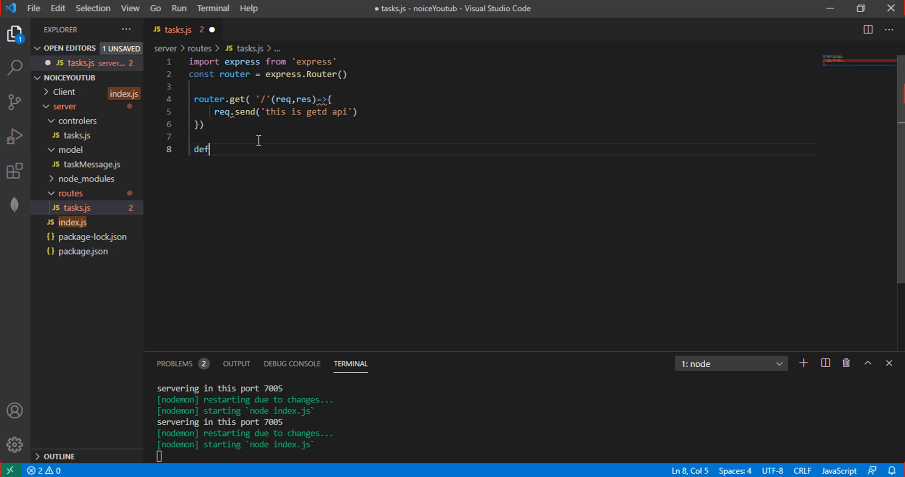
{"action": "type", "text": "ault"}
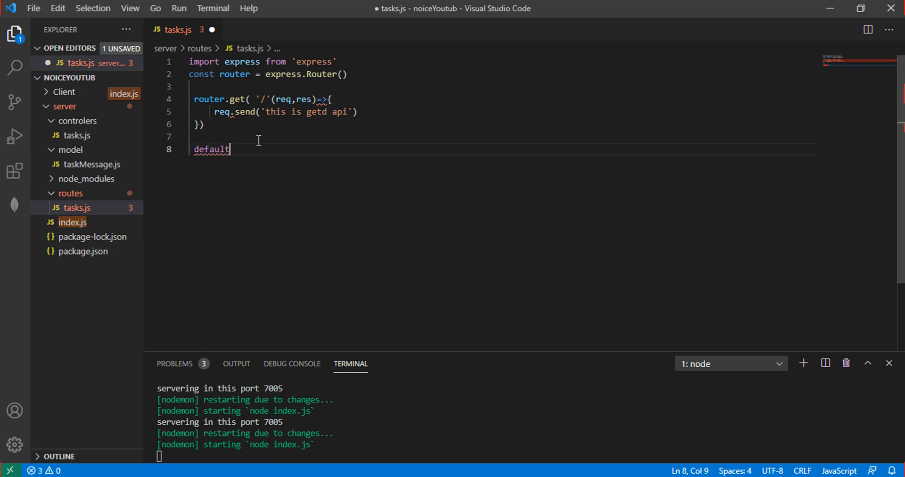
{"action": "key", "text": "Backspace"}
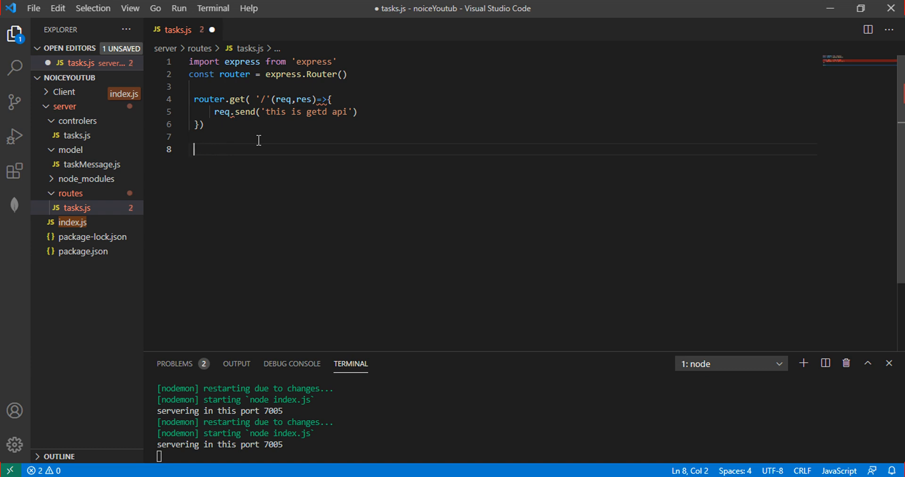
{"action": "type", "text": "export def"}
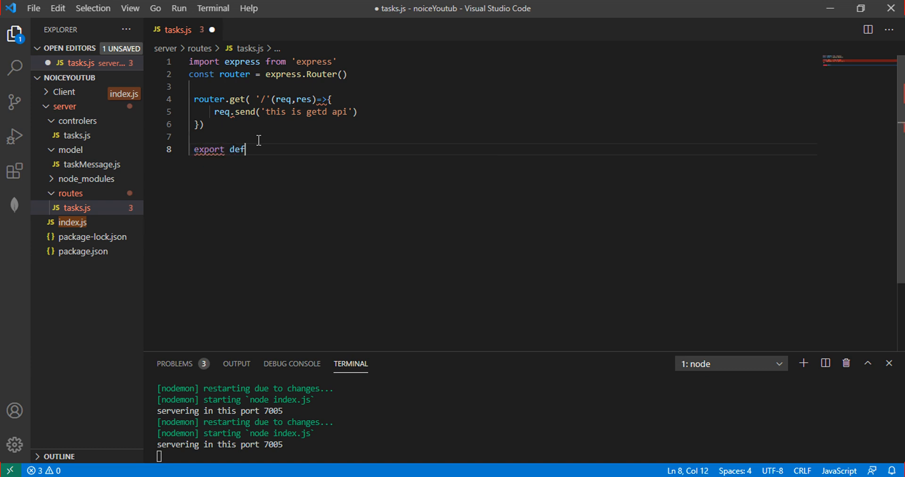
{"action": "type", "text": "ault router"}
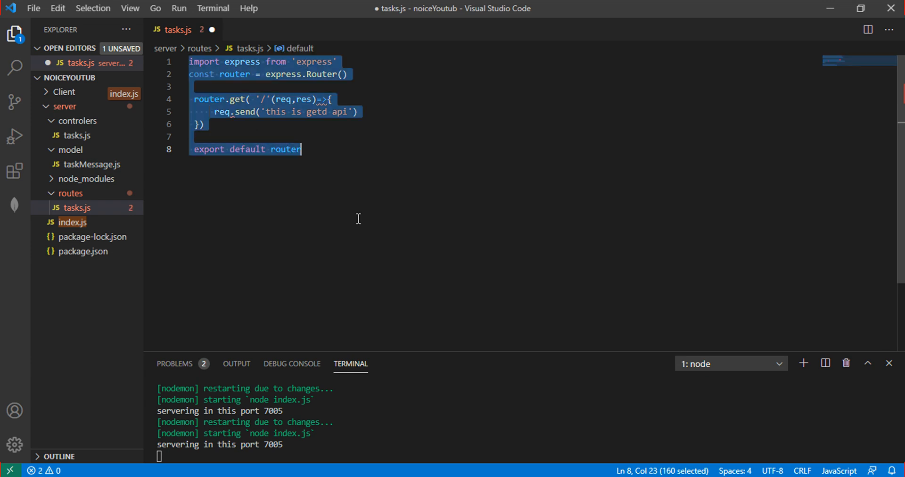
{"action": "key", "text": "ctrl+s"}
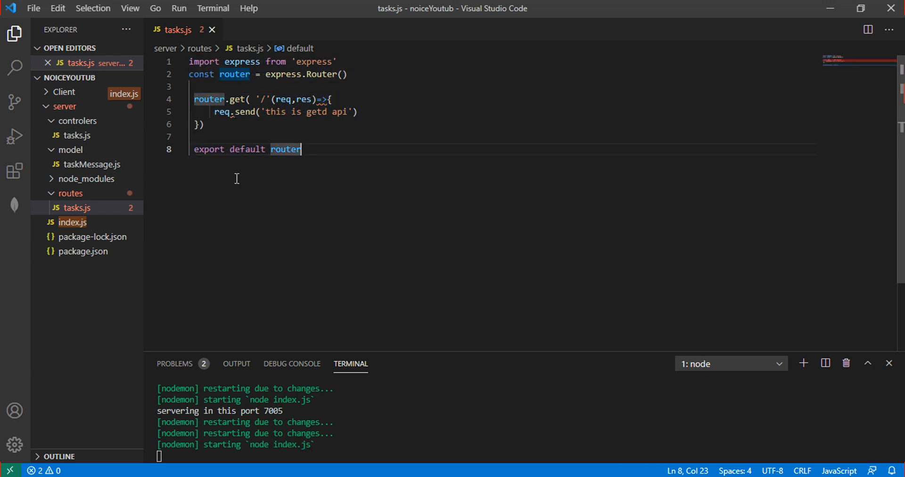
Add the missing comma after the '/' route path in tasks.js and save it.
{"action": "left_click", "coordinate": [234, 112]}
{"action": "type", "text": ","}
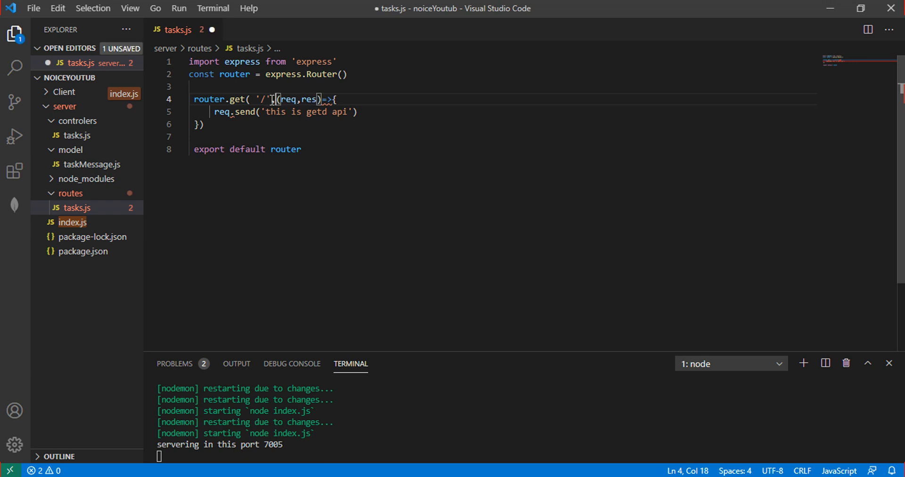
{"action": "key", "text": "ctrl+a"}
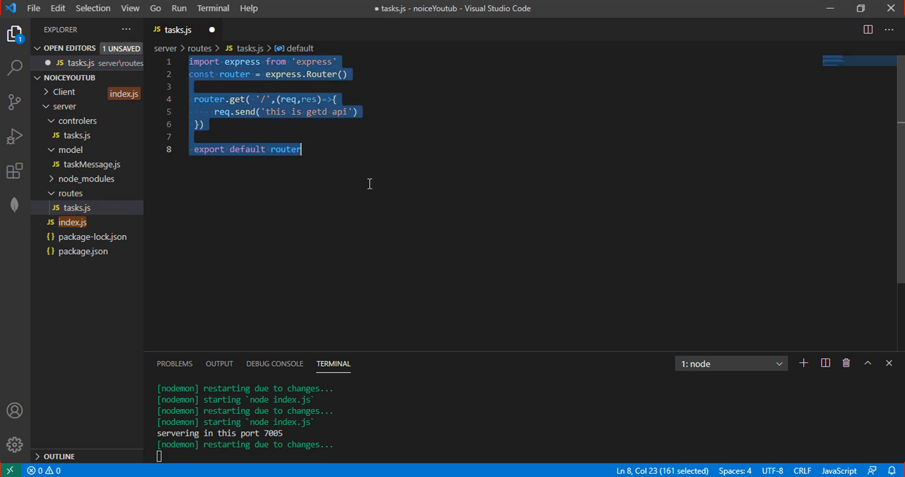
{"action": "key", "text": "ctrl+s"}
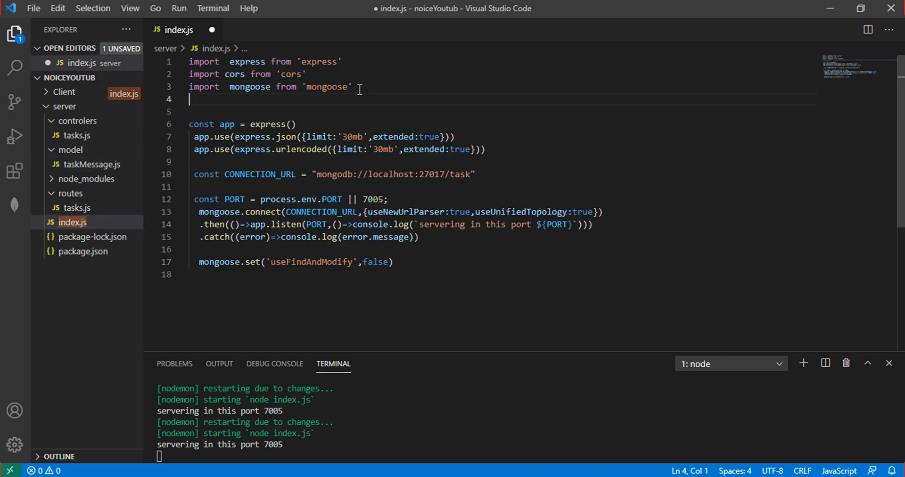
Add import TaskRoutes from './routes/tasks.js' on line 4 of index.js.
{"action": "type", "text": "import"}
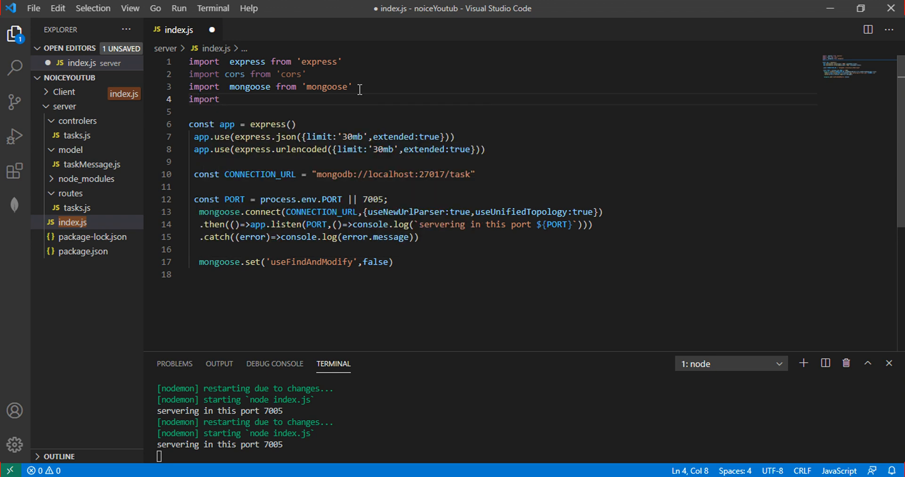
{"action": "type", "text": "TaskR"}
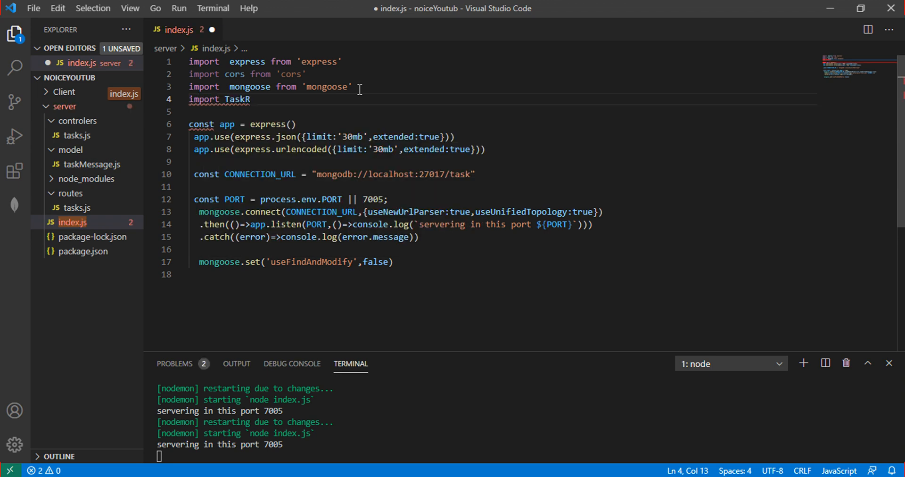
{"action": "type", "text": "outes"}
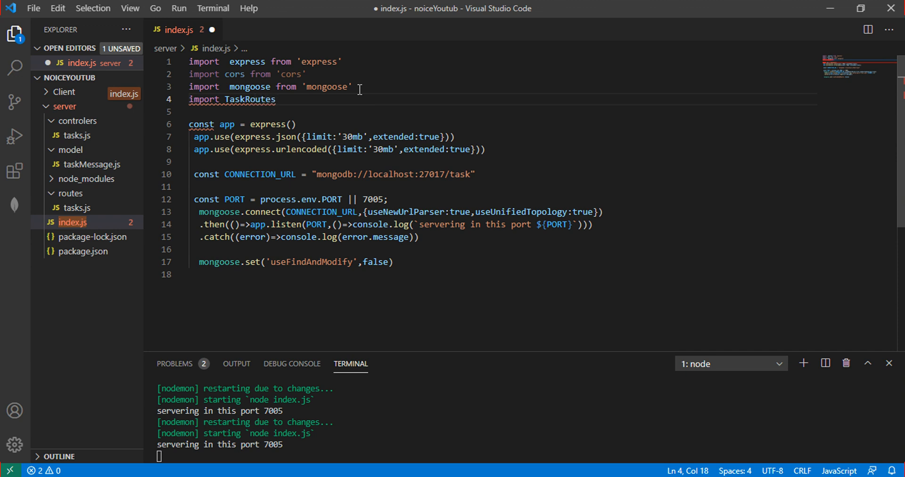
{"action": "type", "text": "from './'"}
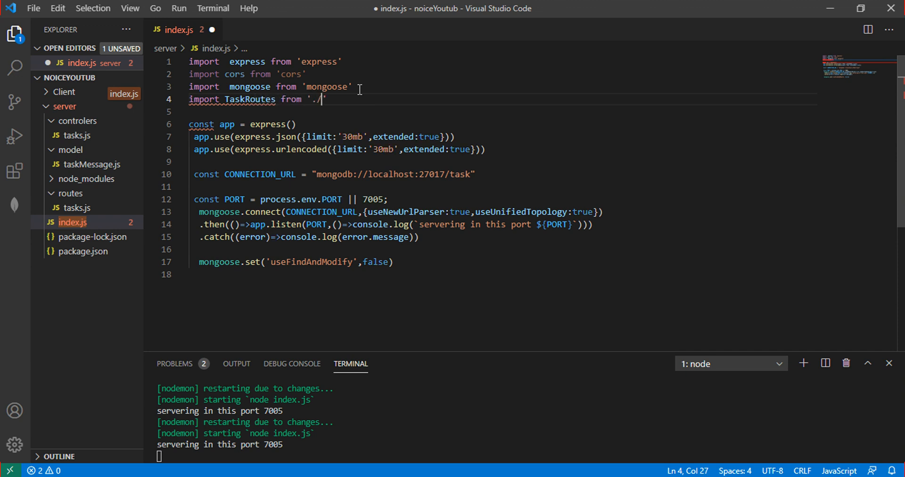
{"action": "type", "text": "/tasks.js"}
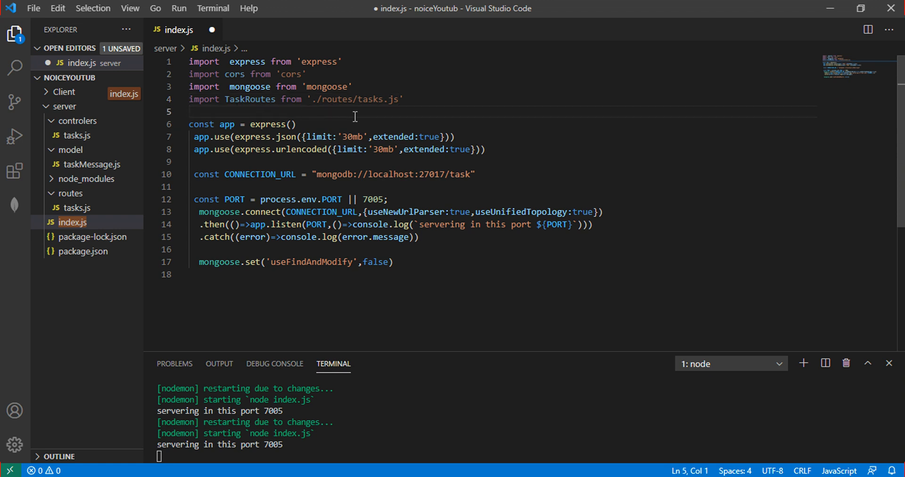
{"action": "mouse_move", "coordinate": [361, 109]}
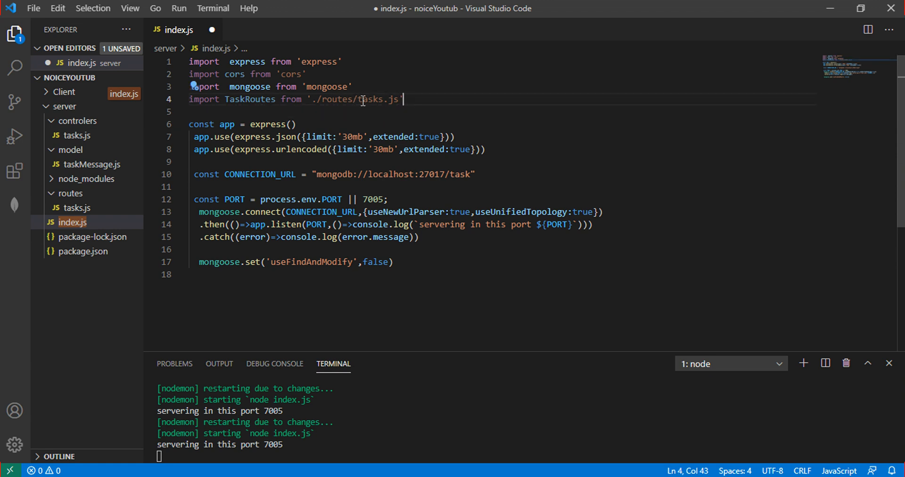
{"action": "double_click", "coordinate": [378, 99]}
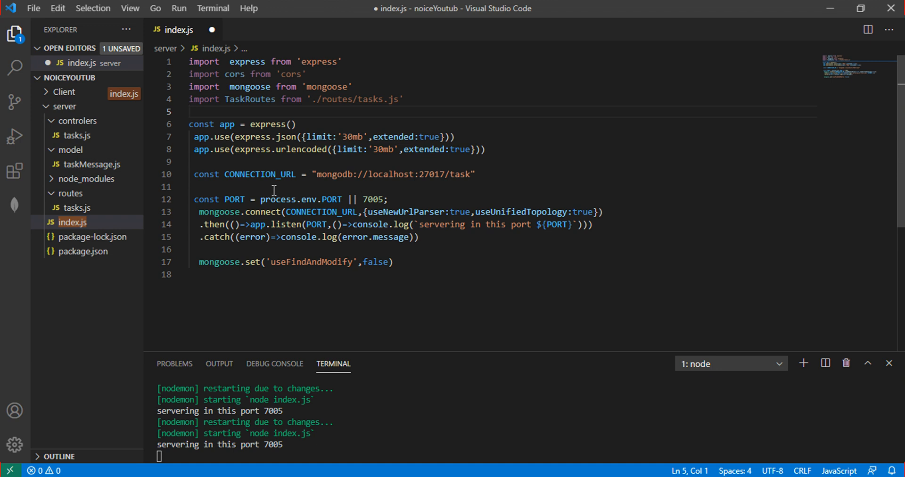
Add app.use('/Task',TaskRoutes) after the urlencoded middleware and save index.js.
{"action": "left_click", "coordinate": [192, 162]}
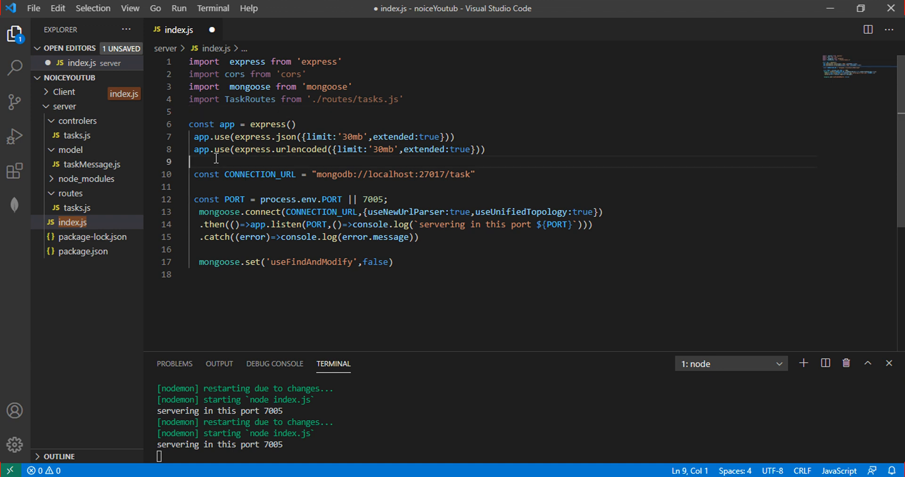
{"action": "type", "text": "app."}
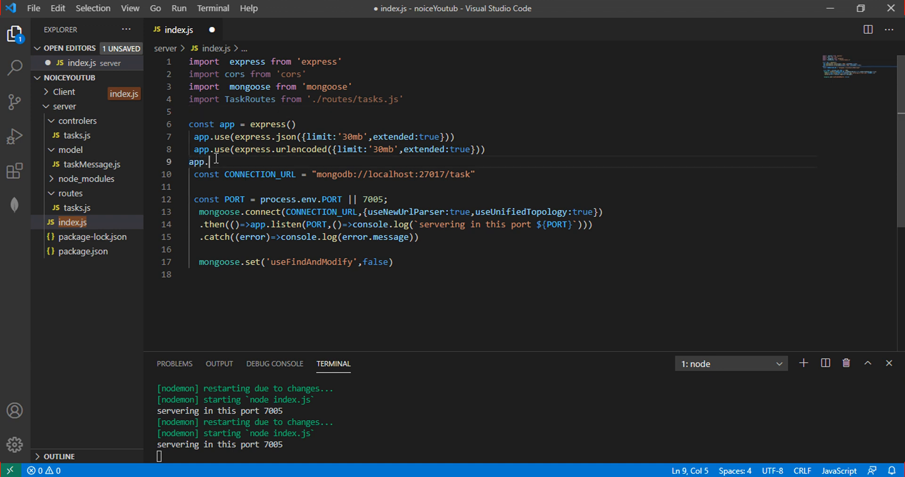
{"action": "type", "text": "use"}
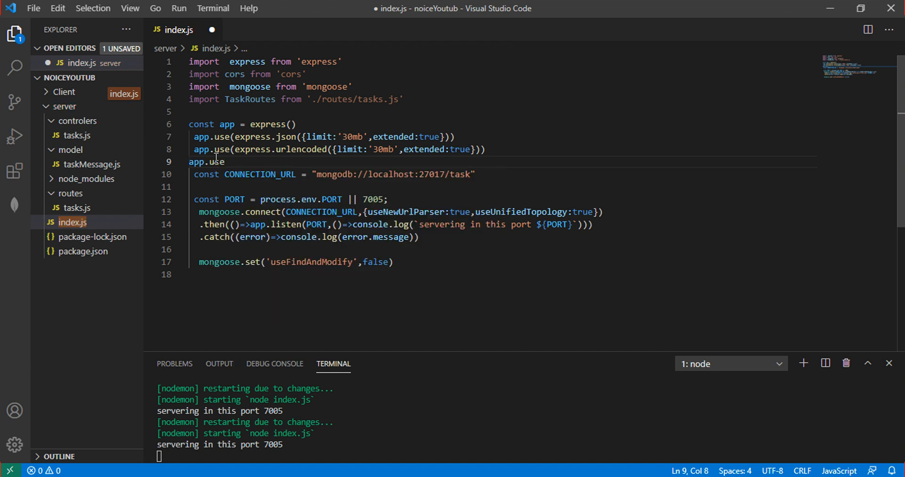
{"action": "type", "text": "()"}
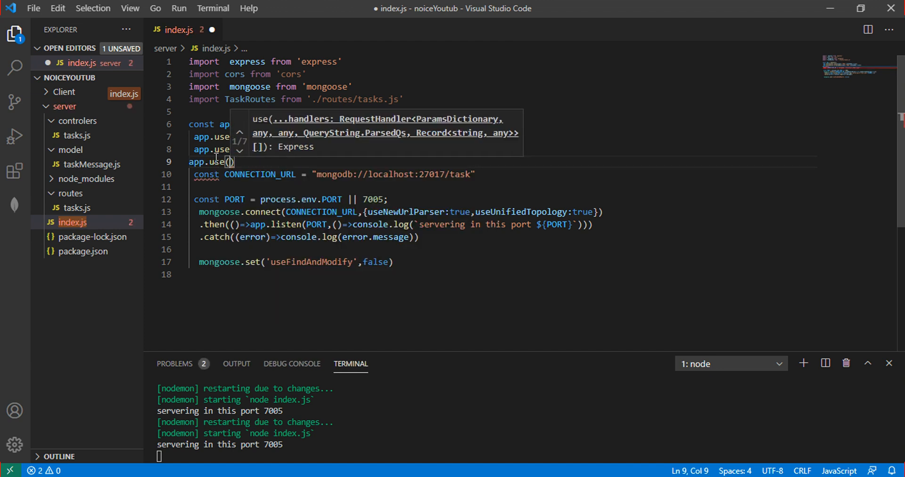
{"action": "type", "text": "'/'"}
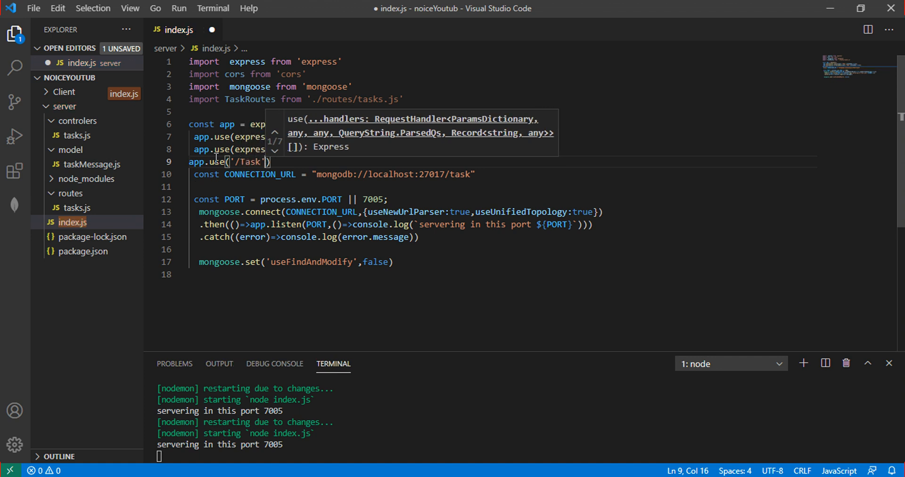
{"action": "type", "text": "T"}
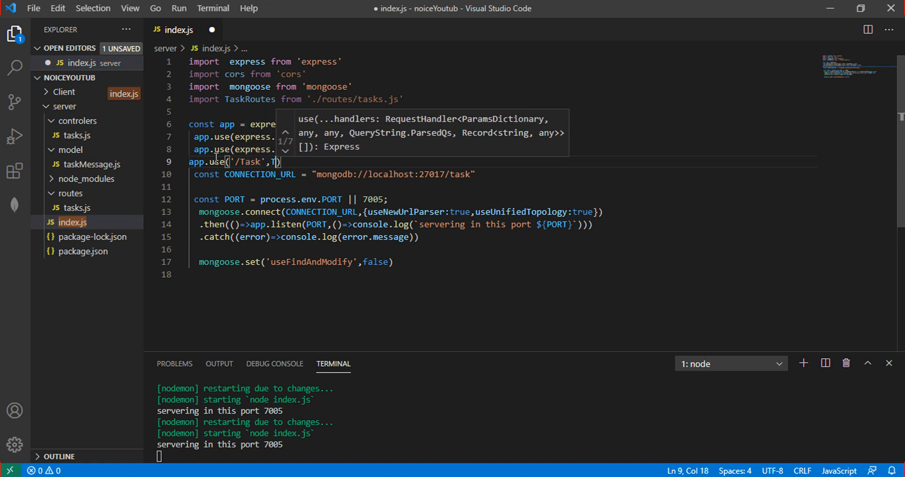
{"action": "type", "text": "askRoutes"}
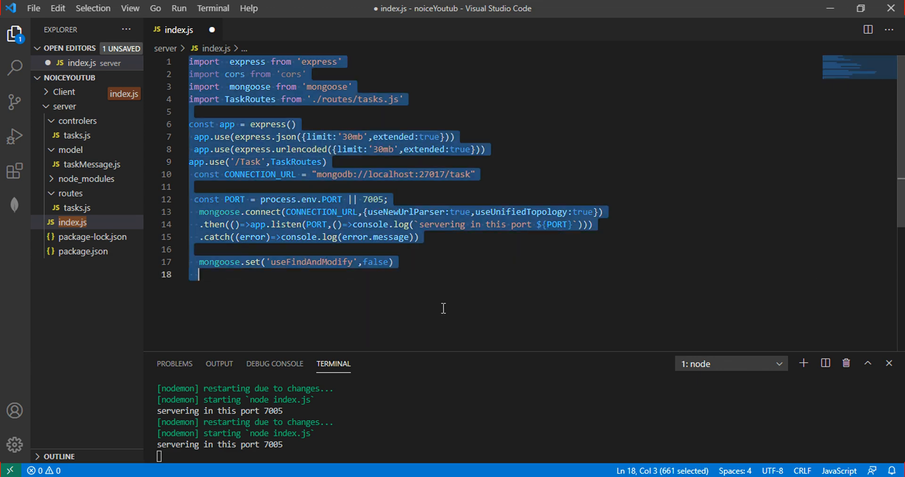
{"action": "key", "text": "ctrl+s"}
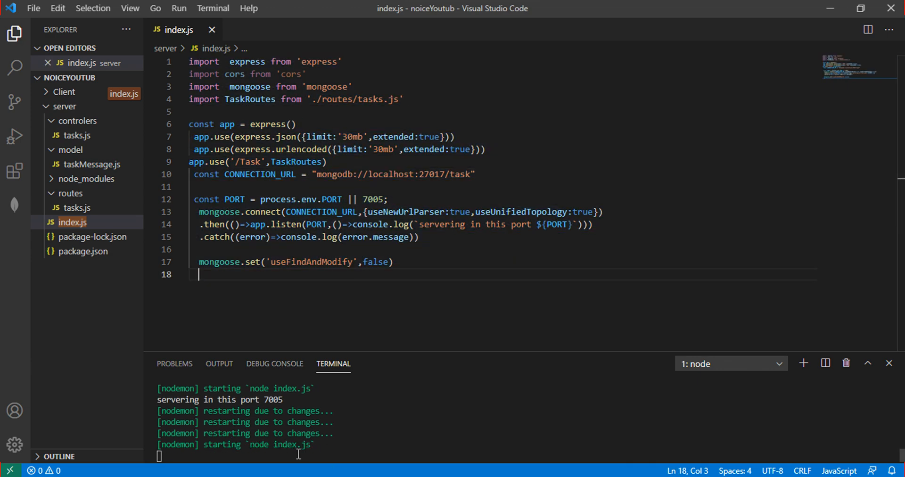
{"action": "left_click", "coordinate": [394, 262]}
{"action": "type", "text": "o"}
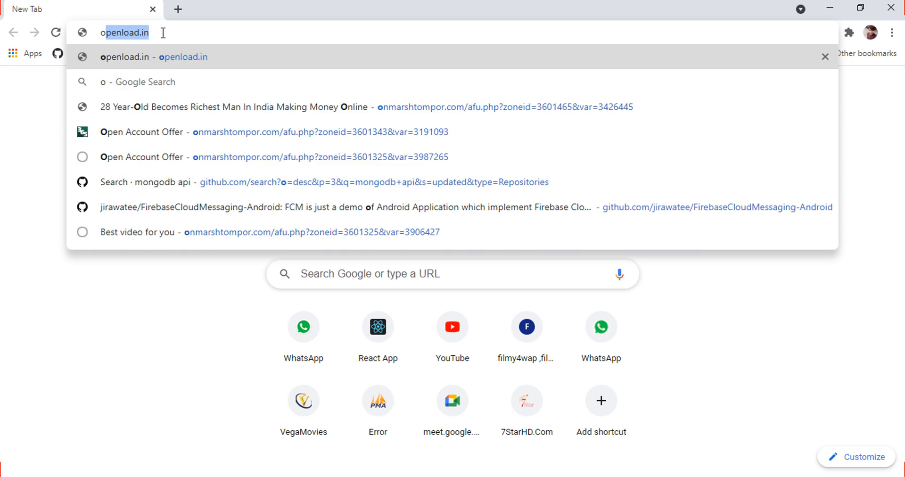
Load localhost:7005/Task in Chrome, which returns a 'req.send is not a function' TypeError.
{"action": "type", "text": "localhost:3000"}
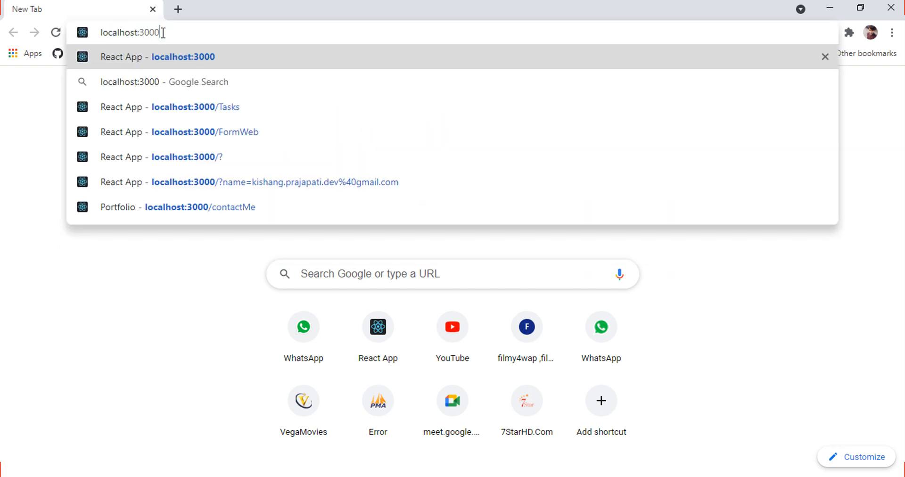
{"action": "key", "text": "Backspace"}
{"action": "type", "text": "7005/Task"}
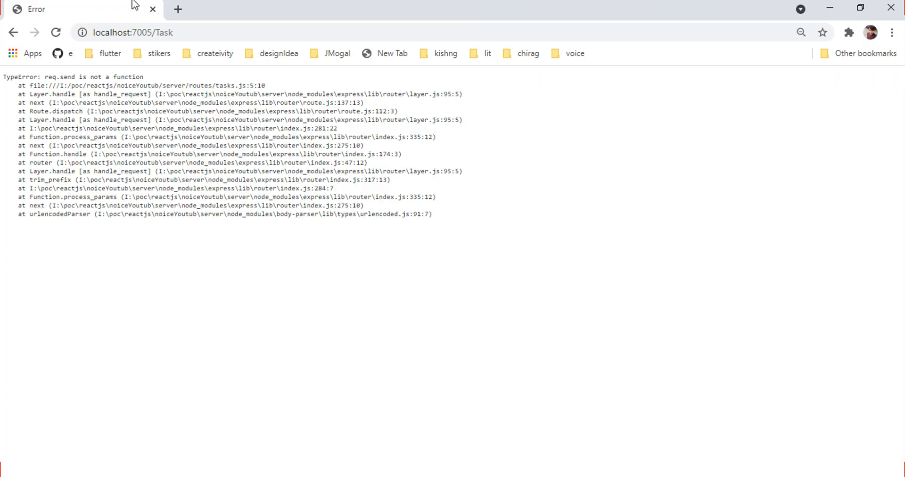
{"action": "left_click", "coordinate": [142, 32]}
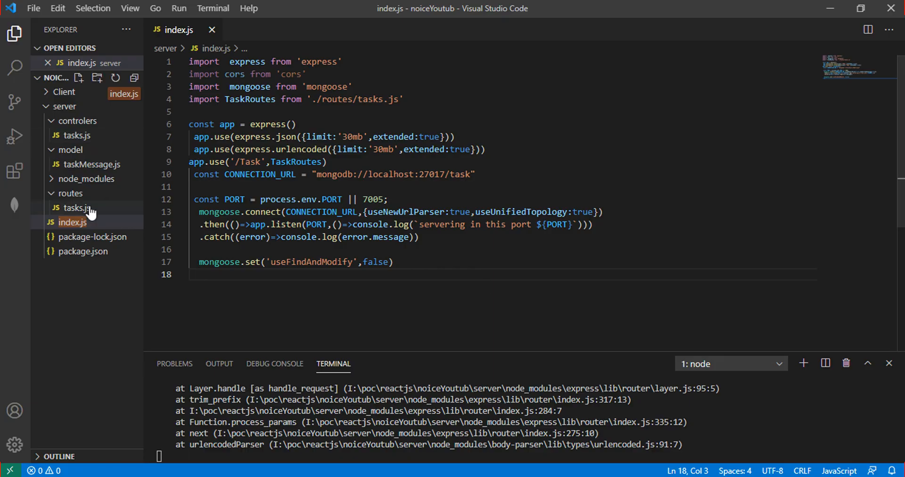
Change req.send to res.send in the tasks.js GET handler and save it.
{"action": "key", "text": "ctrl+a"}
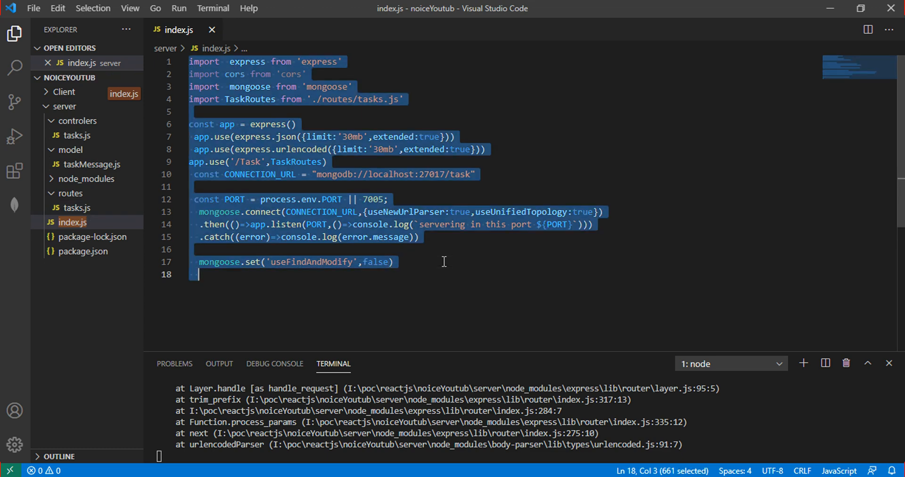
{"action": "left_click", "coordinate": [262, 174]}
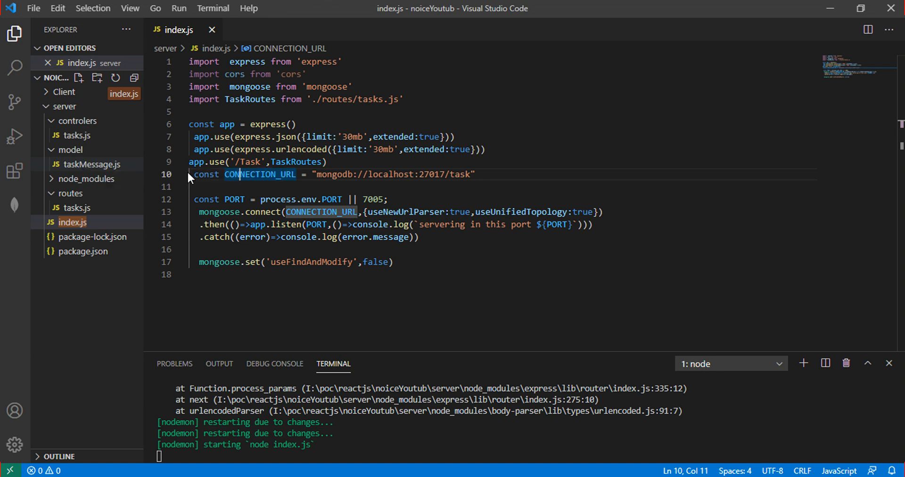
{"action": "mouse_move", "coordinate": [83, 208]}
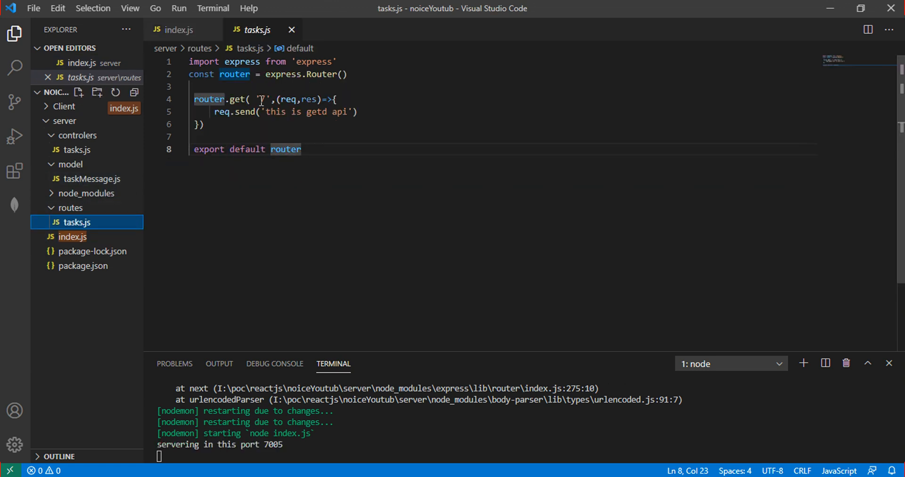
{"action": "key", "text": "ctrl+a"}
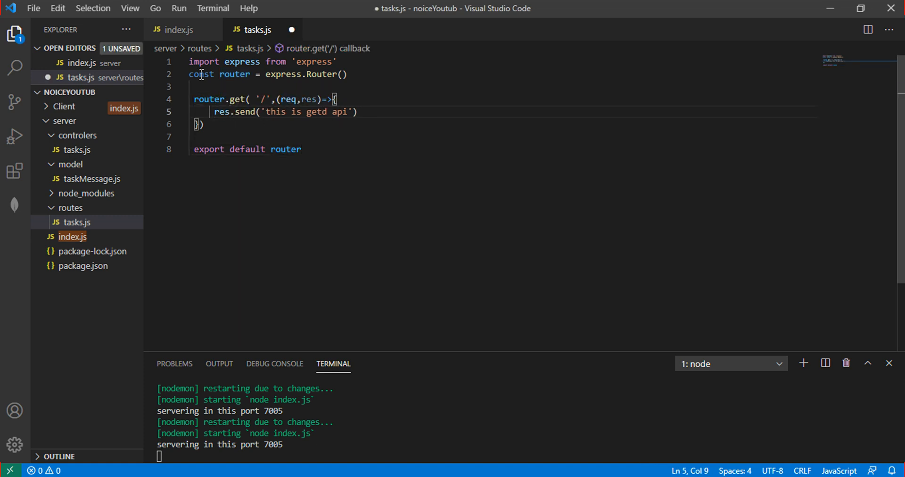
{"action": "key", "text": "ctrl+a"}
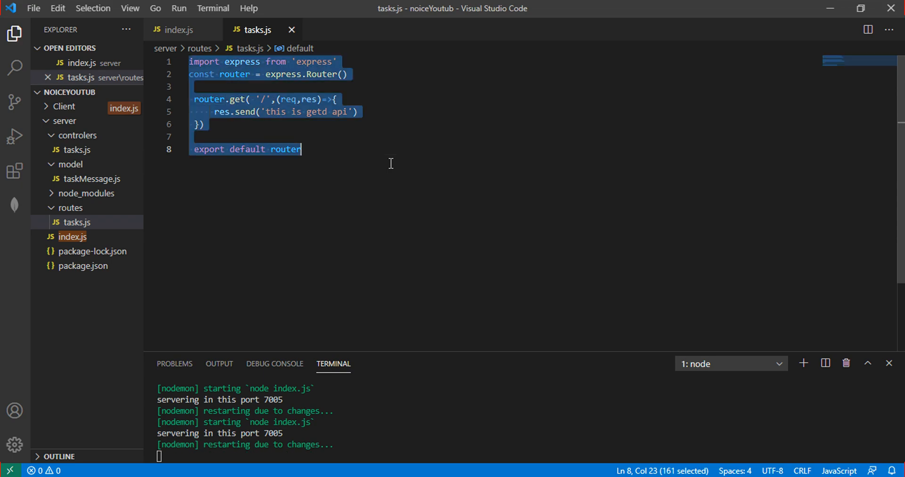